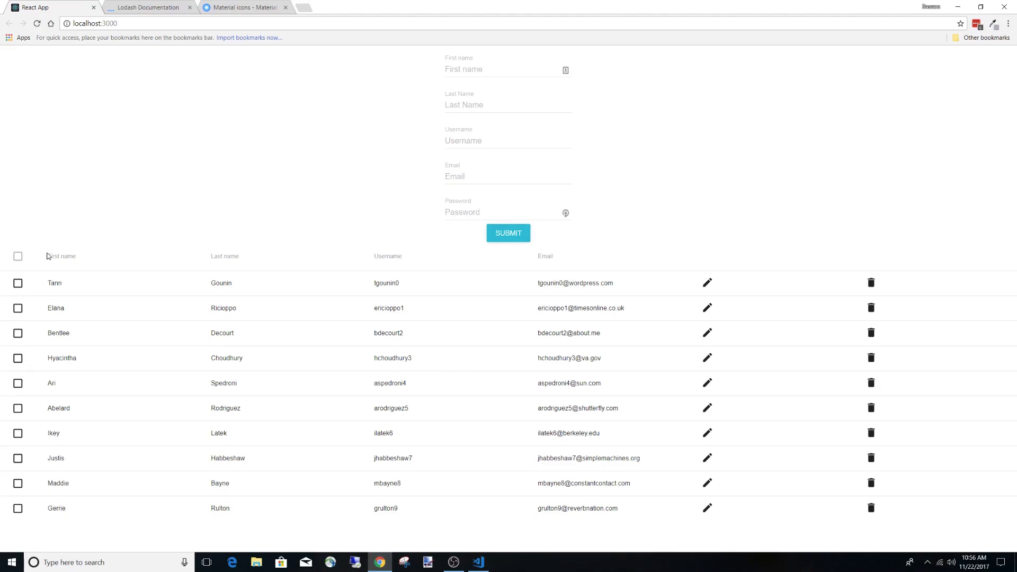
mouse_move(235, 252)
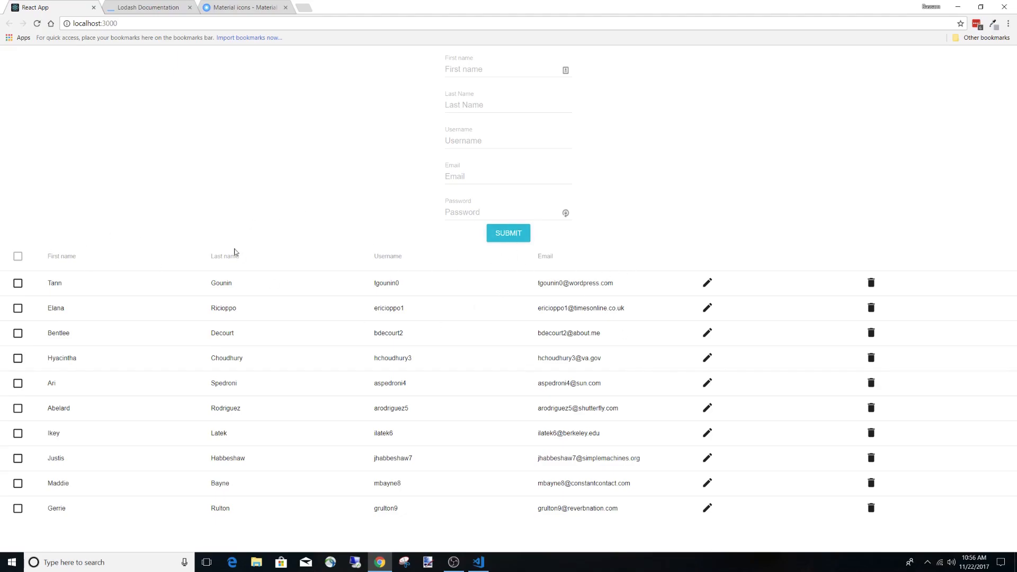
mouse_move(154, 268)
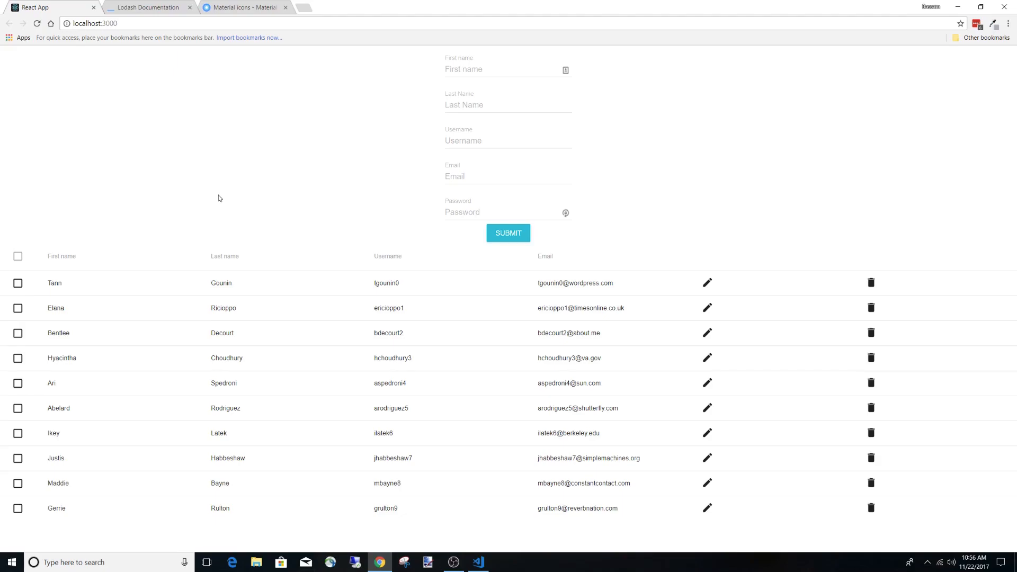
mouse_move(238, 254)
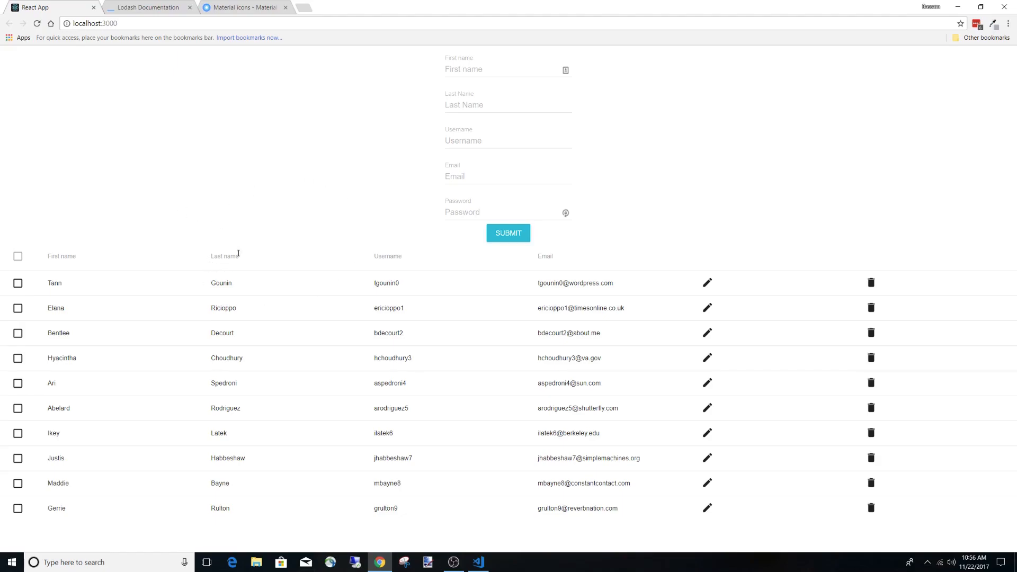
mouse_move(213, 429)
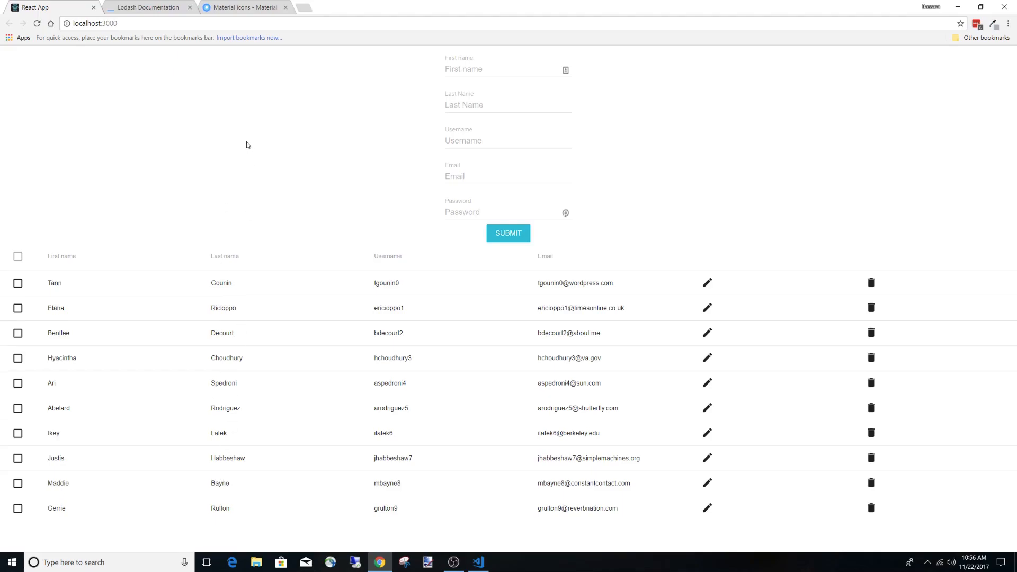
mouse_move(382, 186)
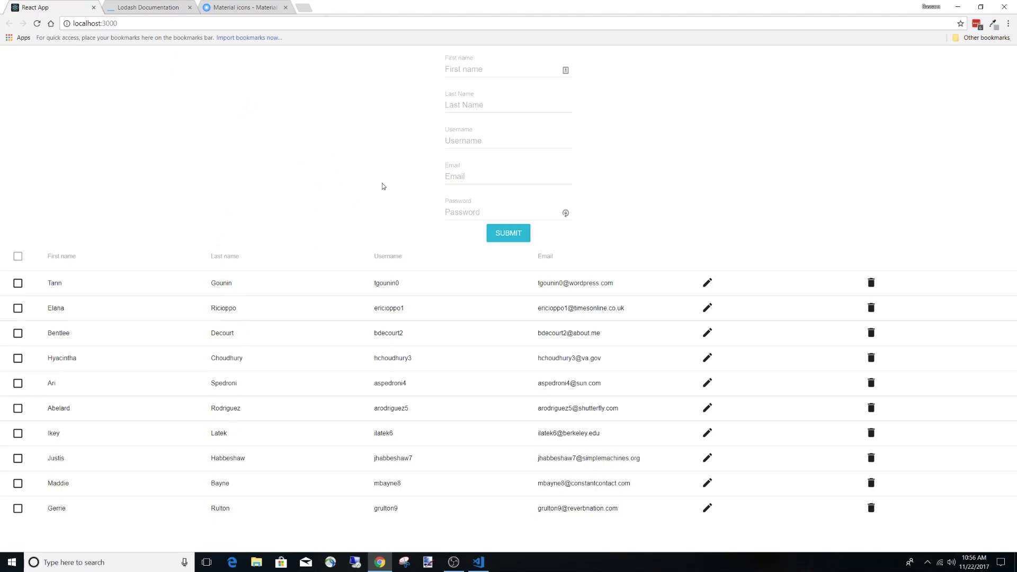
mouse_move(570, 506)
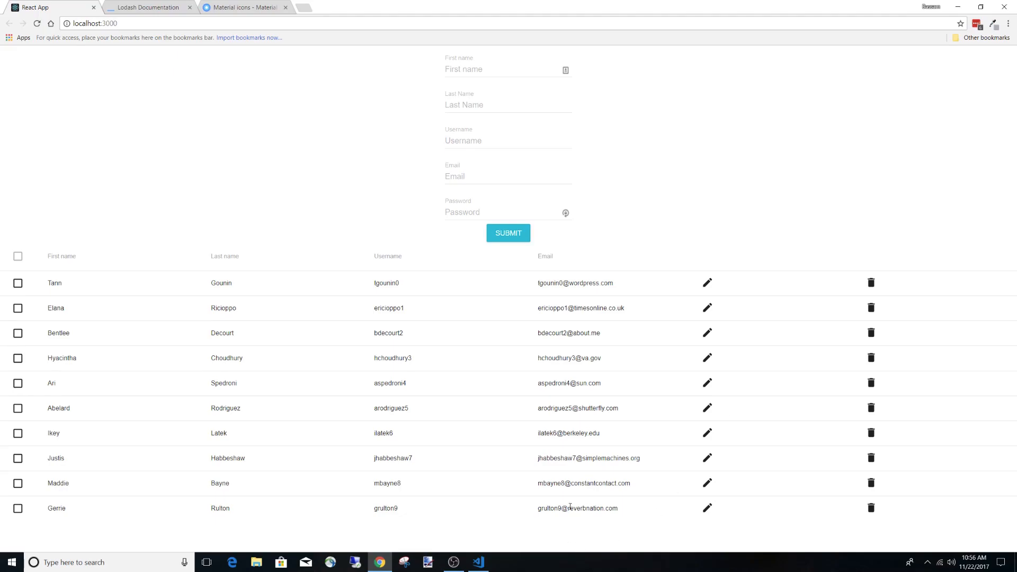
mouse_move(111, 305)
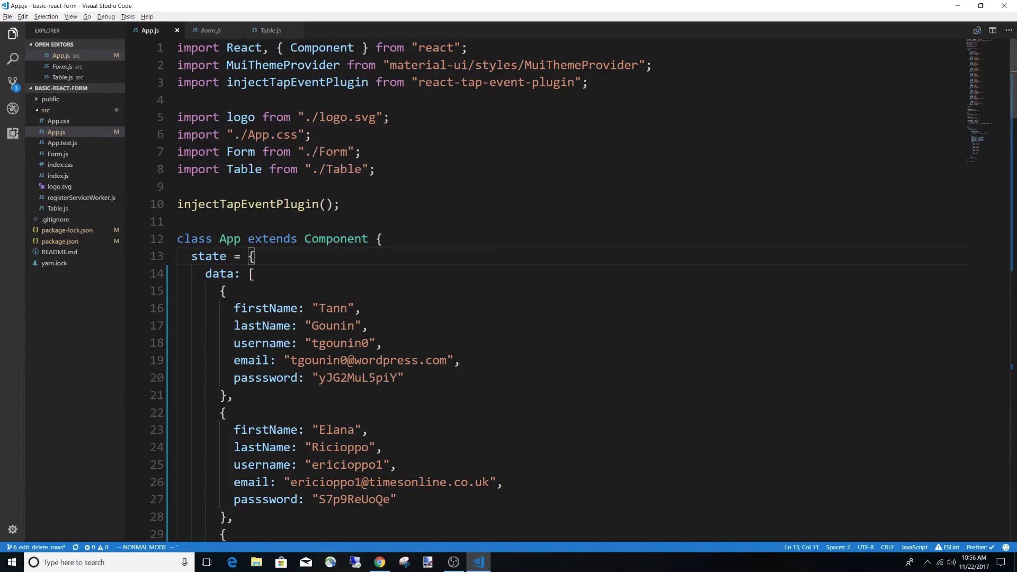
mouse_move(576, 39)
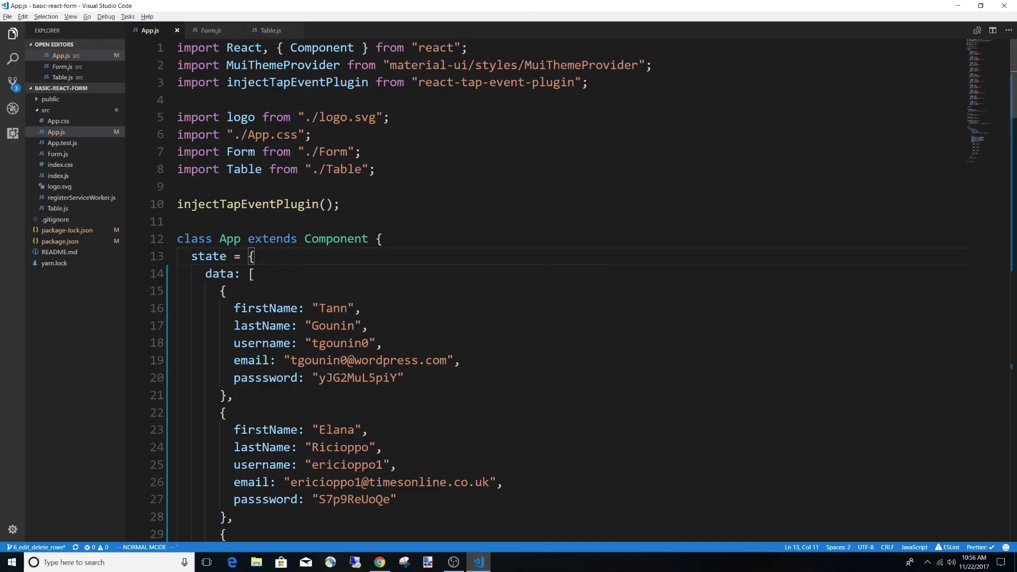
Scroll through App.js's sample user data, then switch to the Table.js component file.
scroll(down, 3)
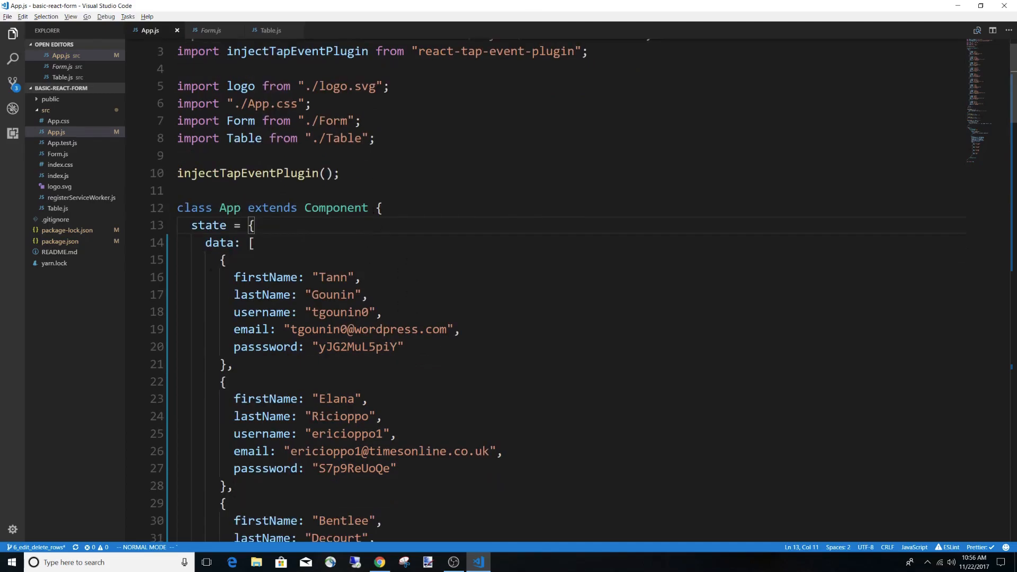
scroll(down, 3)
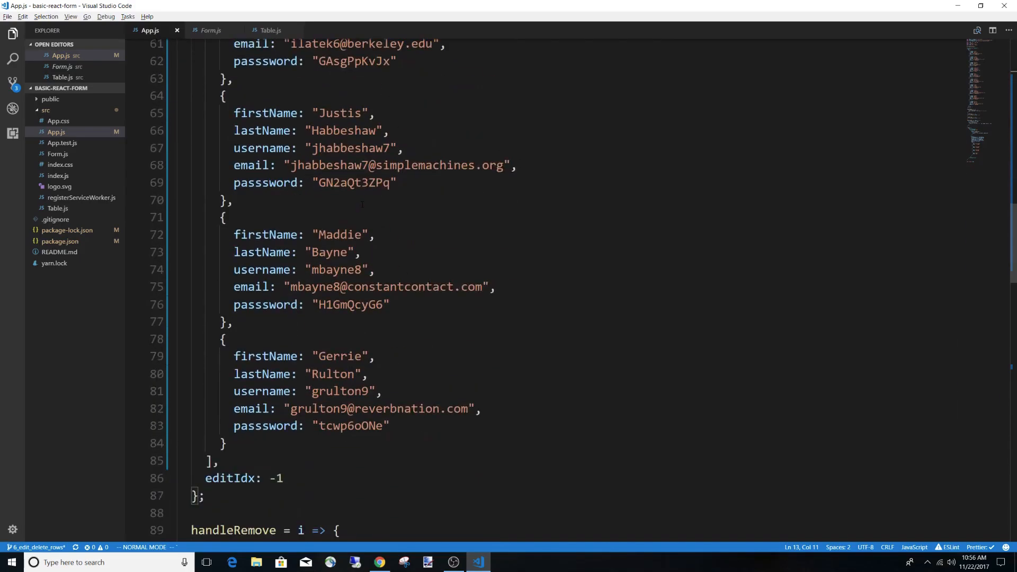
scroll(up, 3)
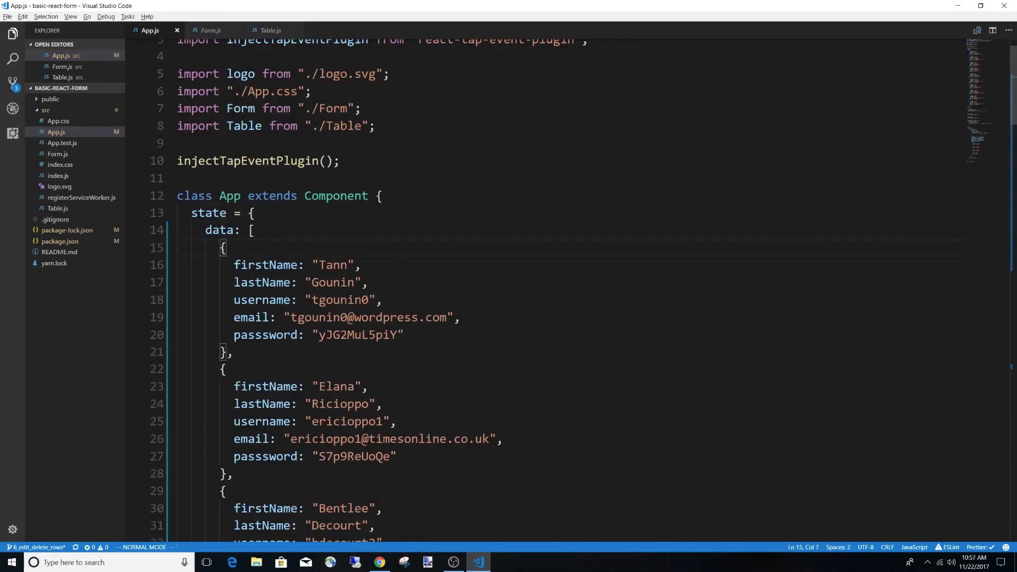
scroll(down, 3)
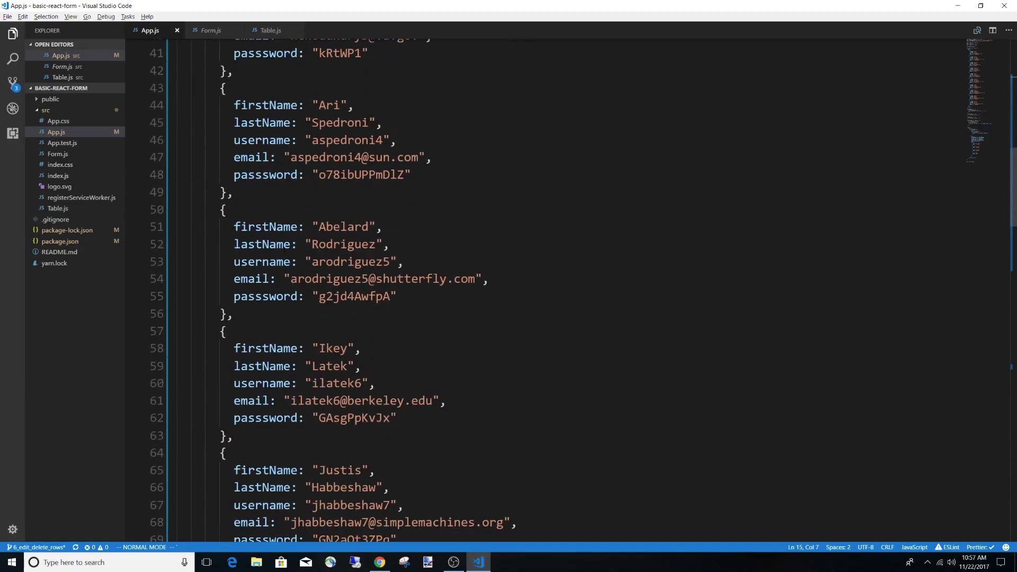
scroll(down, 3)
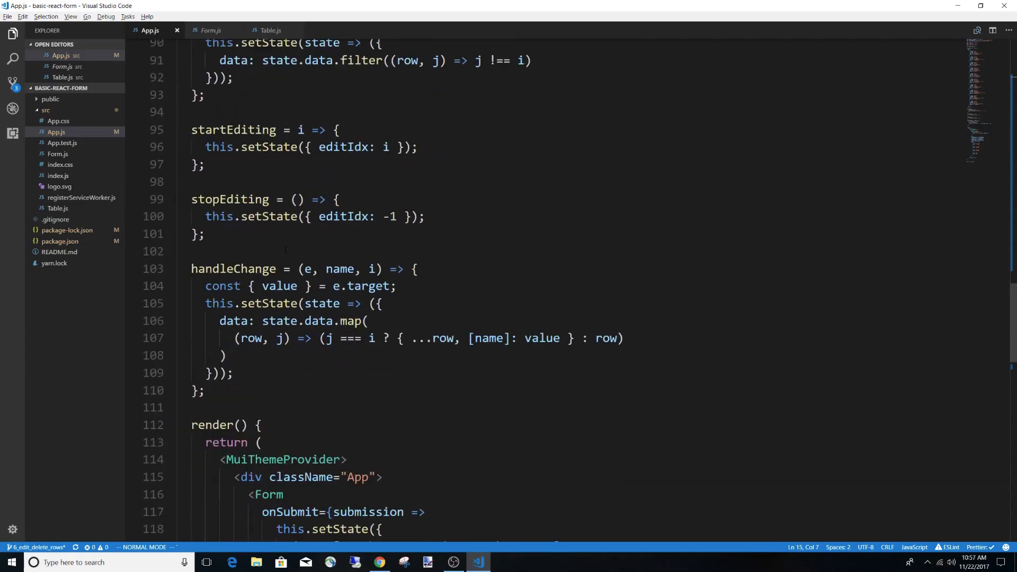
click(210, 30)
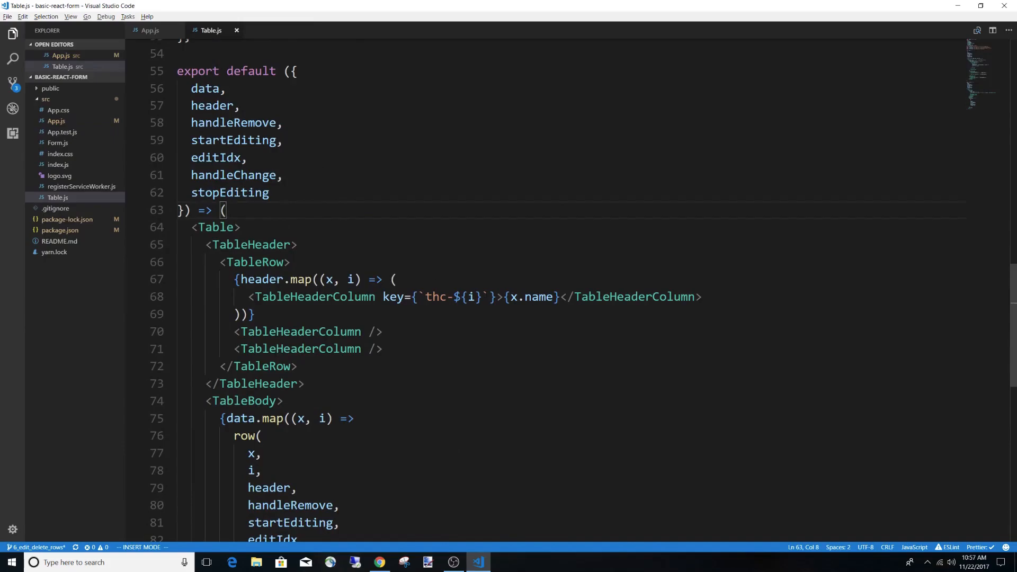
Wrap {x.name} in a <div onClick={() => handleSort(x.prop)}> inside each table header.
click(497, 296)
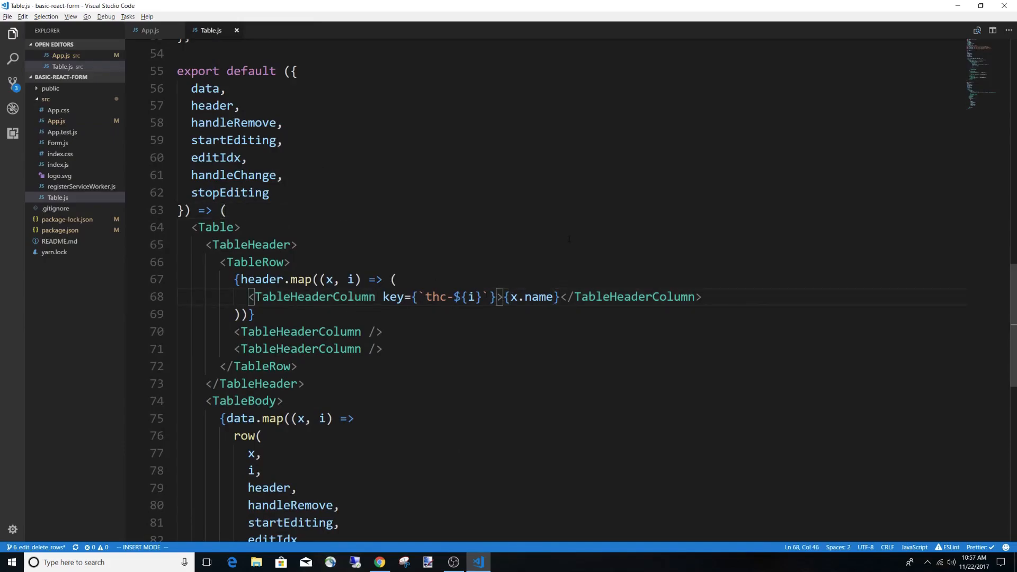
text(on)
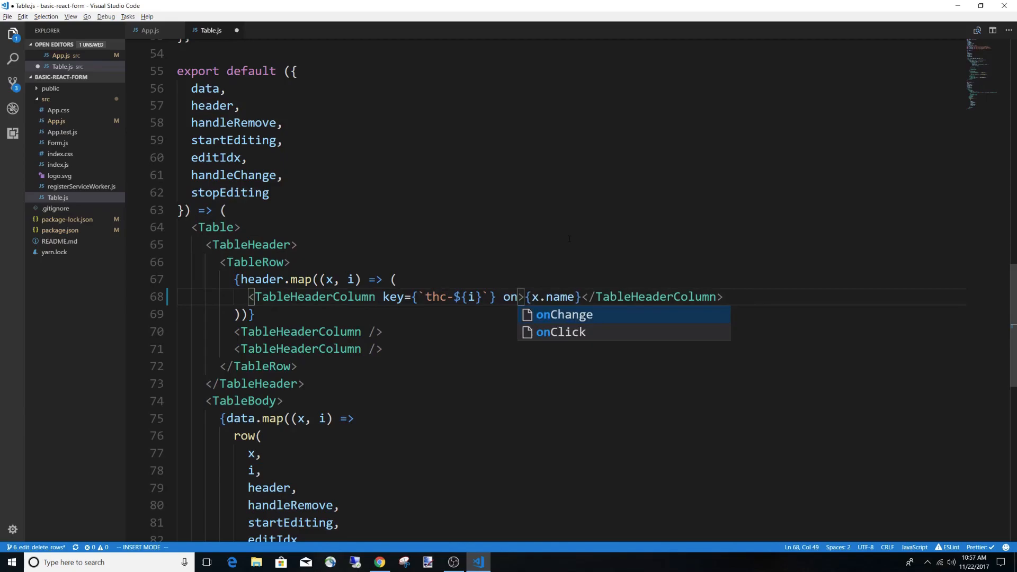
text(<d)
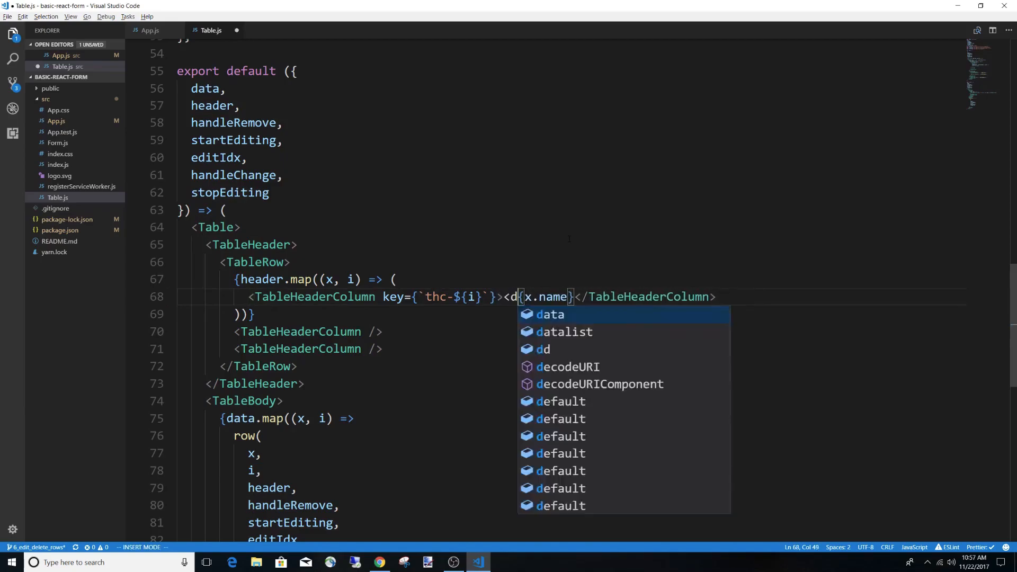
text(iv>)
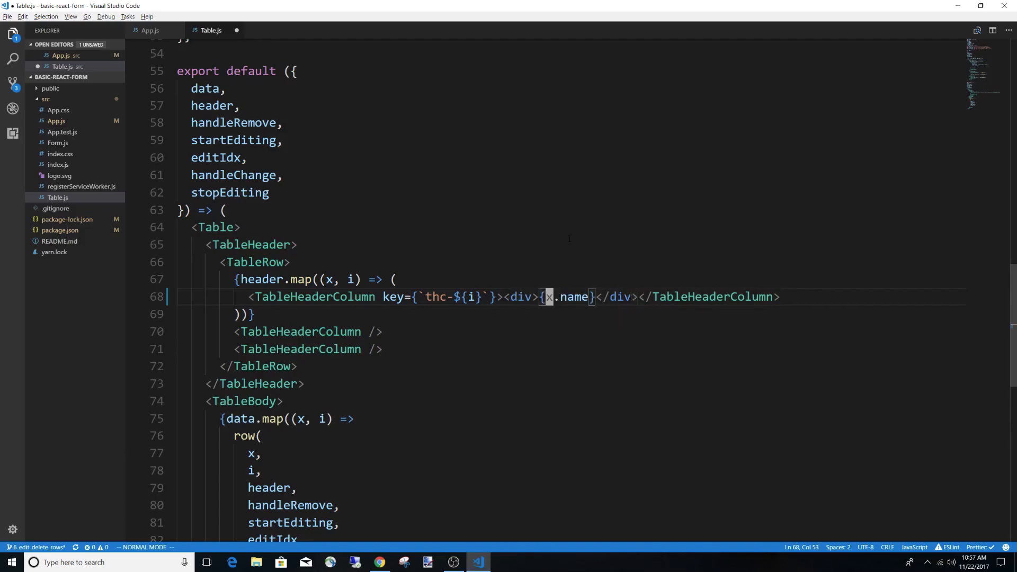
text(onClick={())
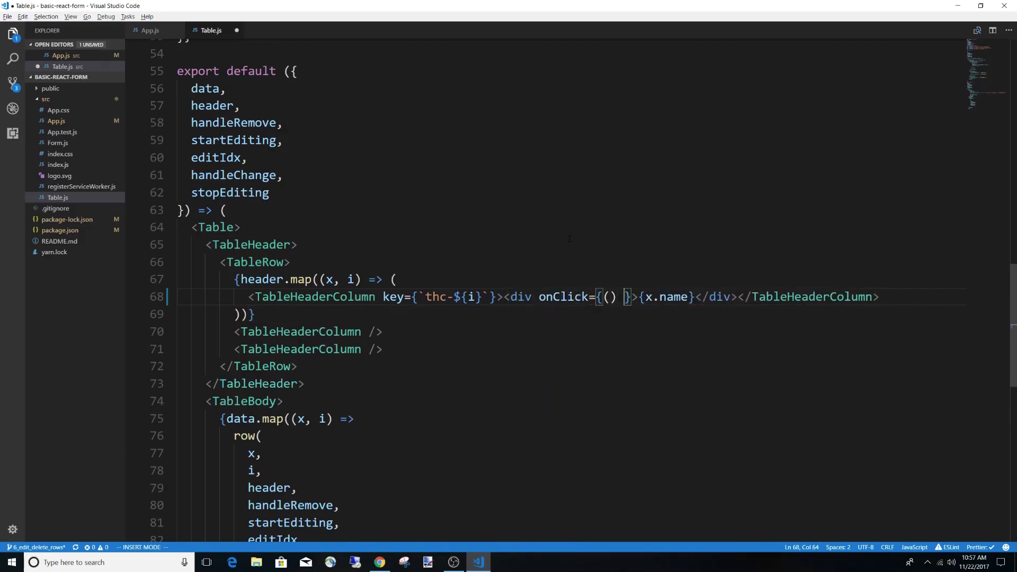
text(=>)
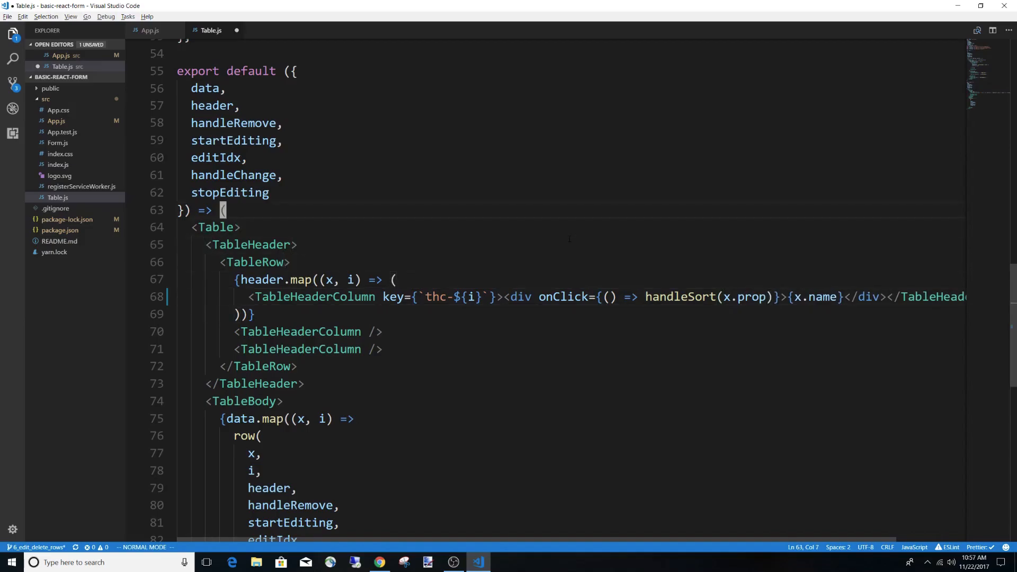
text(handleSort,)
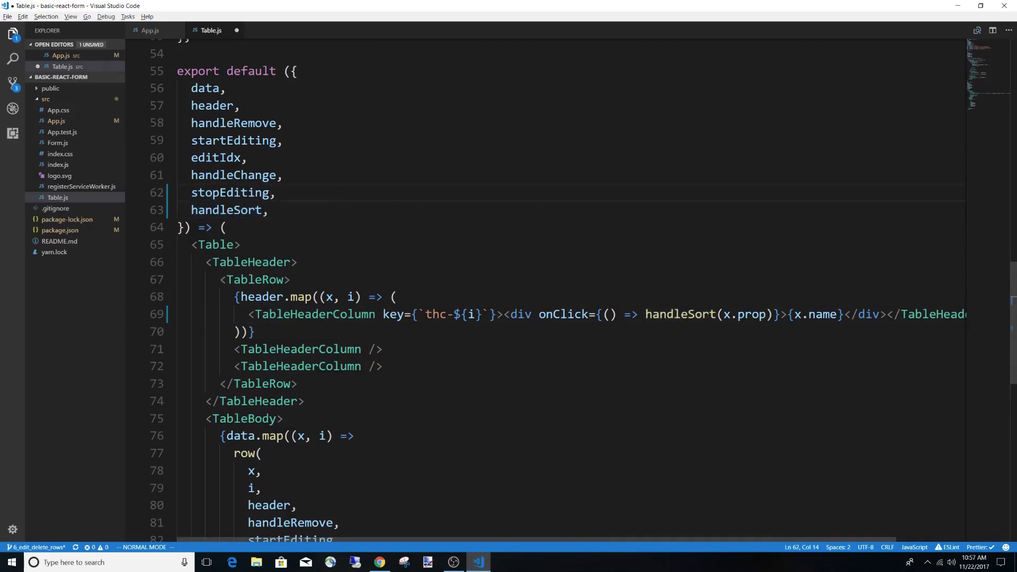
Add an empty handleSort = (columnName) => { } class method in App.js above render.
click(150, 30)
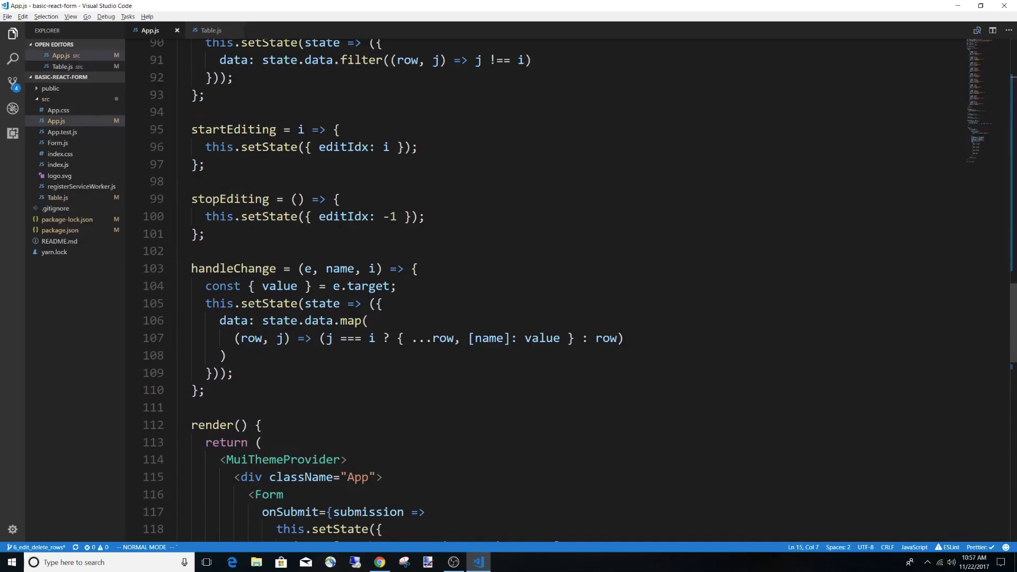
key(enter)
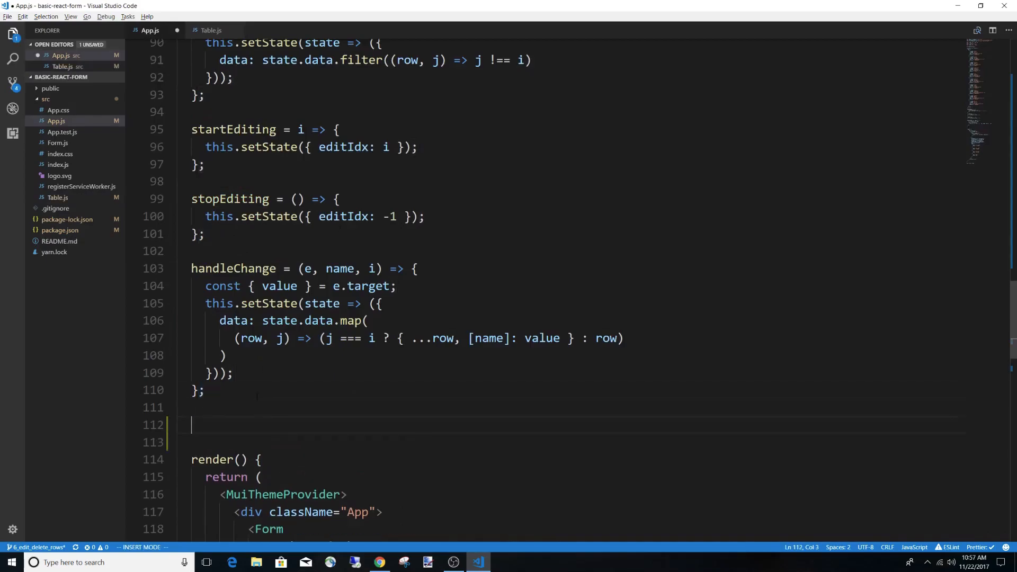
text(handleSort)
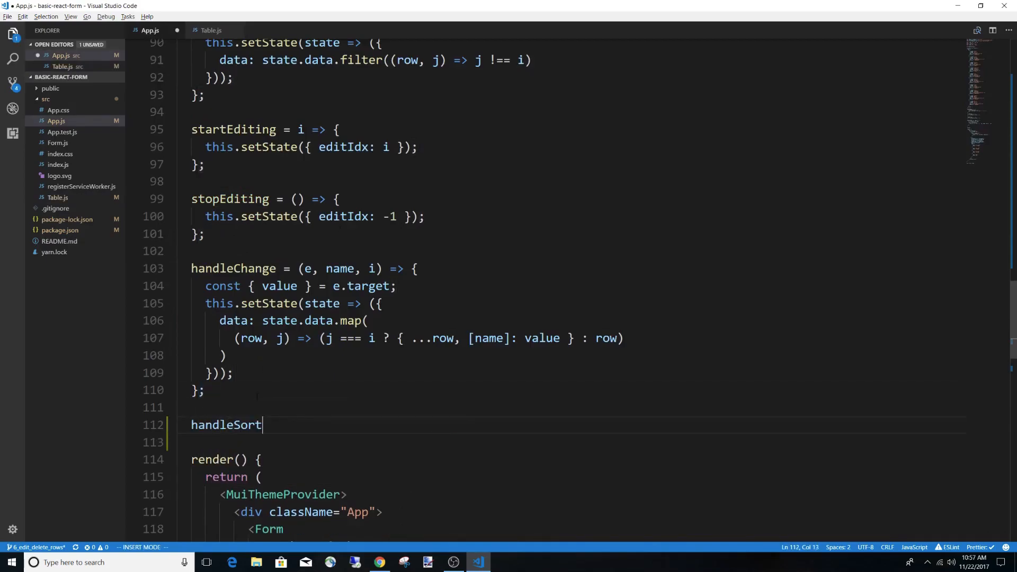
text(= ())
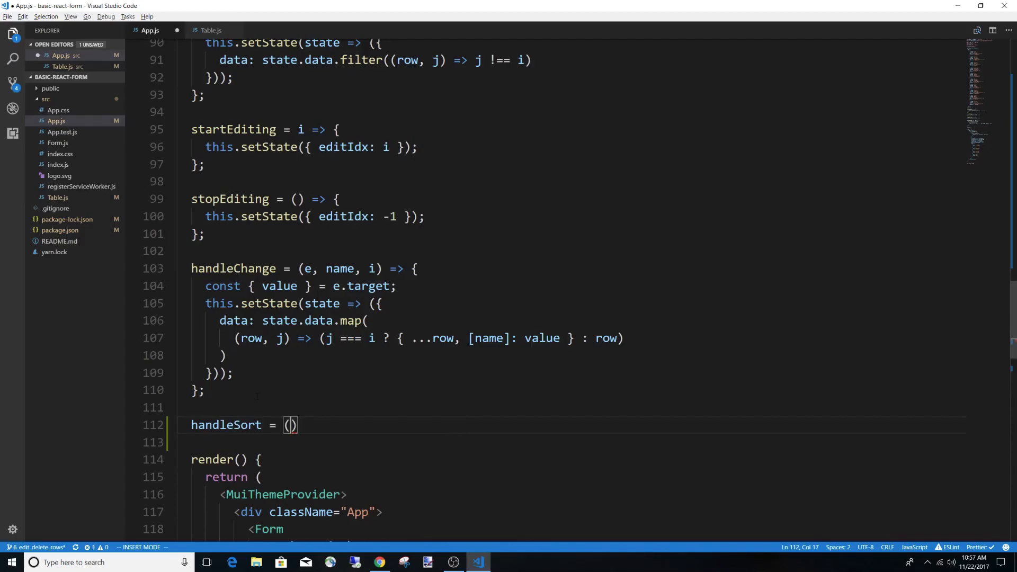
text(columnName) => {)
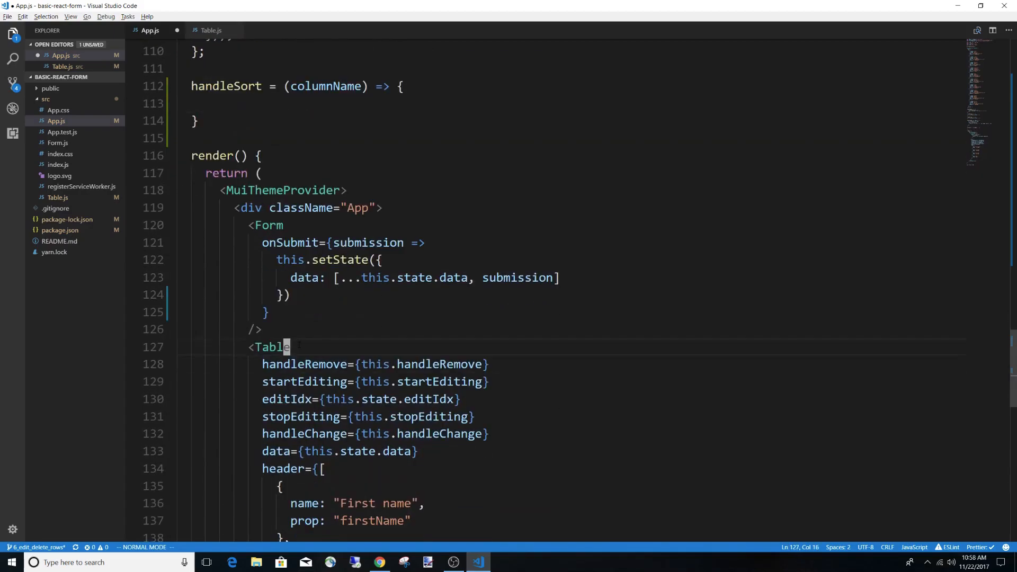
Pass handleSort={this.handleSort} to the Table component and select the columnName parameter.
text(handleSort)
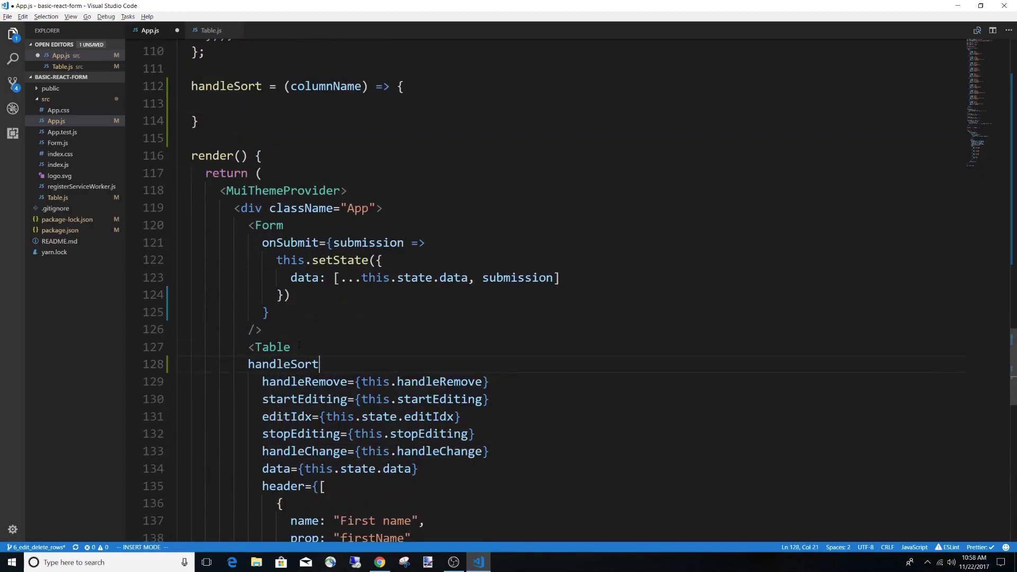
text(={this.handleSort)
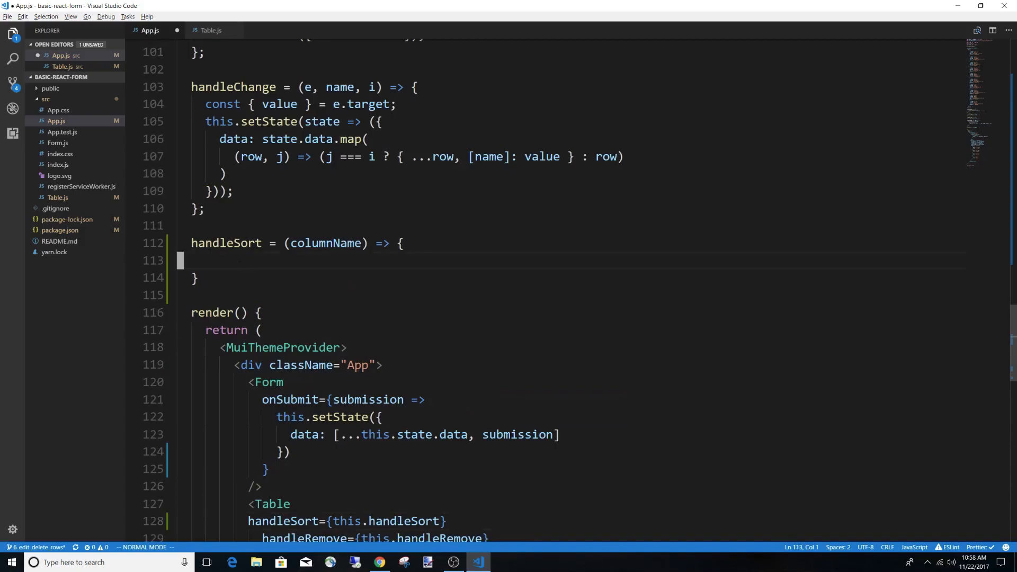
double_click(324, 306)
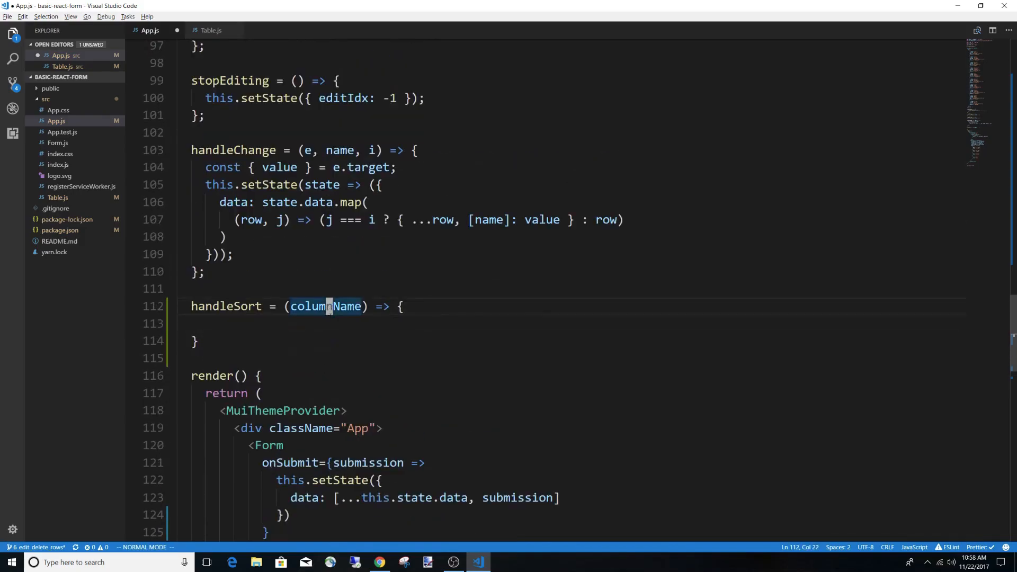
mouse_move(327, 306)
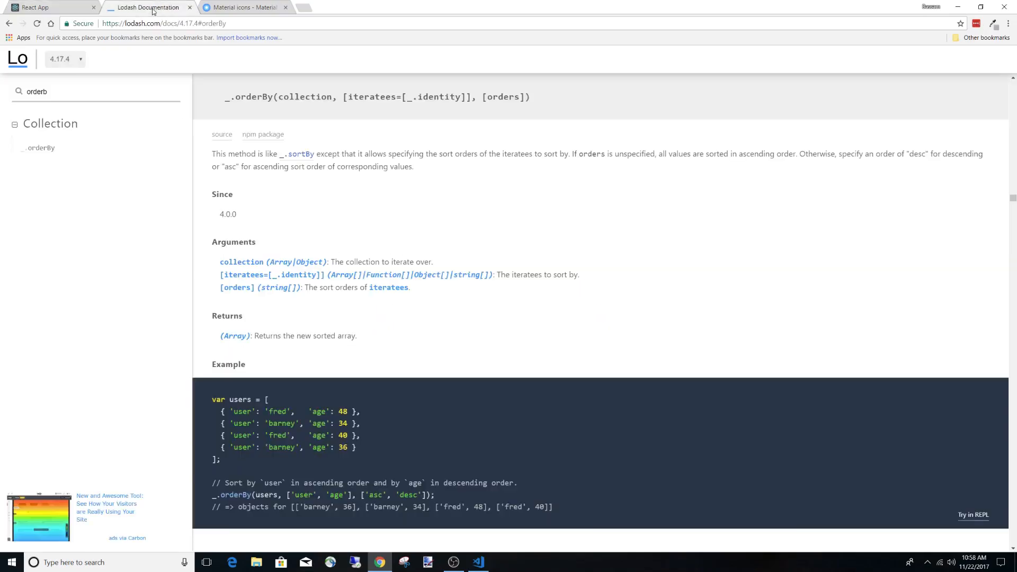
mouse_move(443, 351)
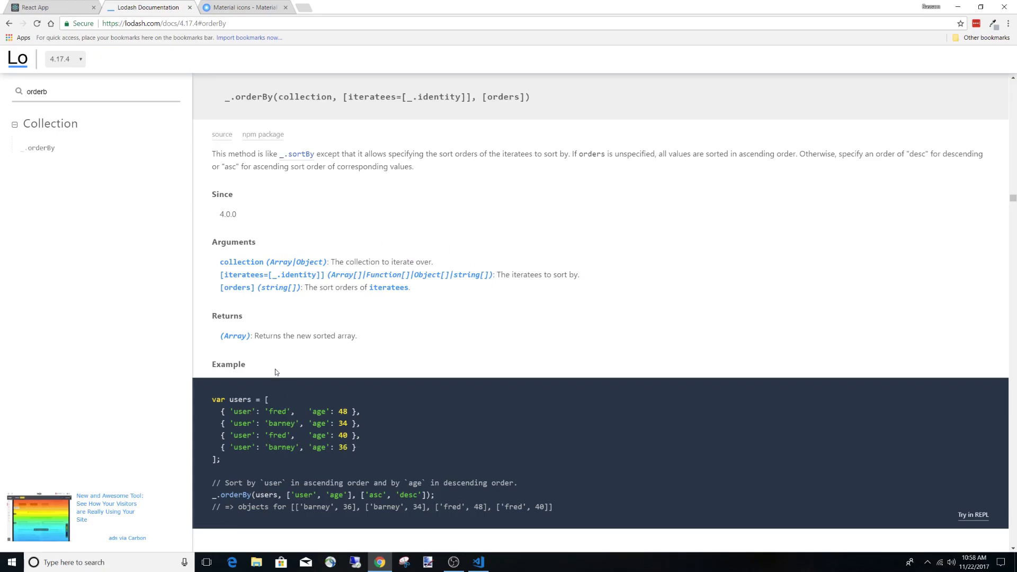
mouse_move(302, 258)
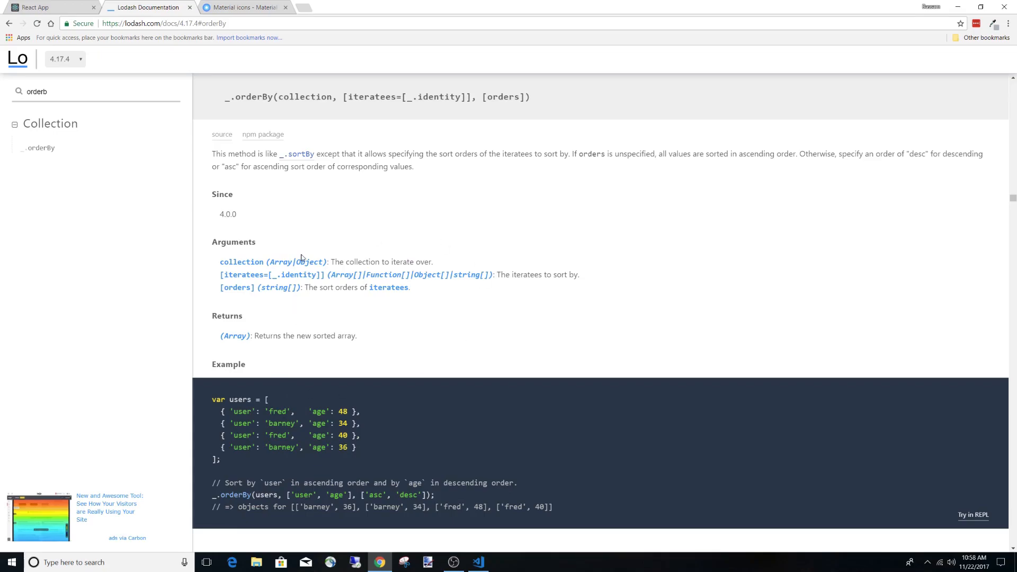
mouse_move(298, 324)
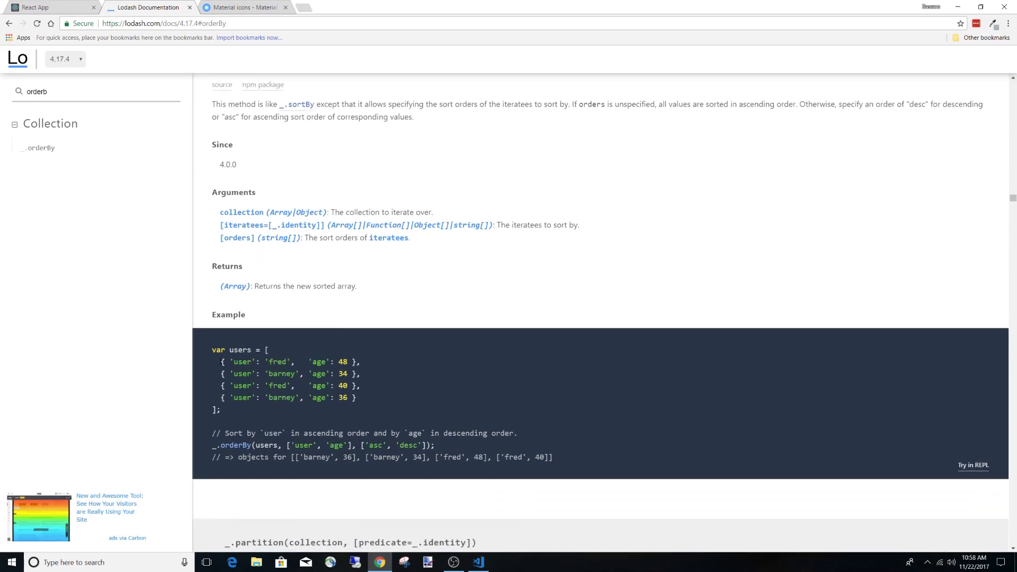
Highlight the orderBy sort-order example in the Lodash documentation.
drag(220, 361, 357, 397)
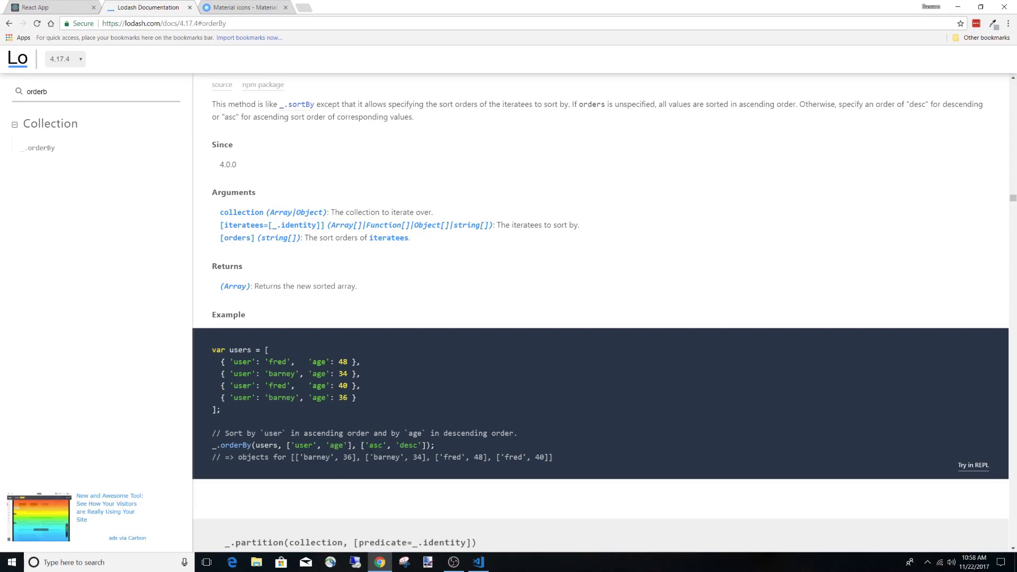
mouse_move(483, 88)
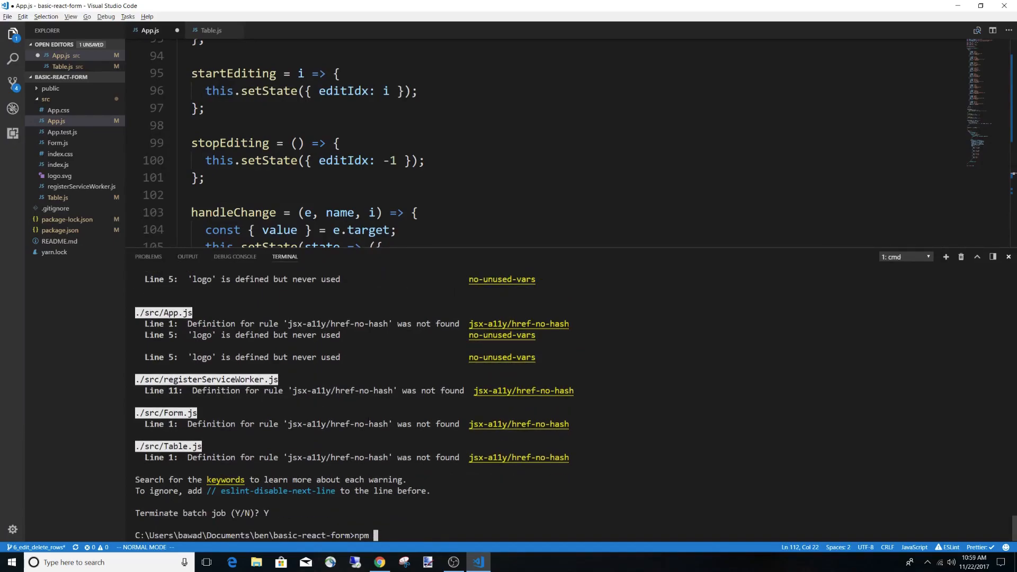
Run npm i lodash in the integrated terminal.
text(i)
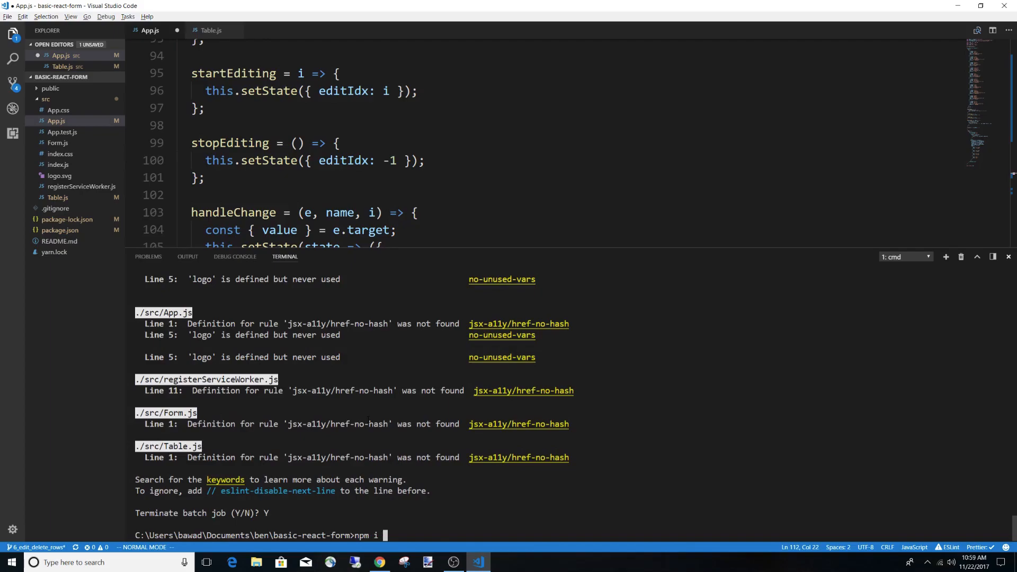
text(lodash)
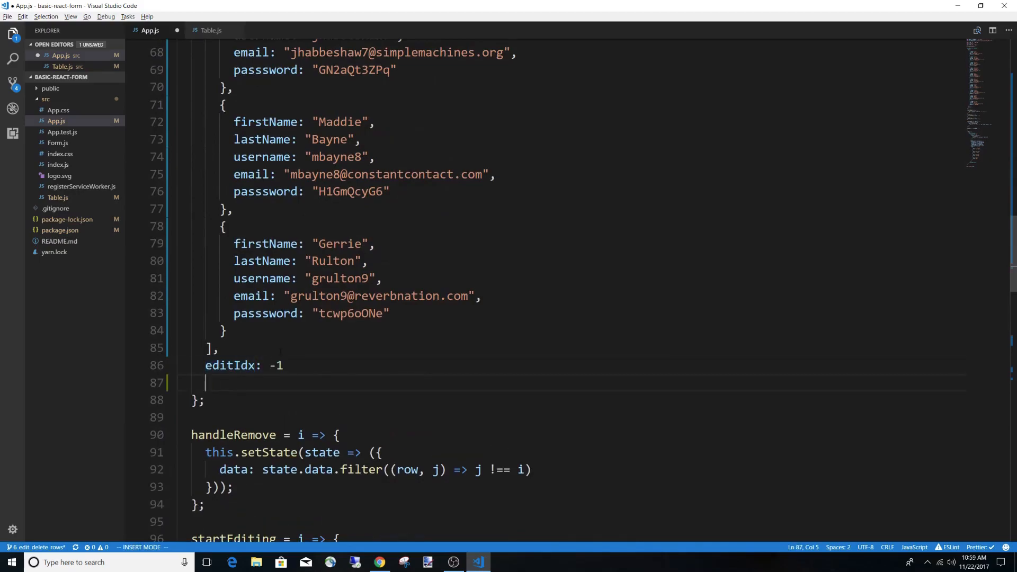
Add columnToSort: '' and sortDirection: 'desc' to the App component's initial state.
text(columnToS)
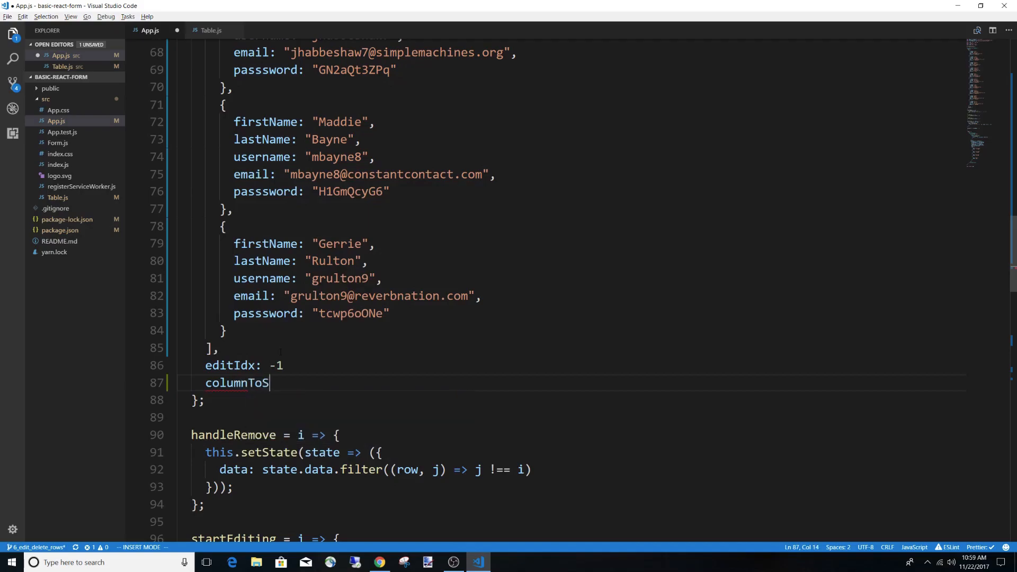
text(ort: '',)
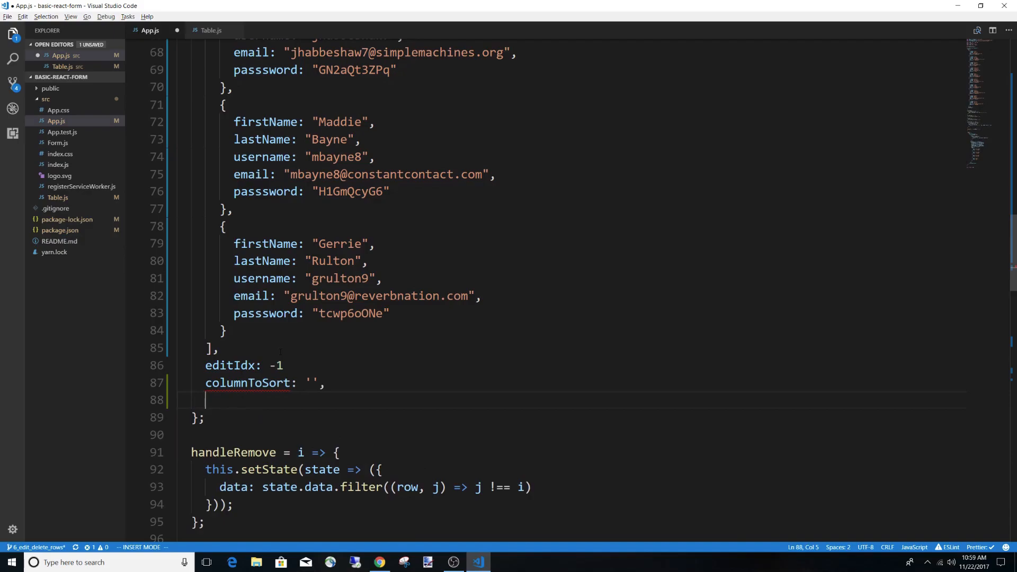
text(sortDire)
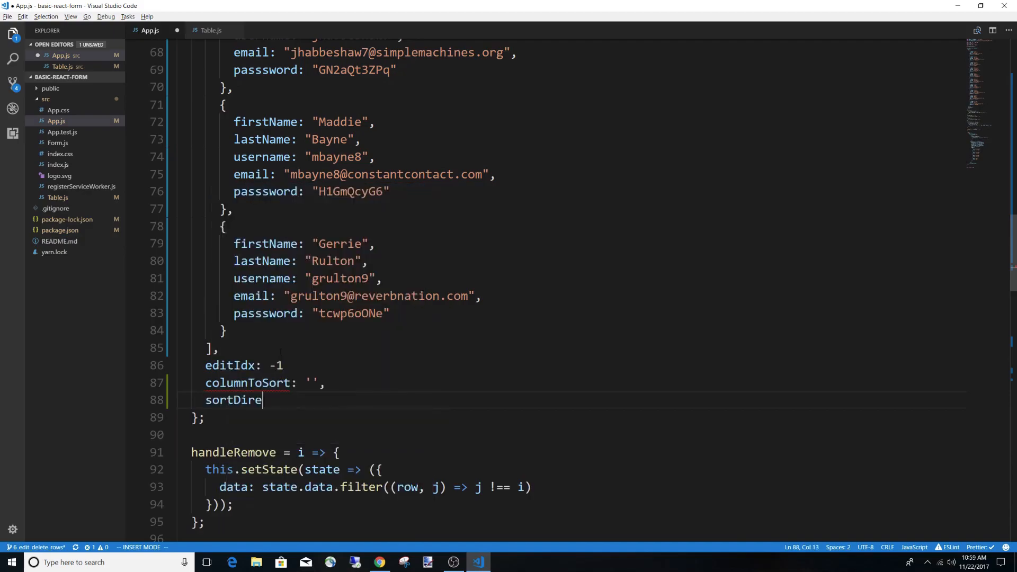
text(ction: '')
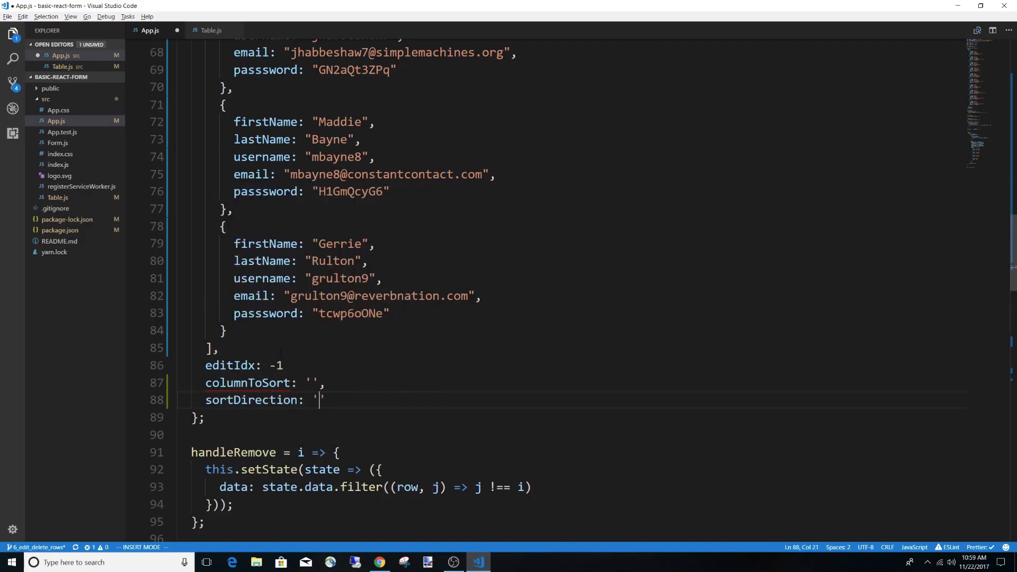
text(asc)
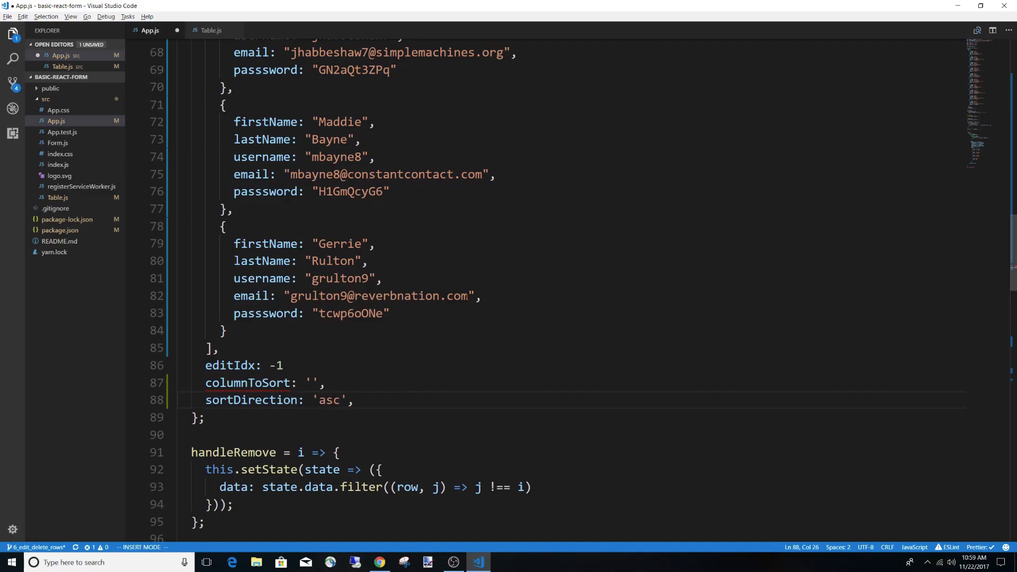
scroll(down, 3)
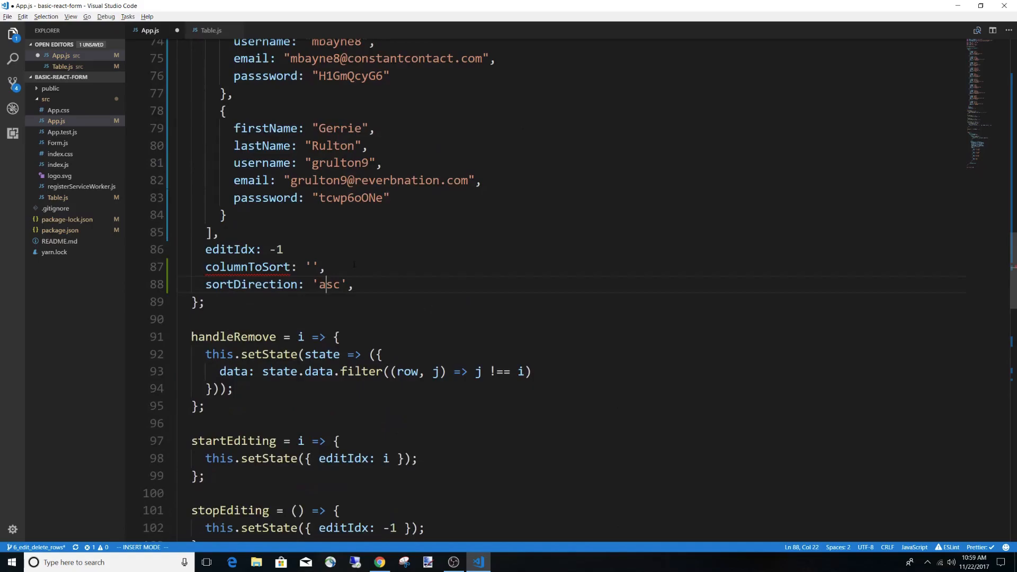
text(desc)
click(577, 249)
text(,)
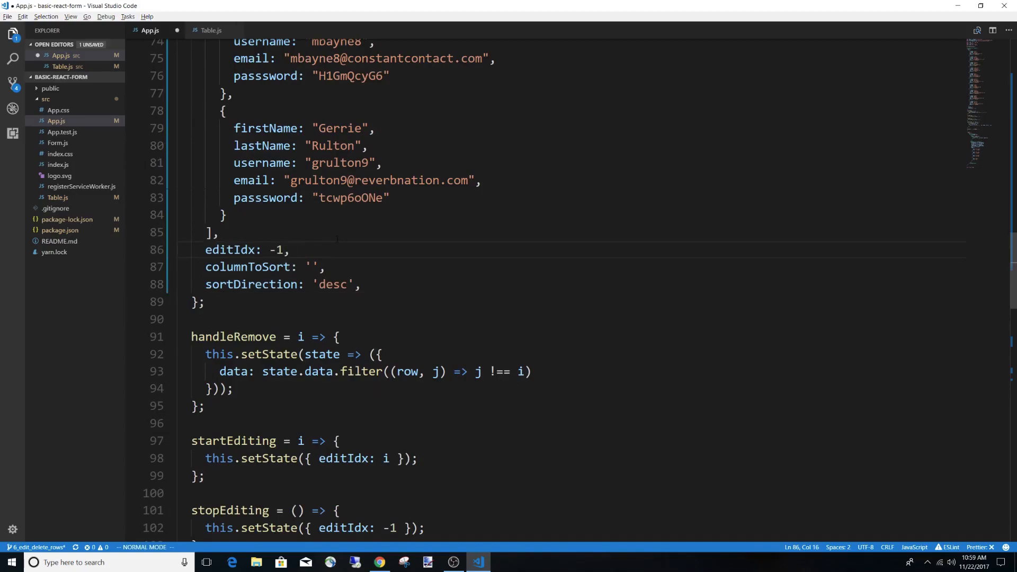
scroll(down, 3)
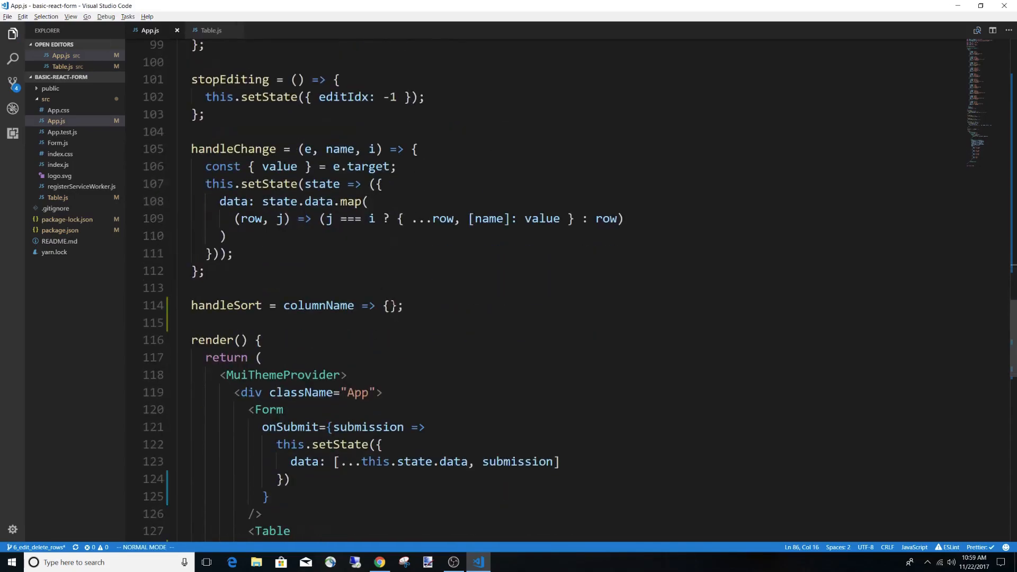
Make handleSort setState columnToSort: columnName and a sortDirection ternary on state.columnToSort === columnName.
text(this.setState(state => ({)
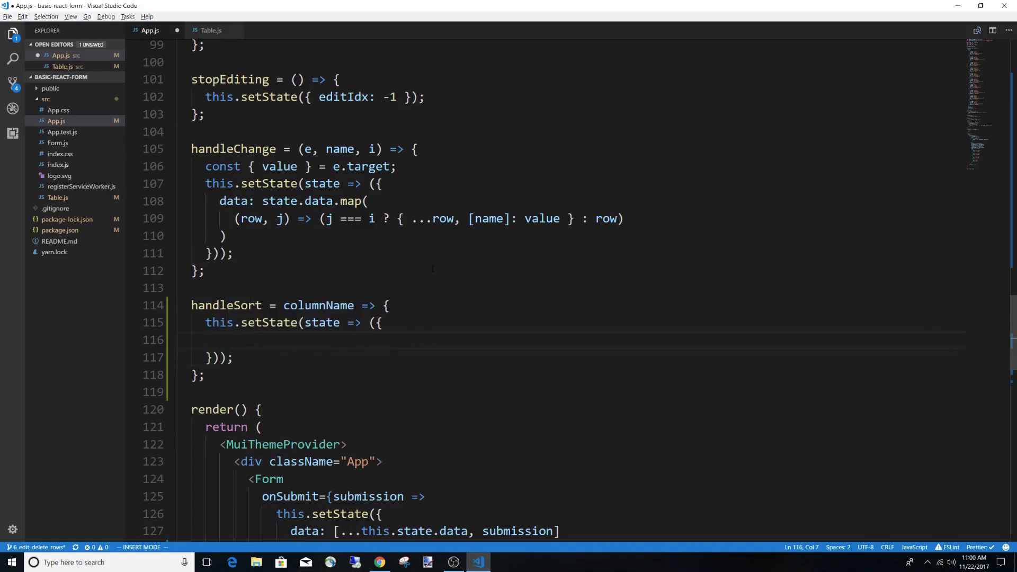
text(columnToSort: columnName,)
text(sortDirection: state.columnToSort )
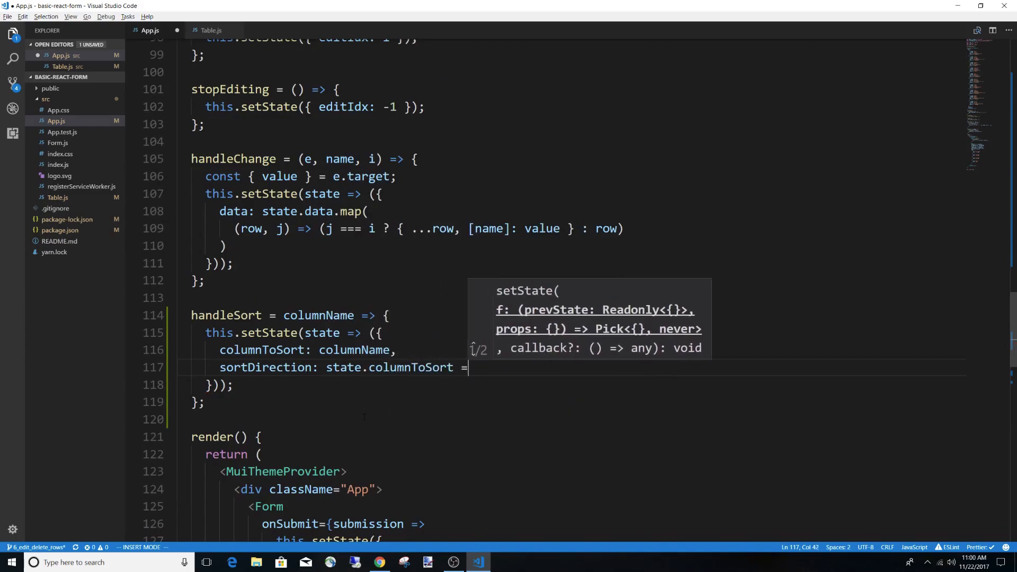
text(=== columnName ?  : 'asc',)
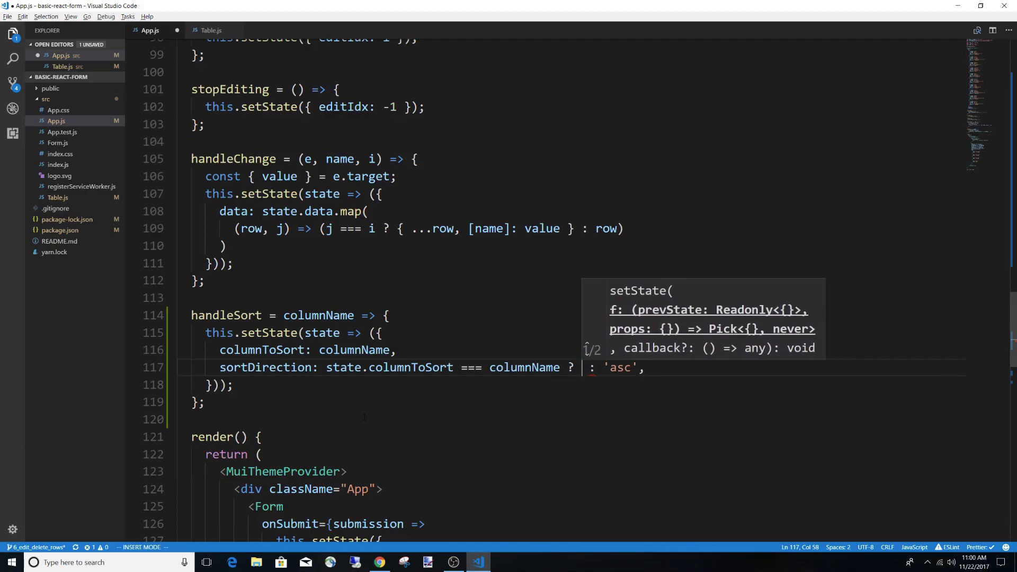
text(())
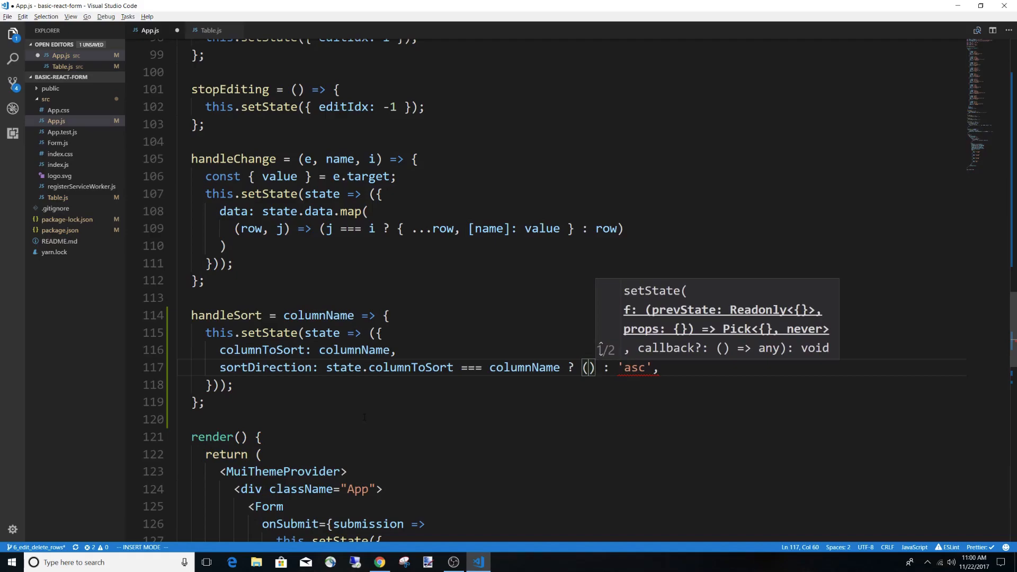
text(state)
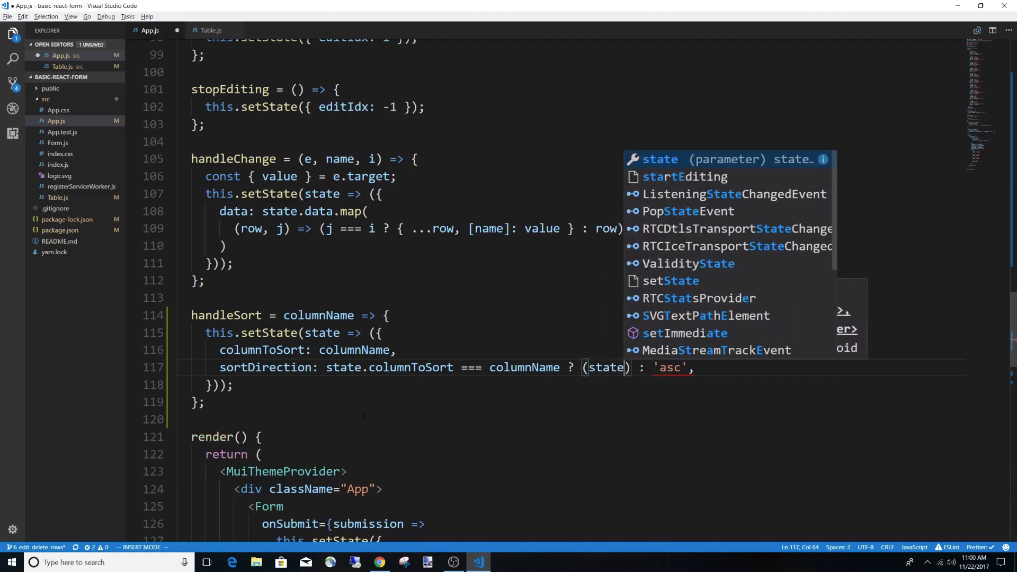
text(.)
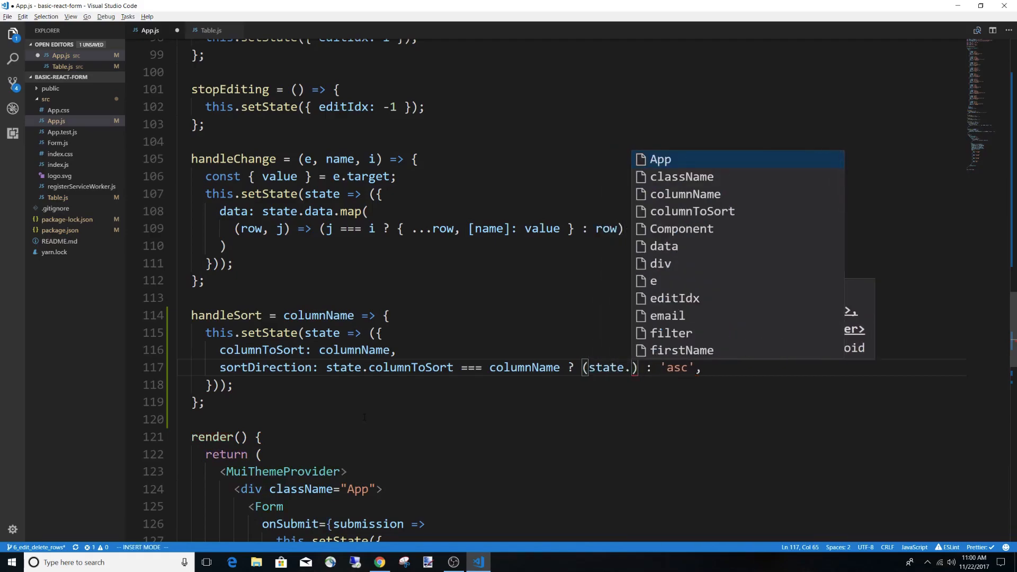
text(column)
text(const)
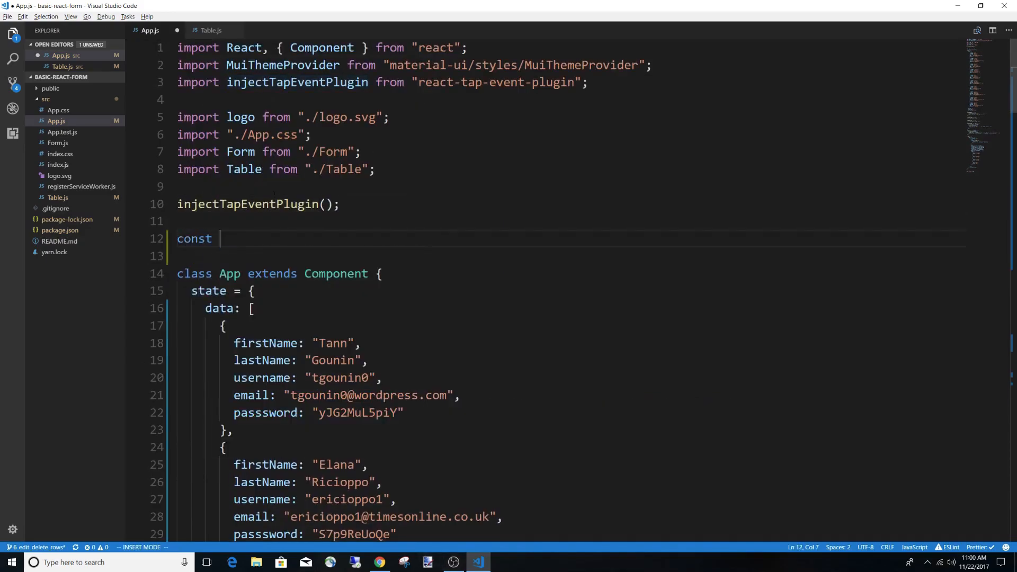
Declare const invertDirect = { asc: 'desc', desc: 'asc' } above the App class.
text(inver)
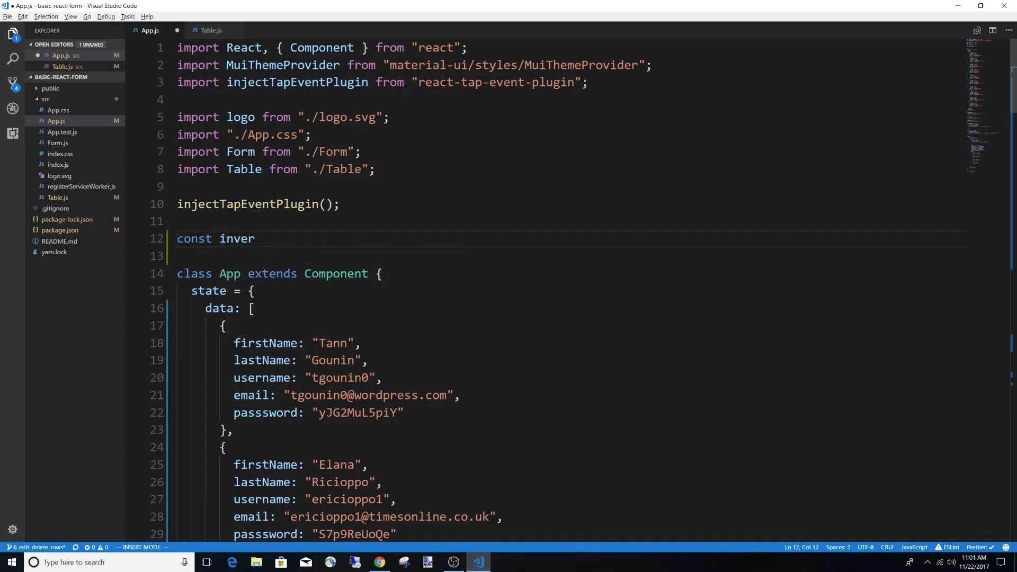
text(tDirect = {})
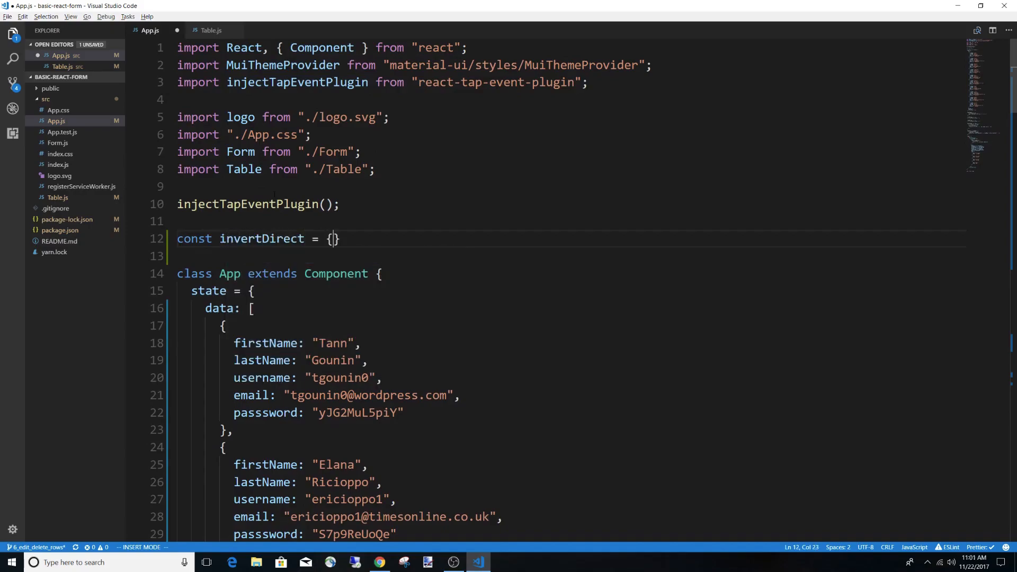
text('sa)
text('des)
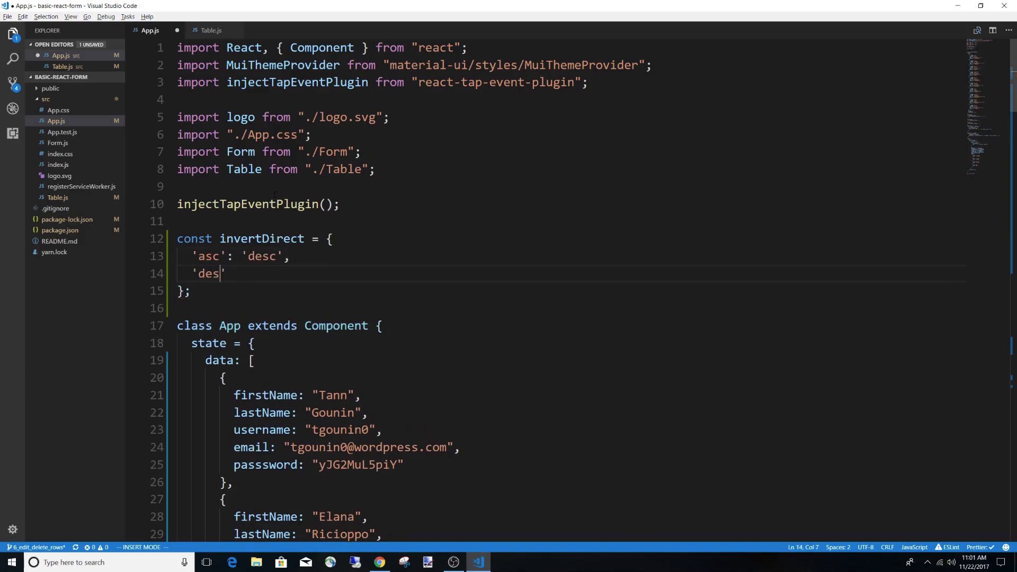
text(c': 'asc')
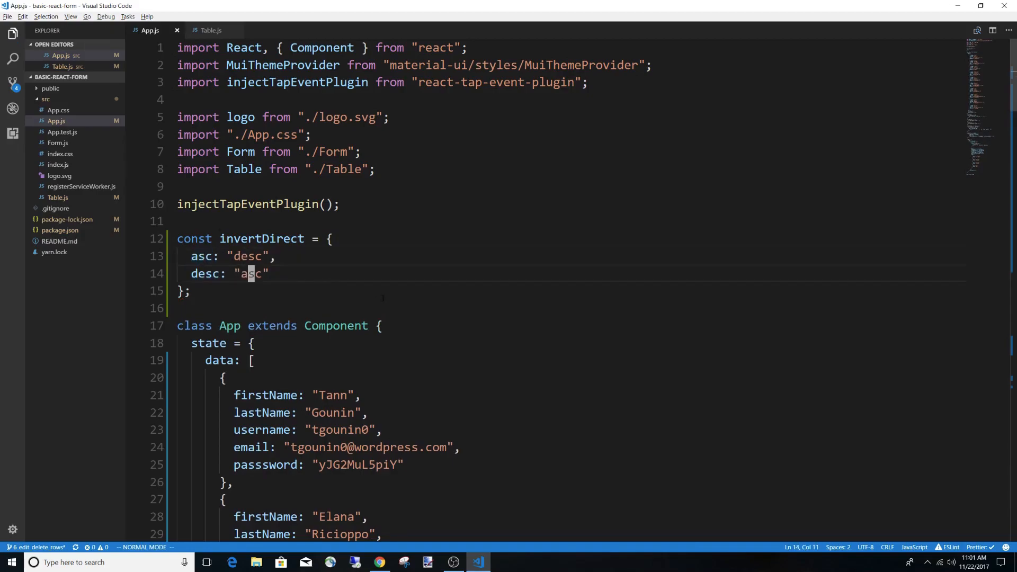
Use invertDirection[state.columnToSort] as the ternary's true branch in handleSort.
scroll(down, 3)
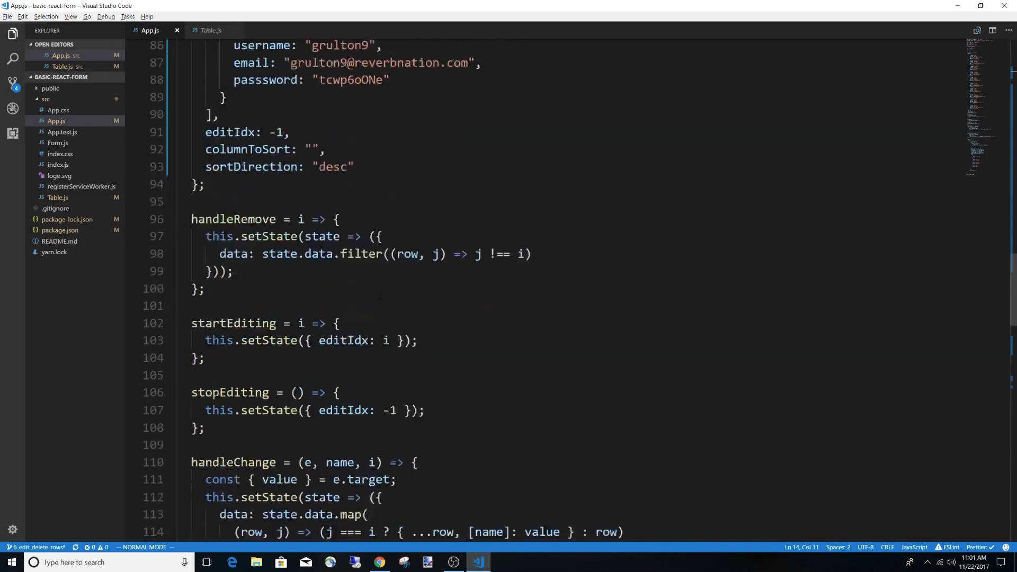
scroll(down, 3)
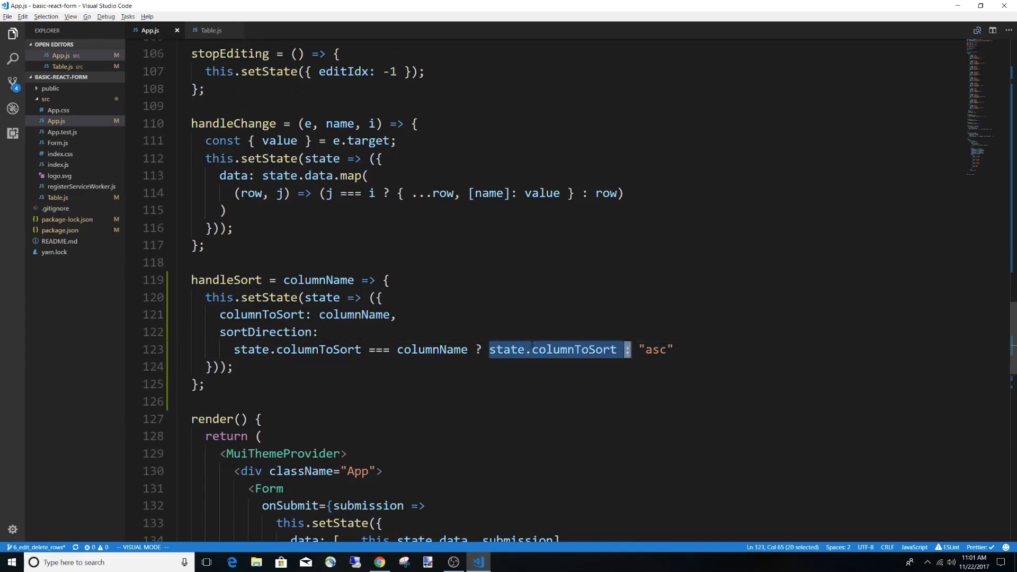
key(Escape)
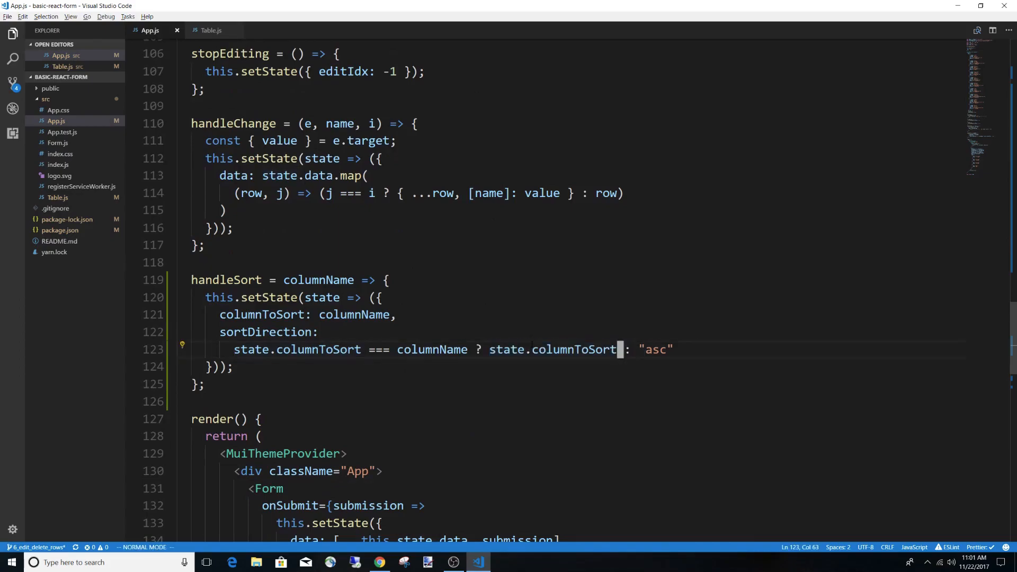
text(invert)
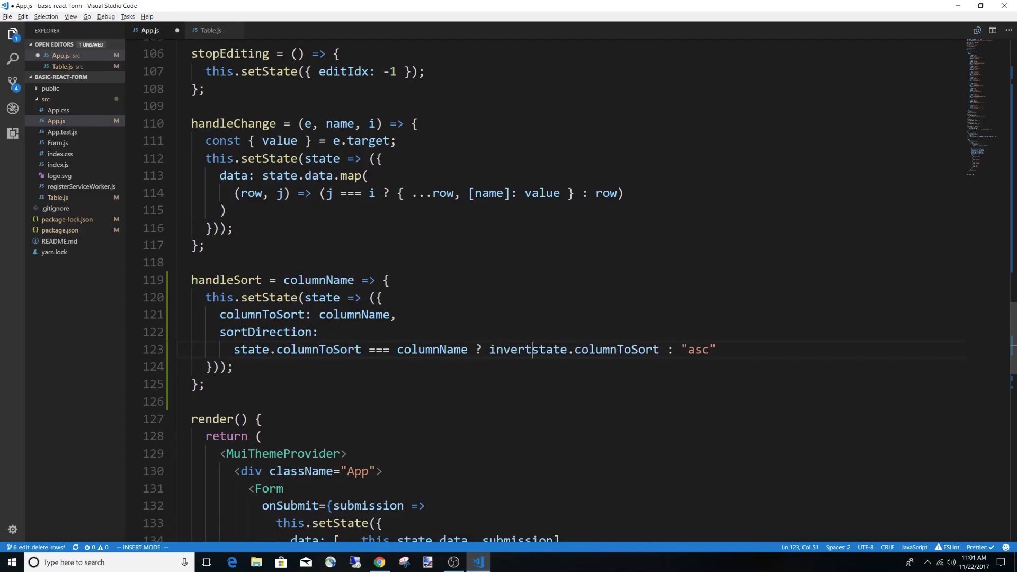
text(Direct[)
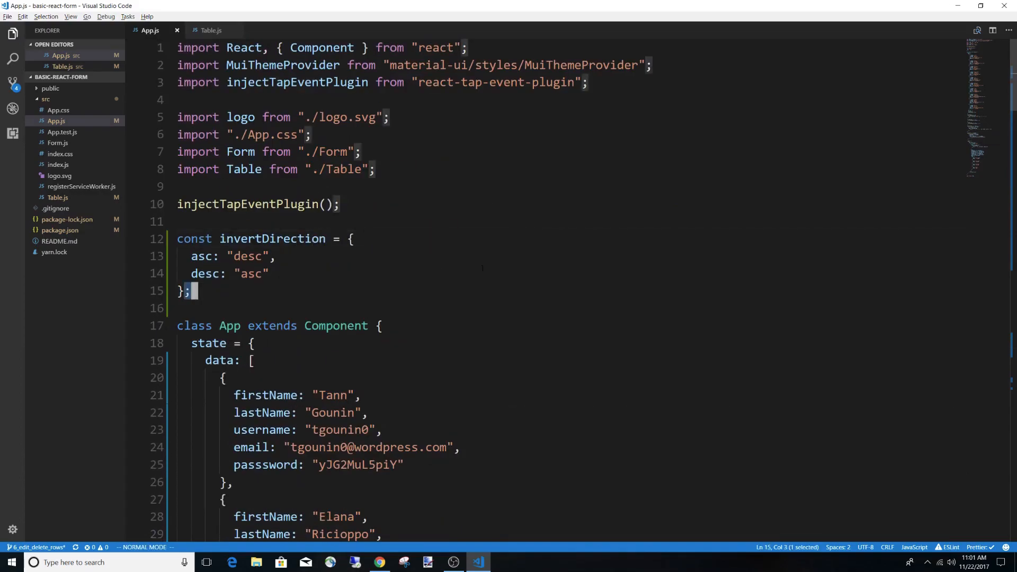
scroll(down, 3)
text(npm i lodash)
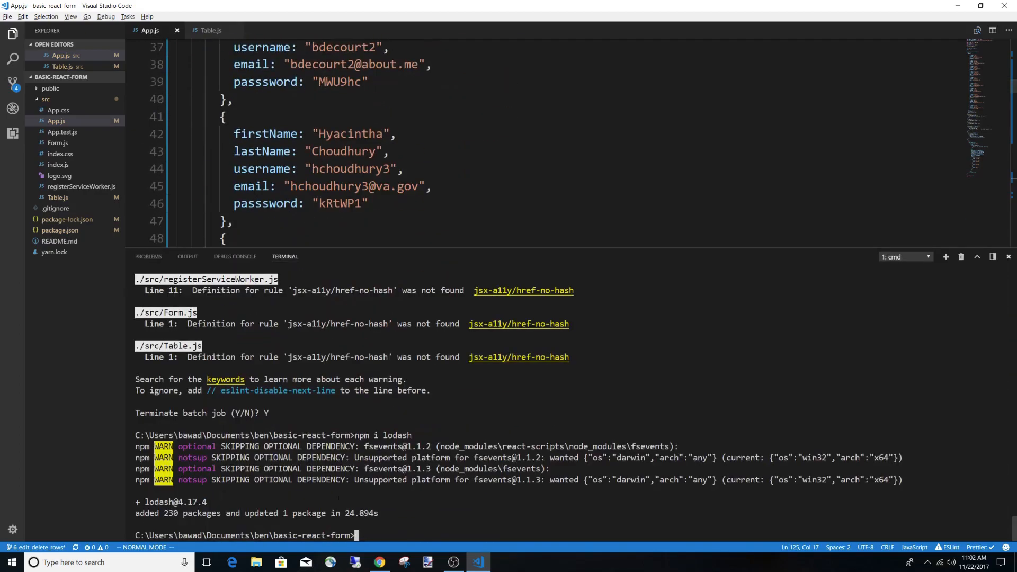
Run npm start, then add import orderBy from 'lodash/orderBy'; to App.js and save.
text(npm st)
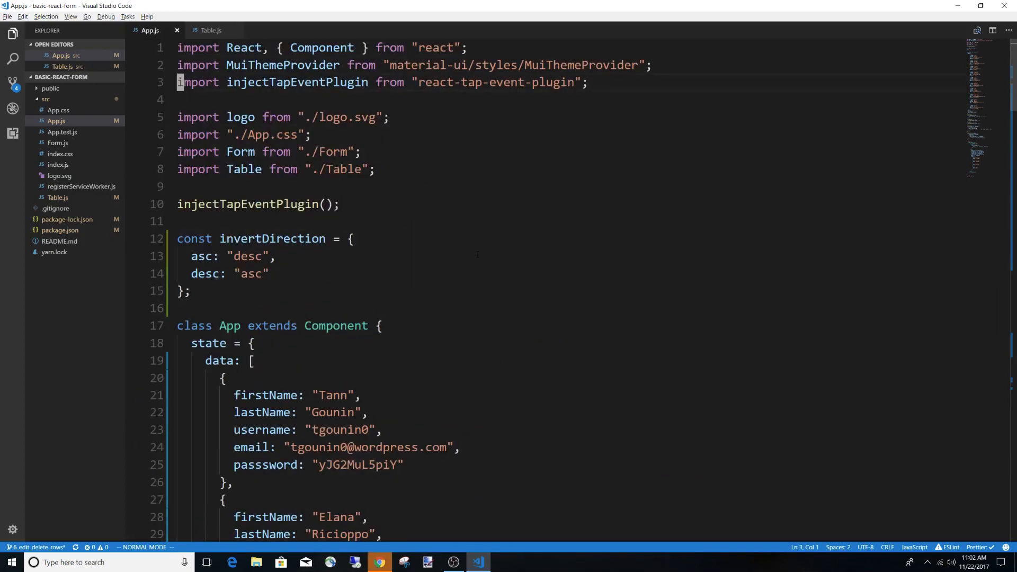
text(import)
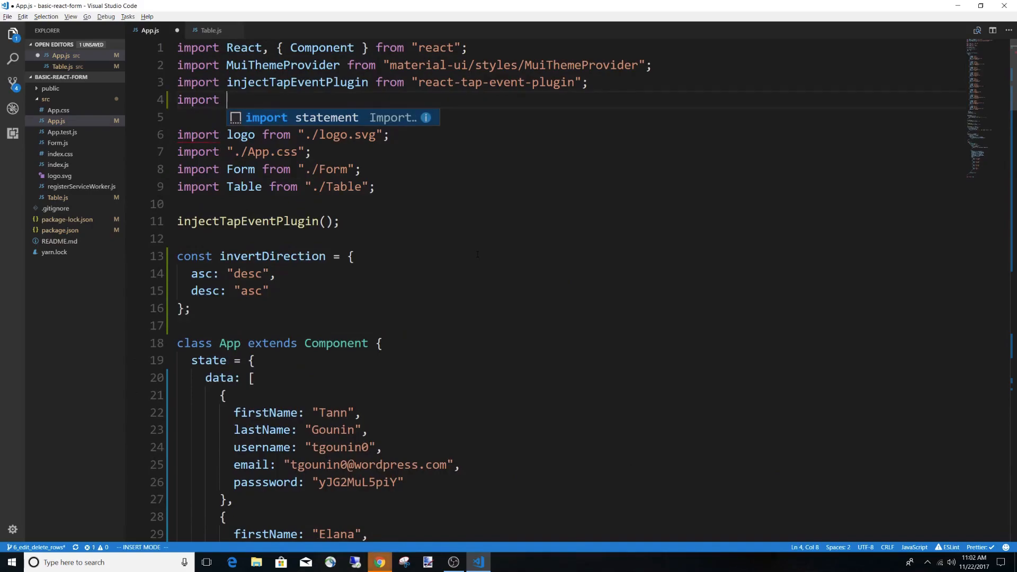
text(orderBy from 'lodash)
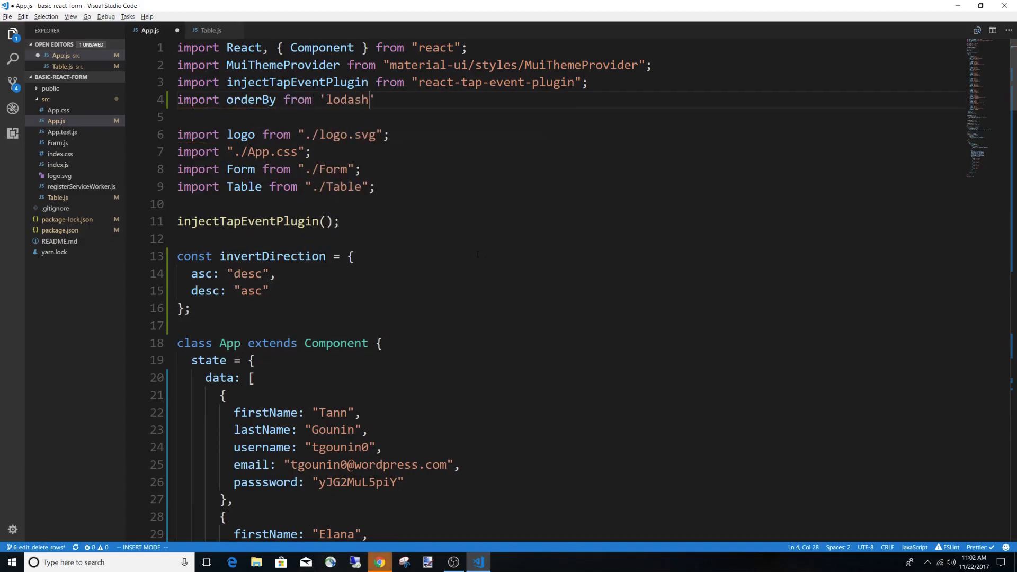
text(/orderBy)
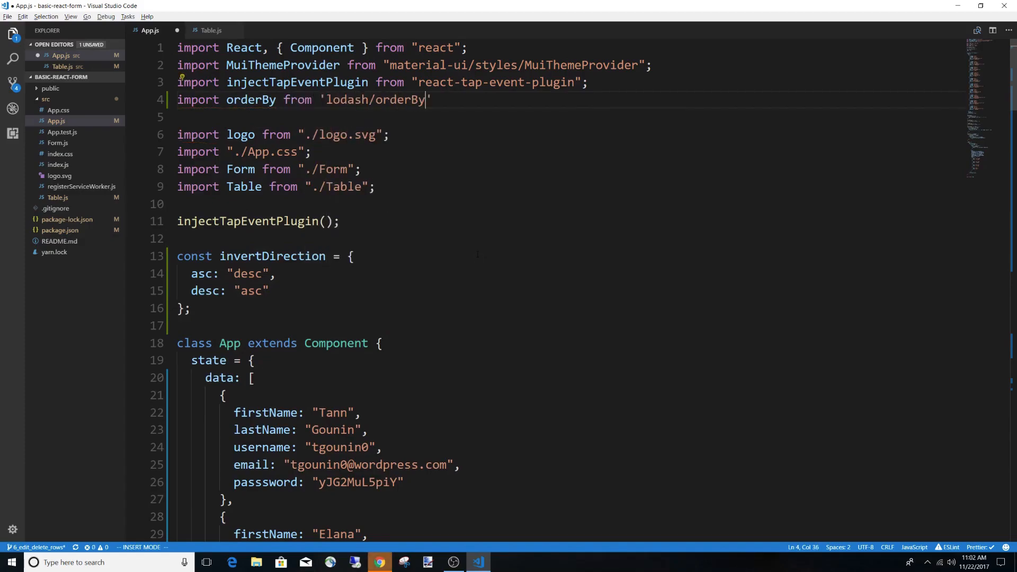
key(Escape)
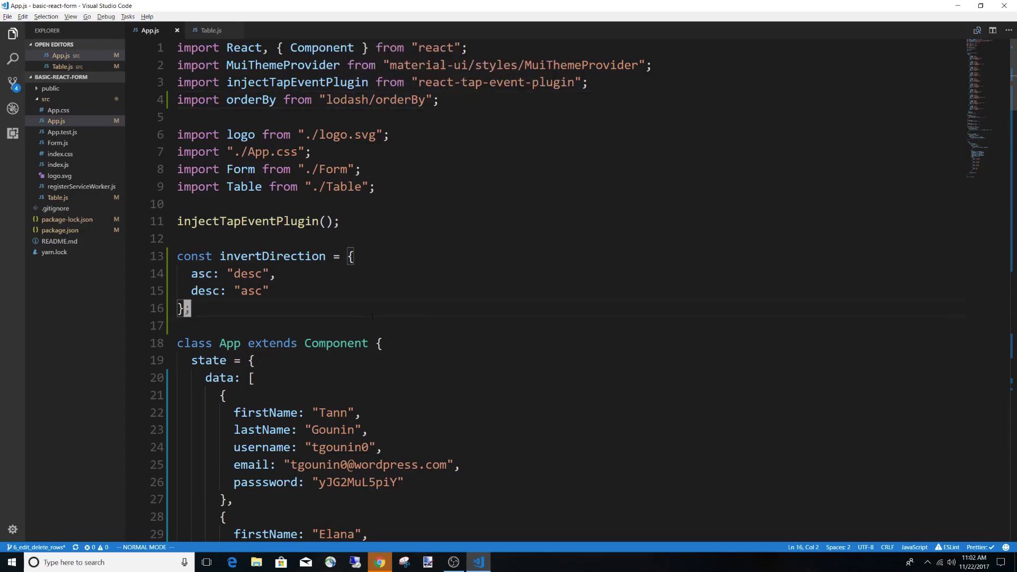
Set the Table's data prop to orderBy(this.state.data, this.state.columnToSort, this.state.sortDirection) and save.
scroll(down, 3)
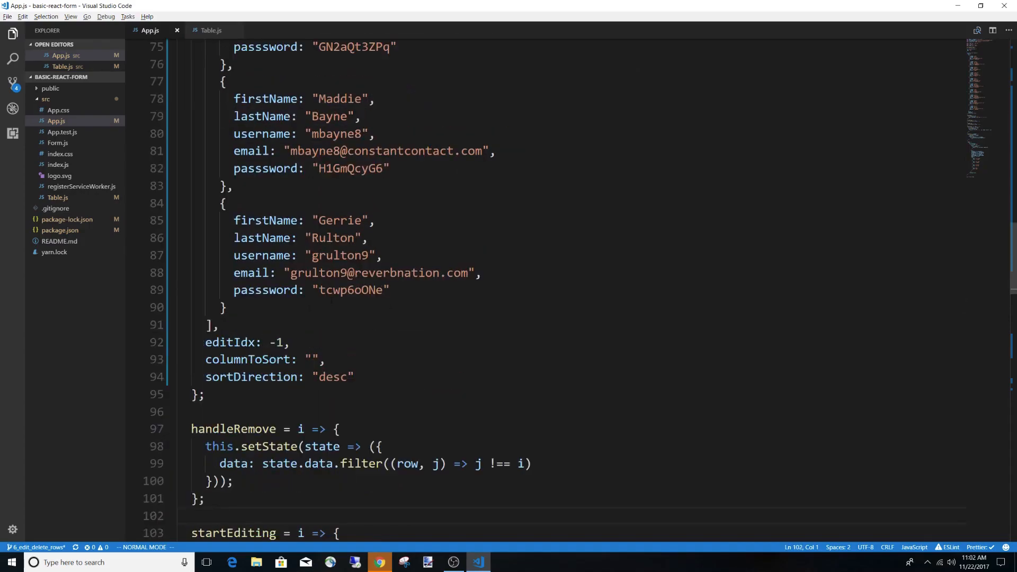
scroll(down, 3)
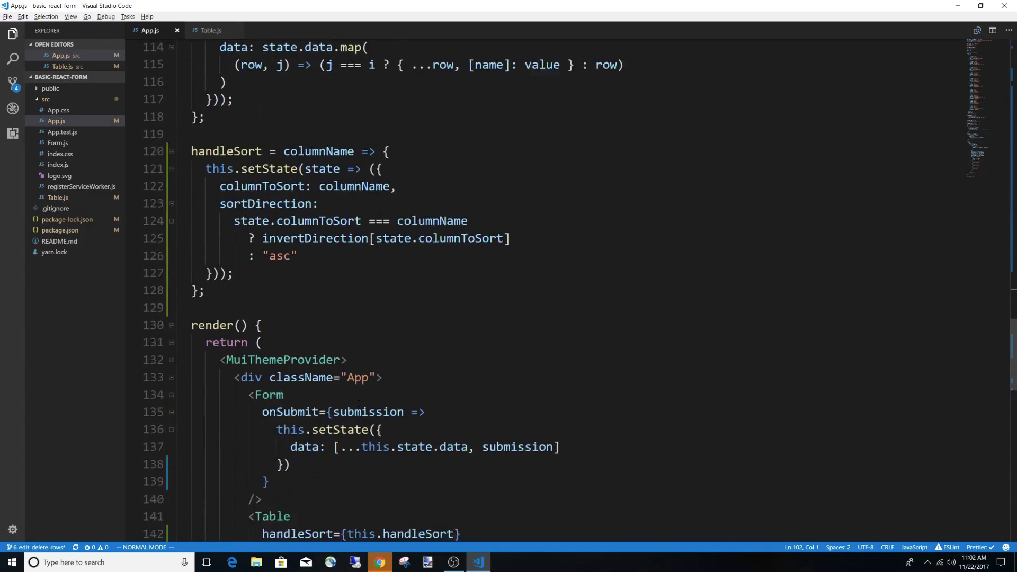
scroll(down, 3)
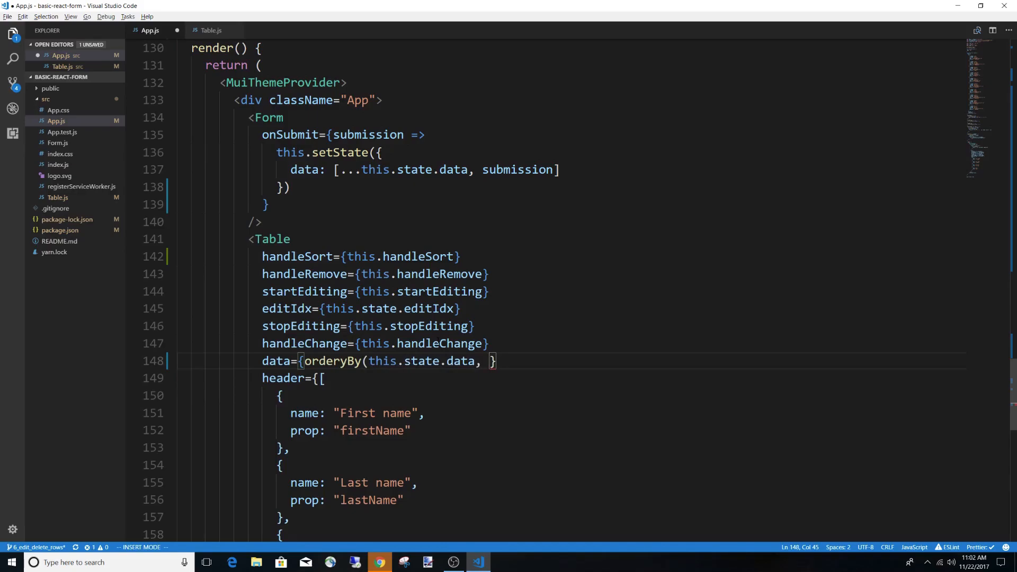
text(this)
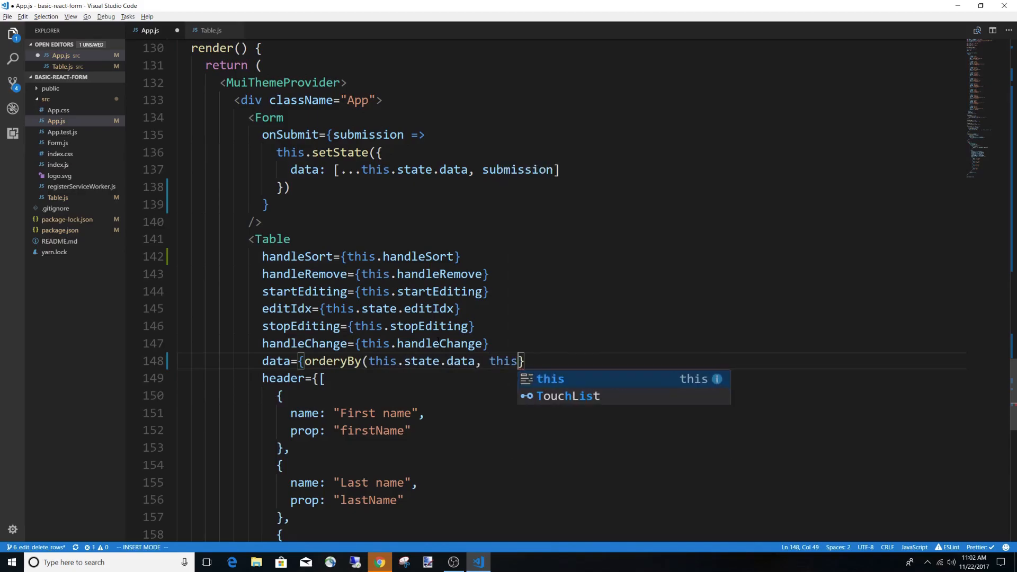
text(.state.columnToSort, this.state)
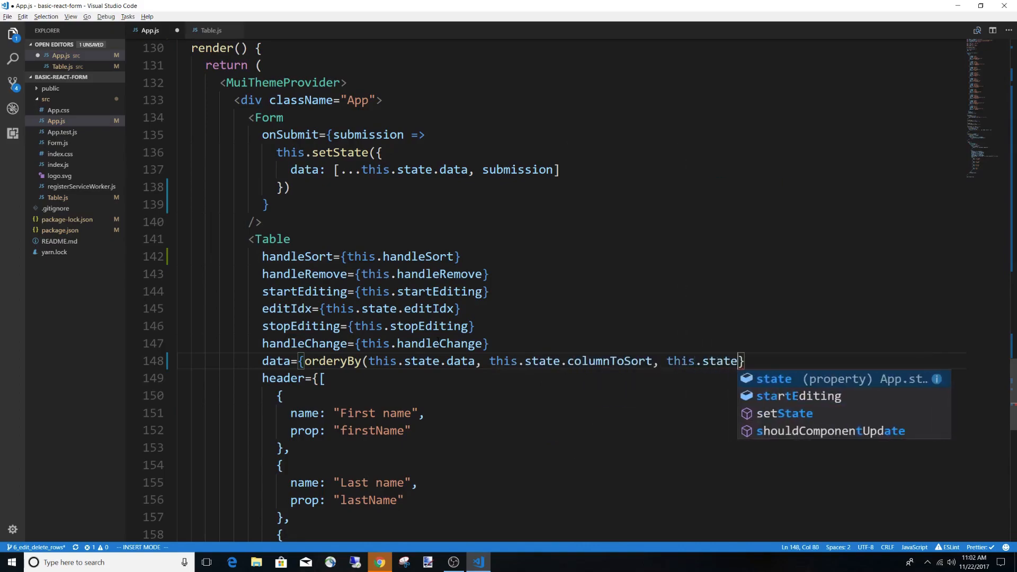
text(col)
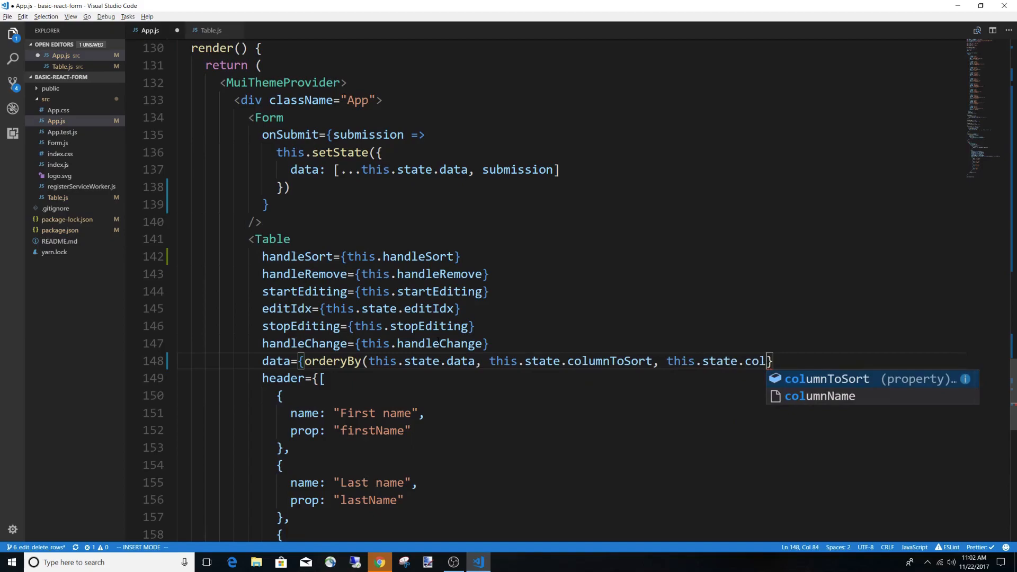
text(sortDirection)
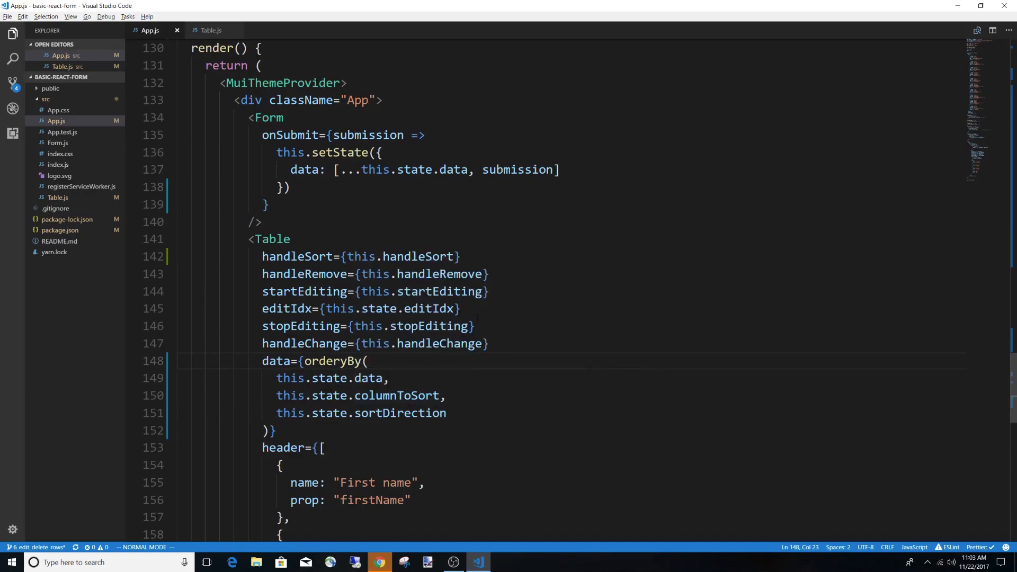
In Chrome, close the duplicate React App tab and sort the table rows by First name.
click(379, 561)
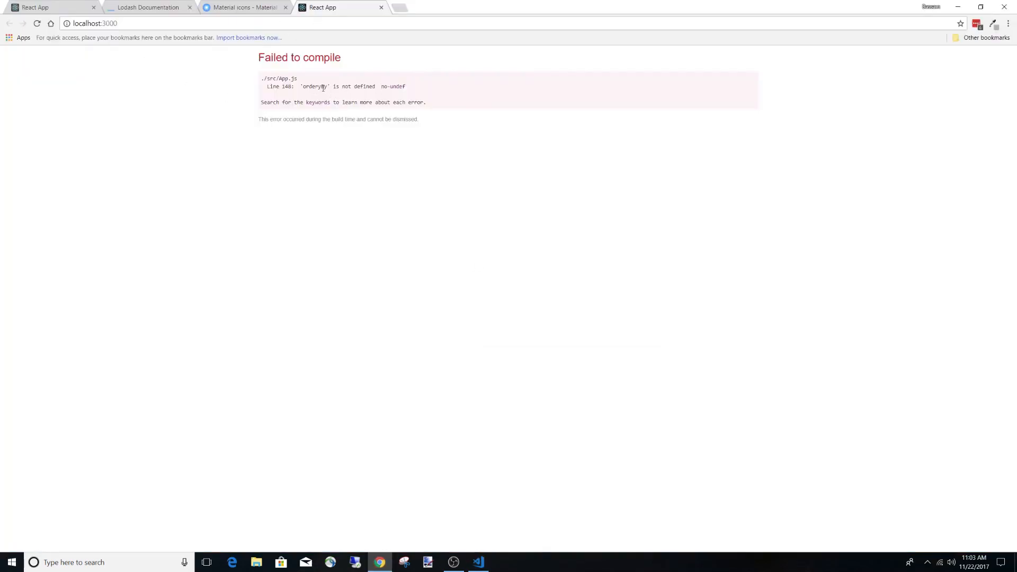
click(479, 561)
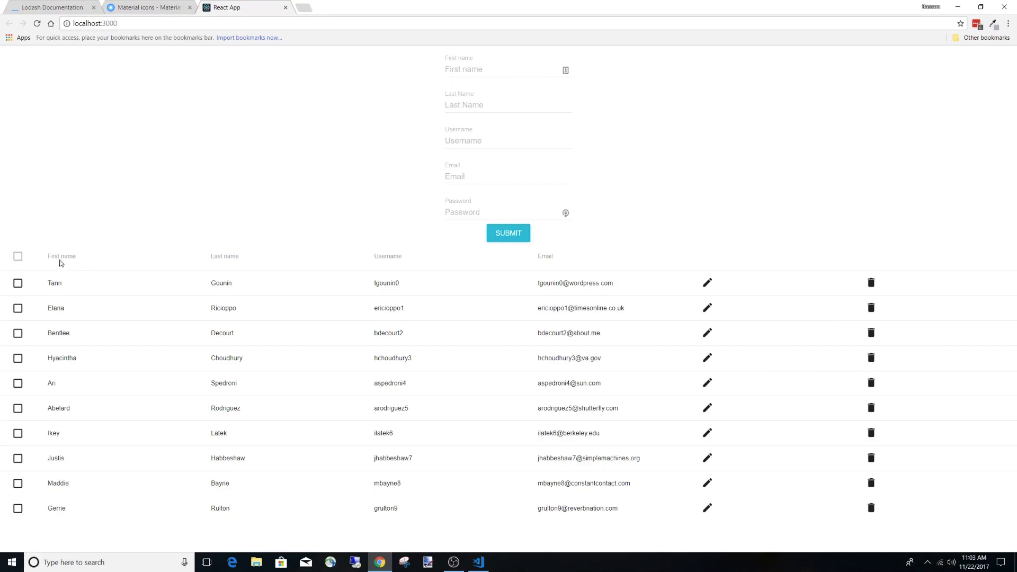
click(61, 255)
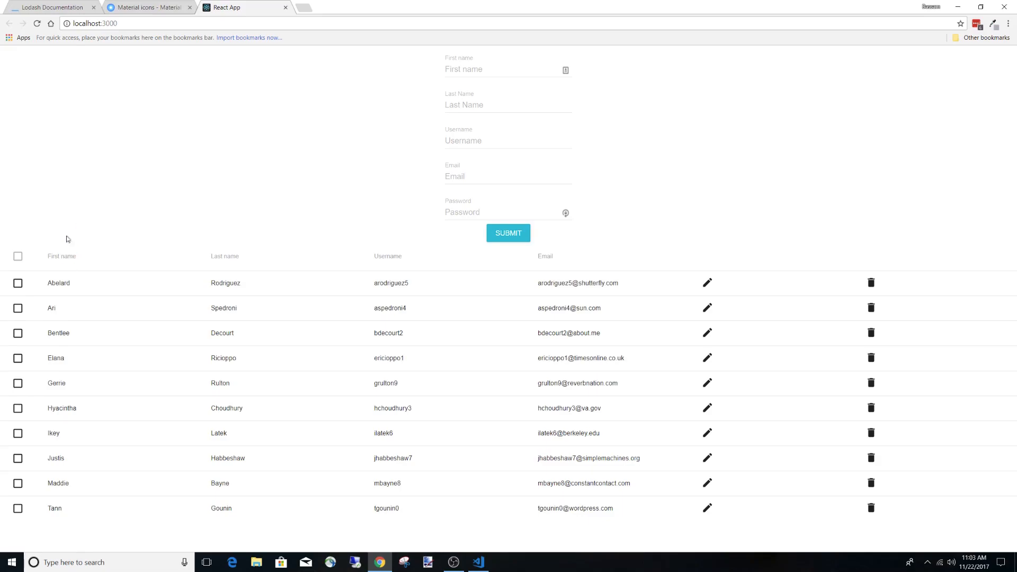
mouse_move(117, 249)
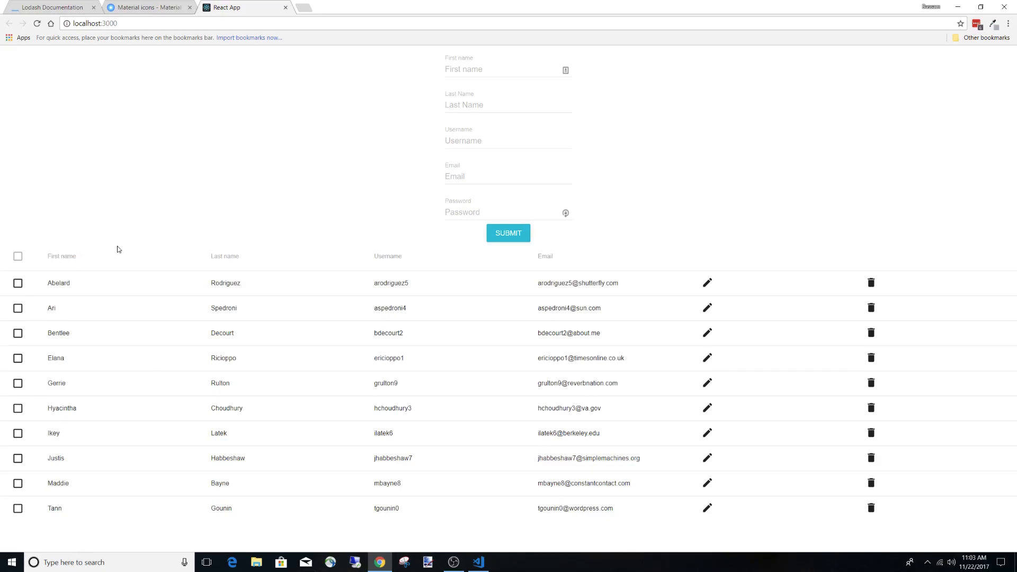
Check the DevTools Console, review the Lodash orderBy docs, and return to VS Code.
key(F12)
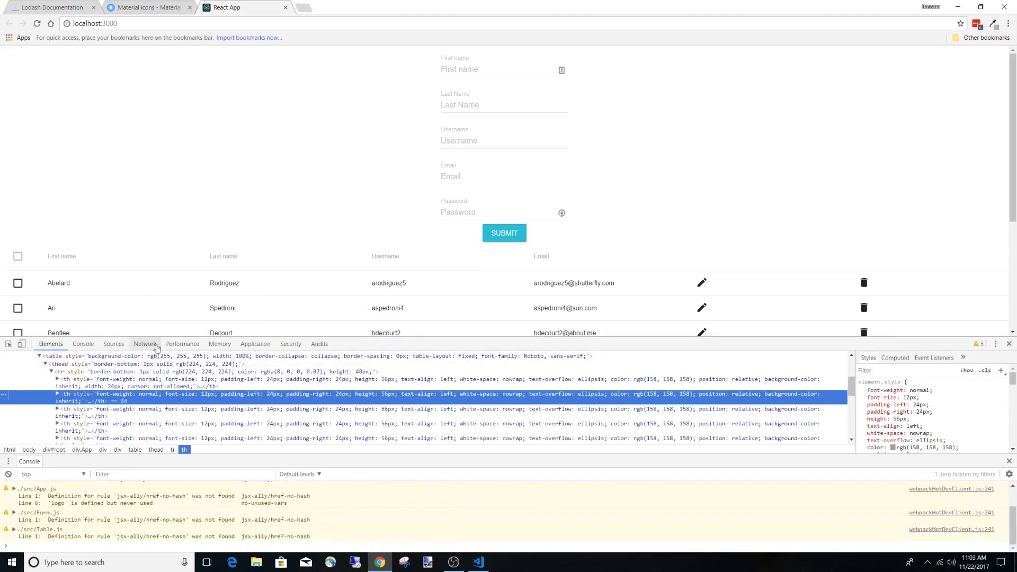
click(82, 343)
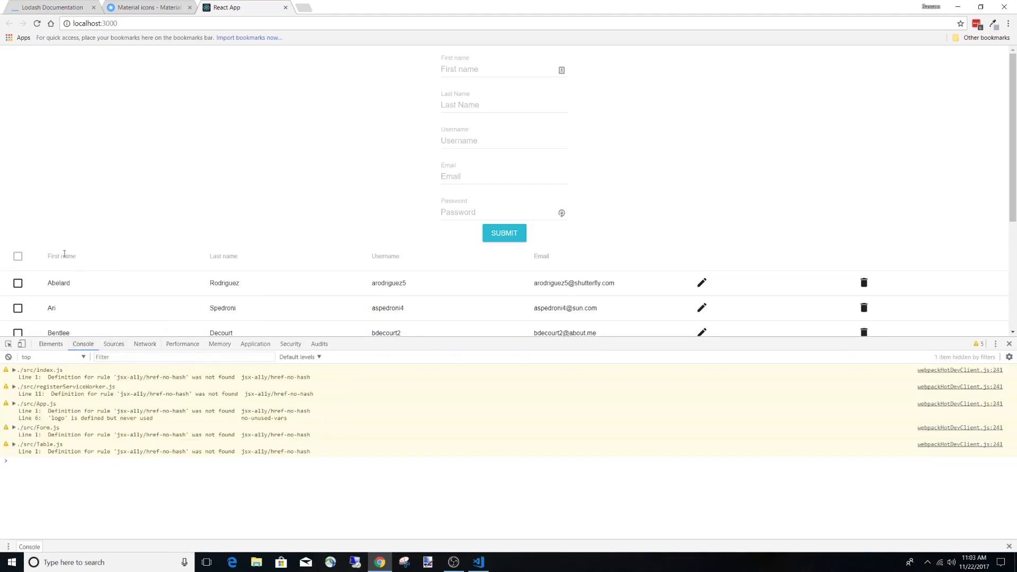
click(52, 7)
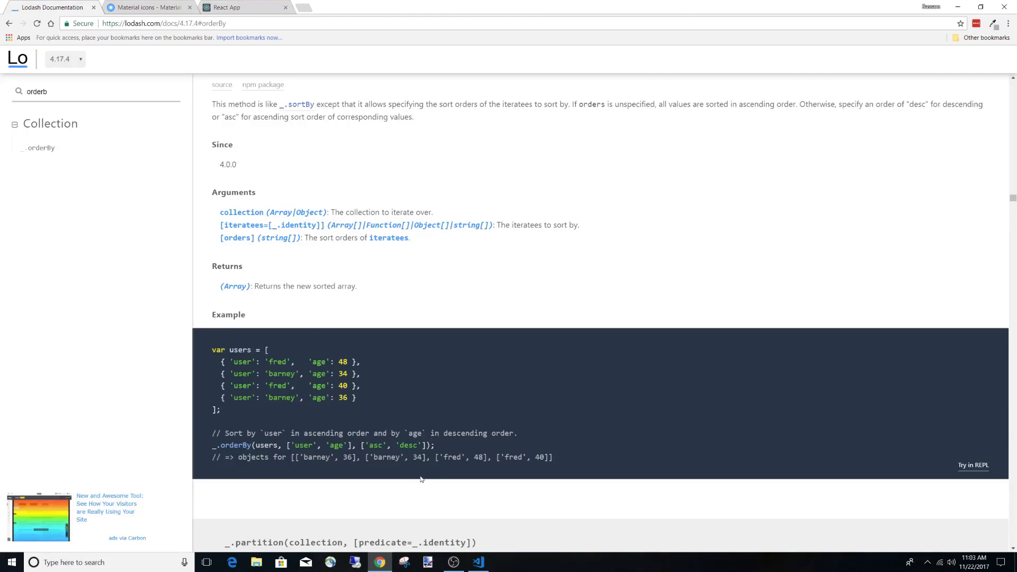
click(226, 7)
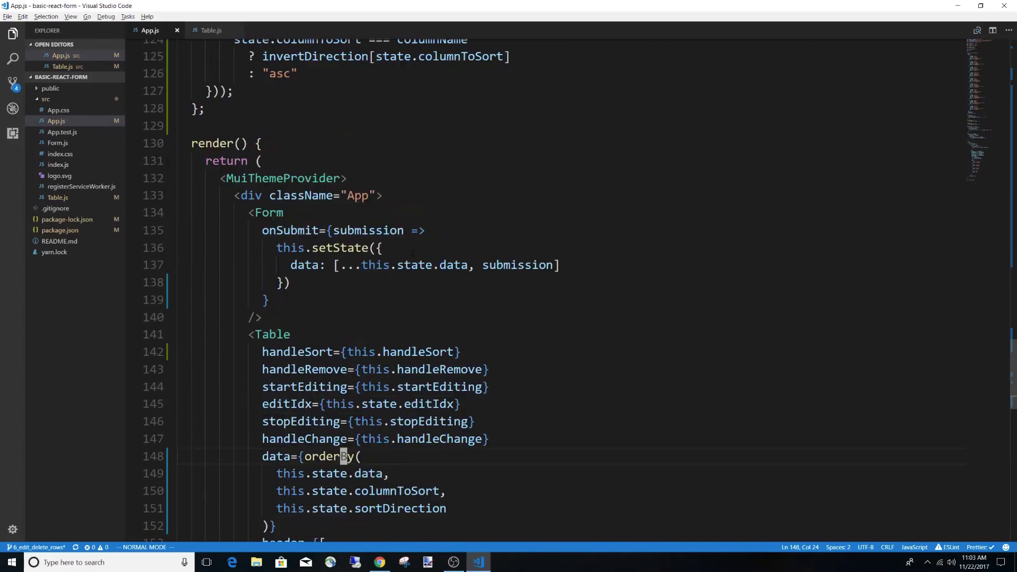
Add console.log(this.state.columnToSort, this.state.sortDirection) in render.
text(con)
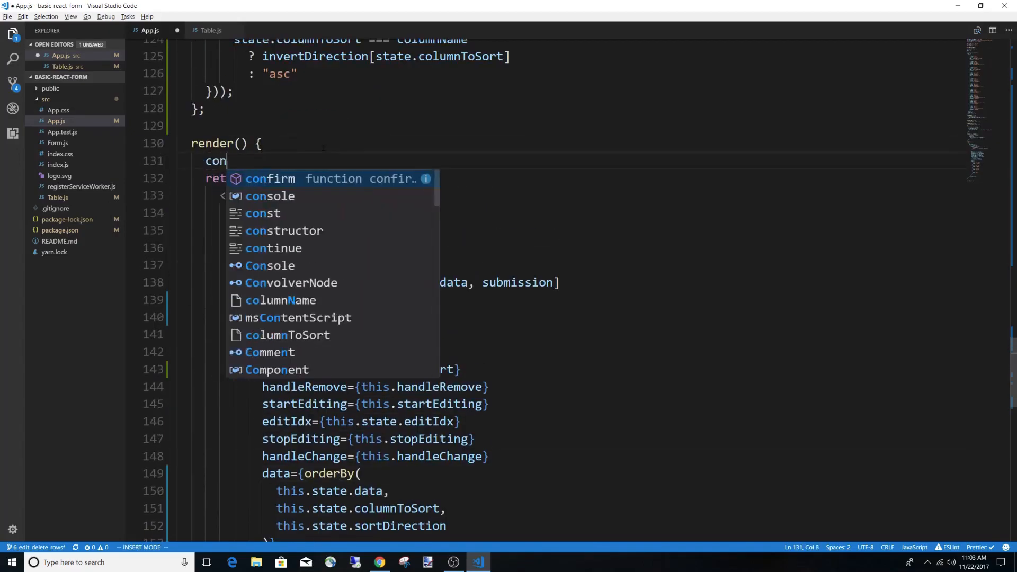
text(sole.log()
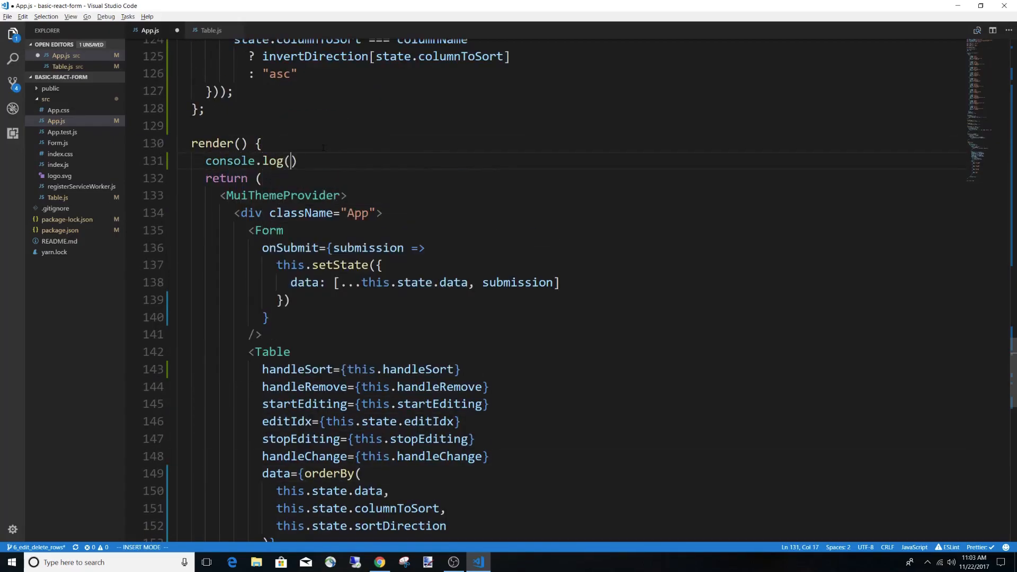
text(this.state.columnToSort, this)
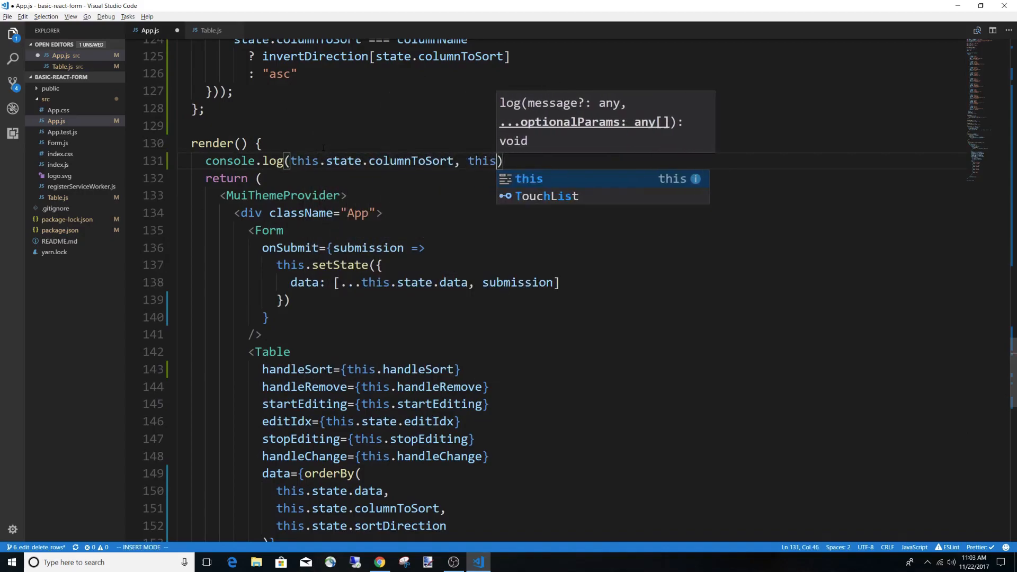
text(.state.col)
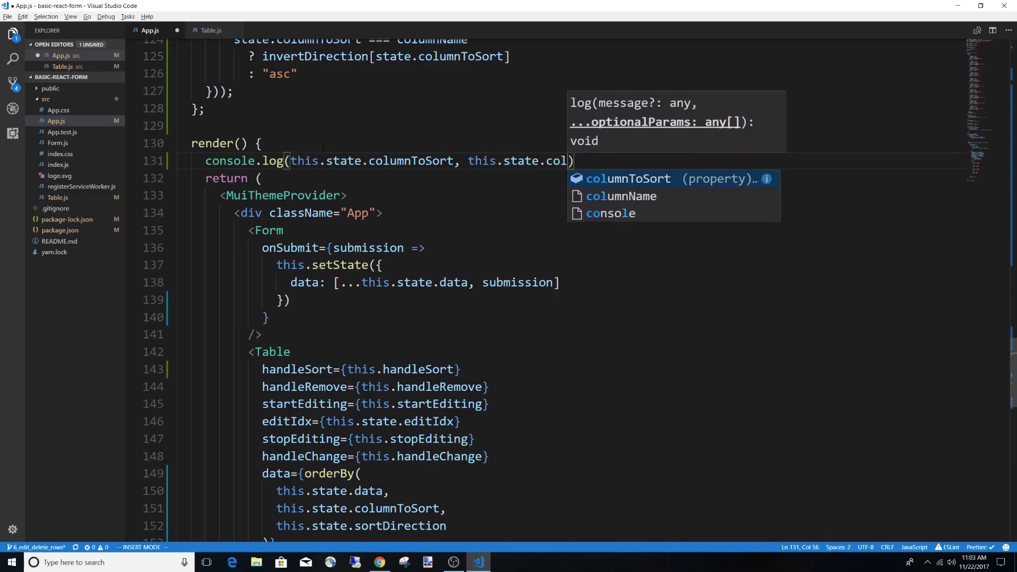
text(sortDirection)
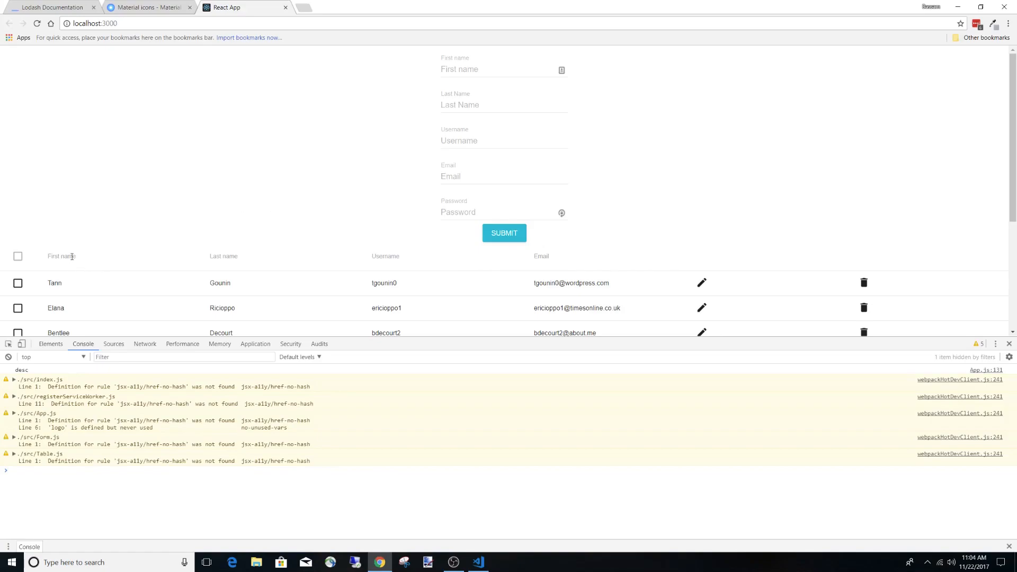
Sort by First name in Chrome to check the console output, then return to handleSort.
click(61, 255)
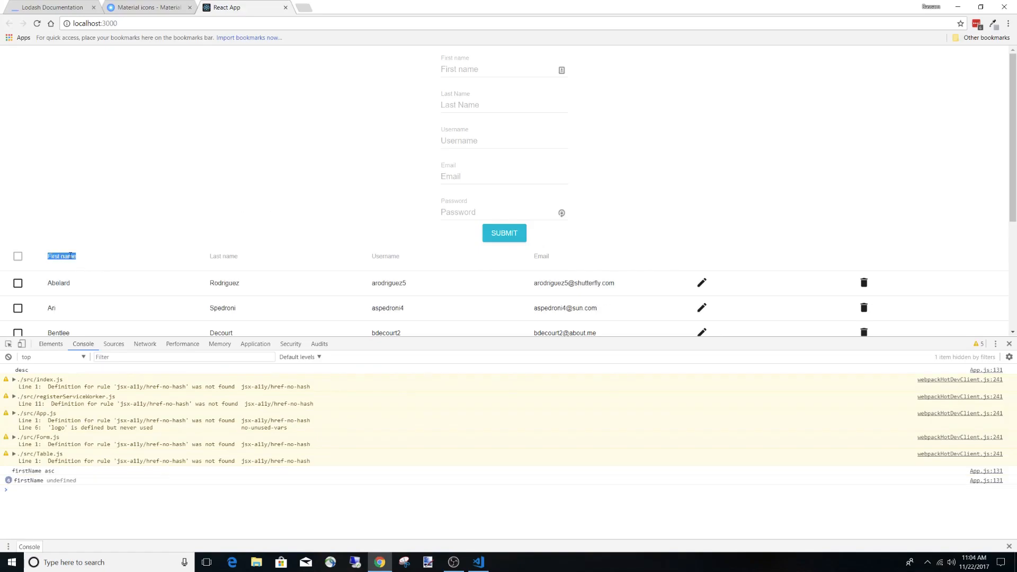
click(478, 563)
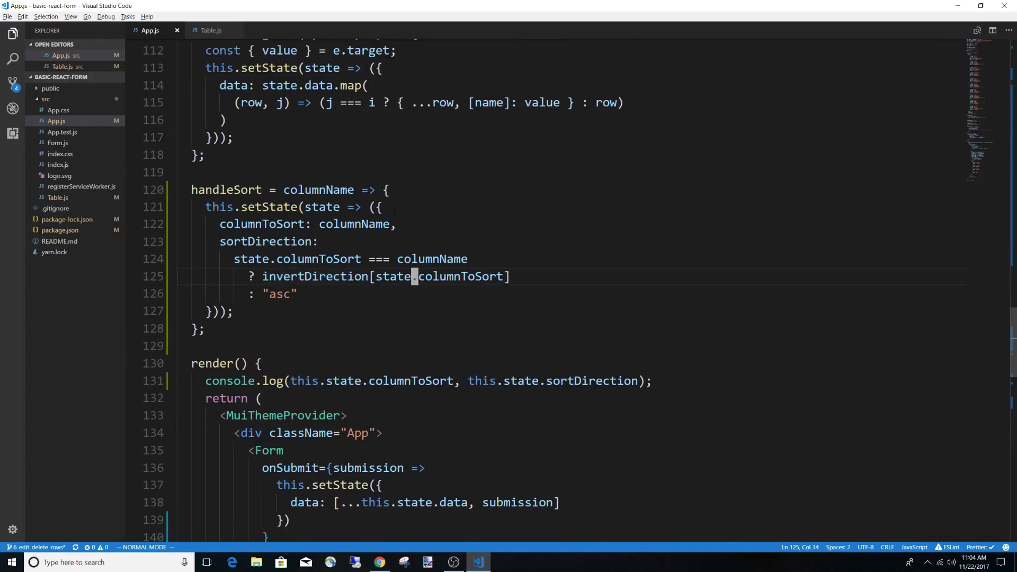
Change invertDirection[state.columnToSort] to invertDirection[state.sortDirection] in handleSort and save.
text(sortD)
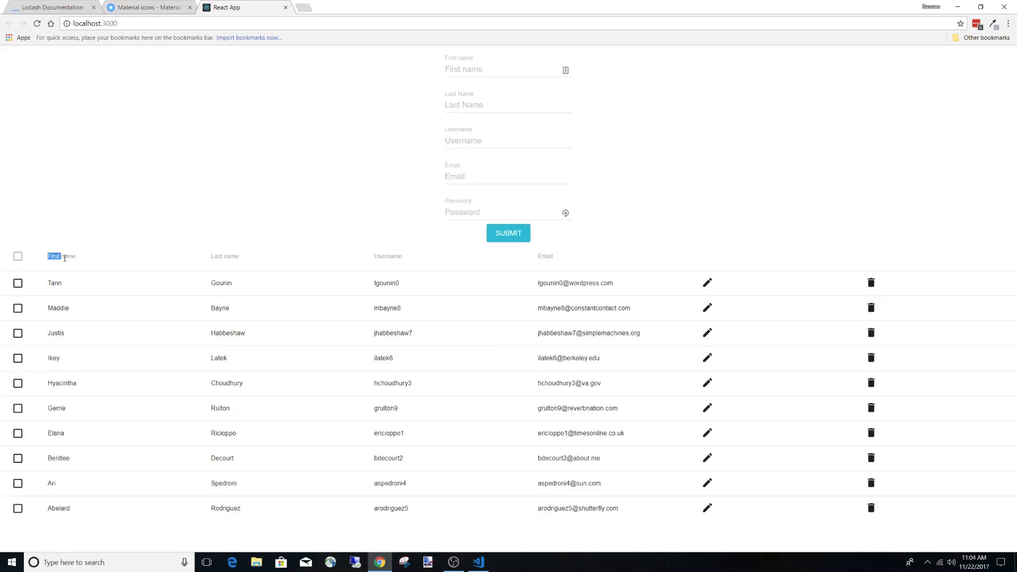
Sort by First name twice to confirm the order reverses, then go to the Material icons tab.
click(54, 256)
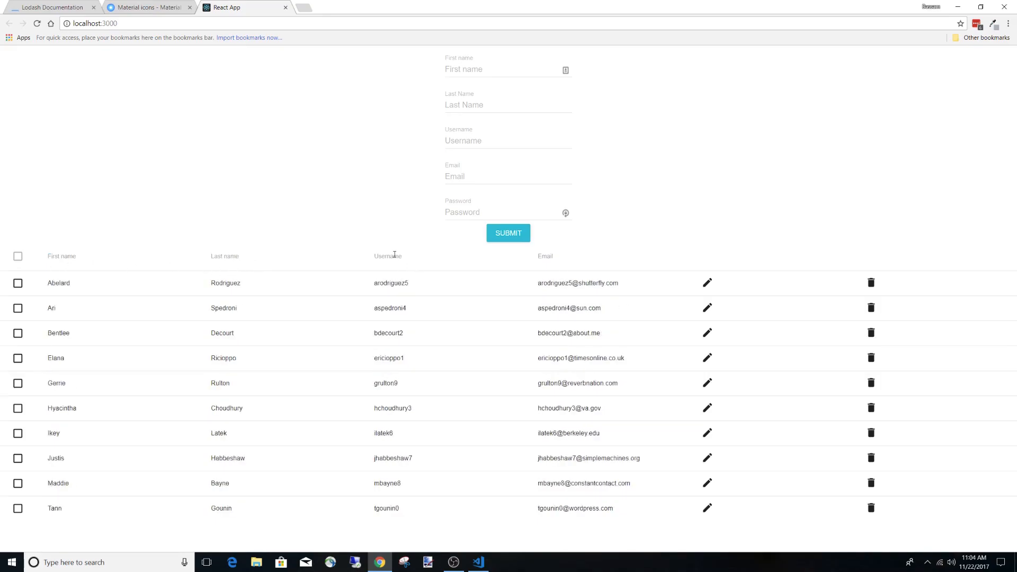
click(387, 255)
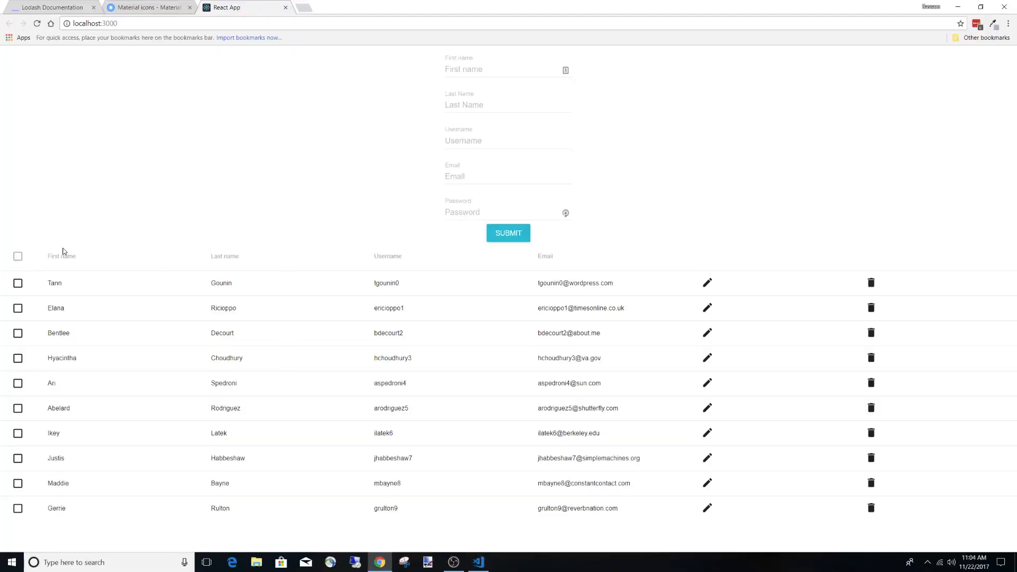
mouse_move(65, 258)
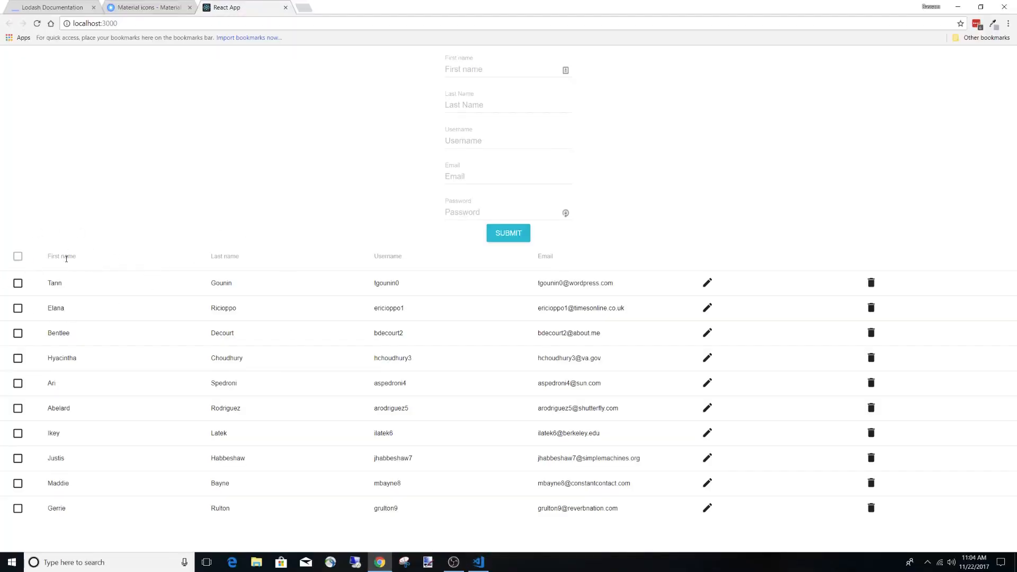
mouse_move(129, 248)
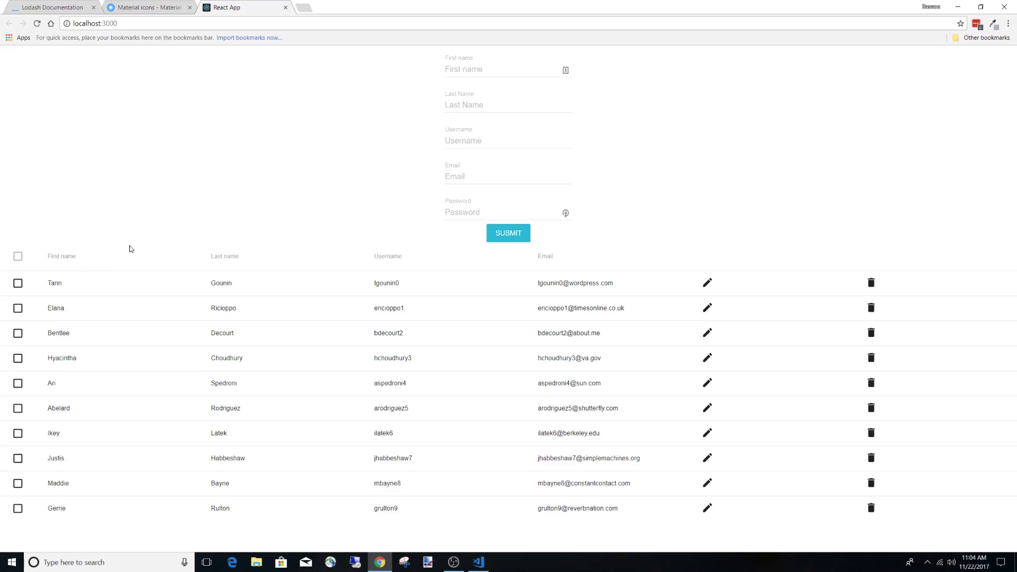
mouse_move(87, 264)
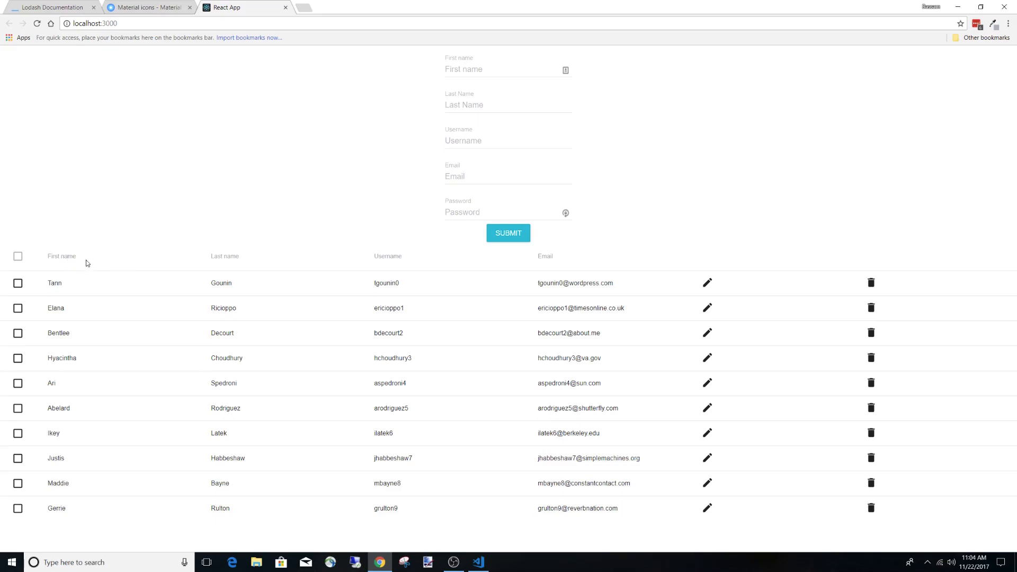
mouse_move(423, 259)
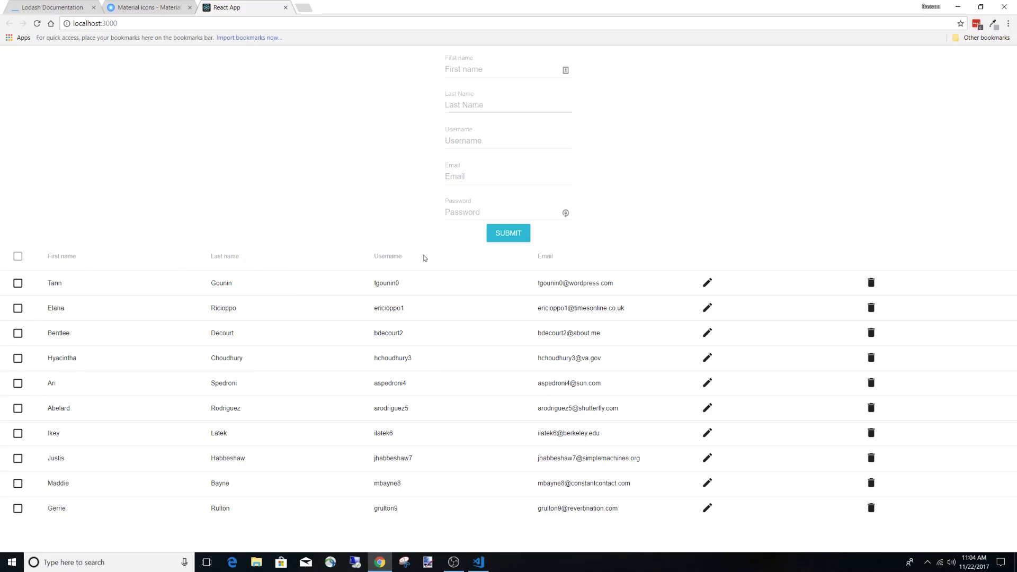
mouse_move(575, 260)
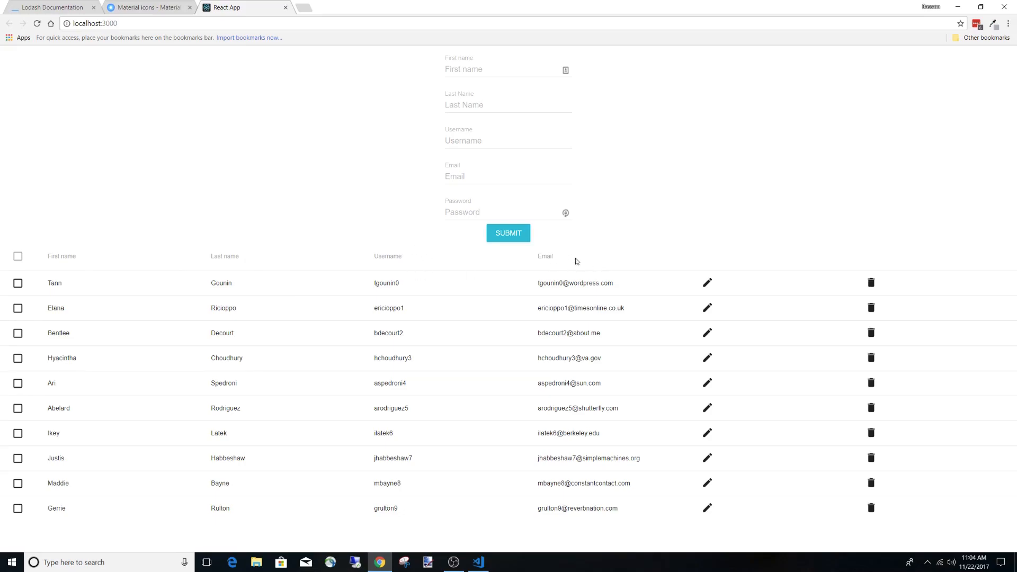
click(146, 8)
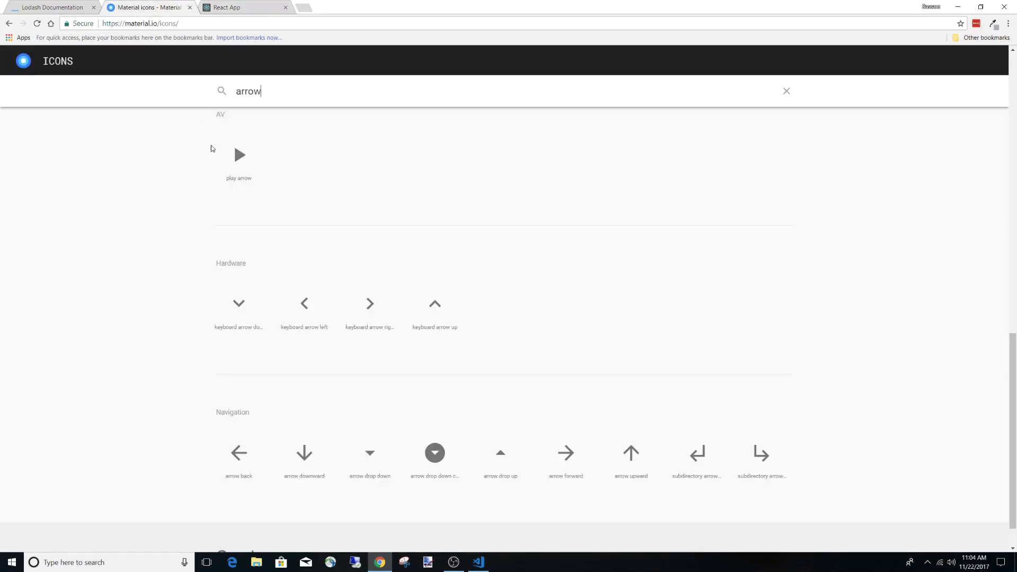
mouse_move(325, 388)
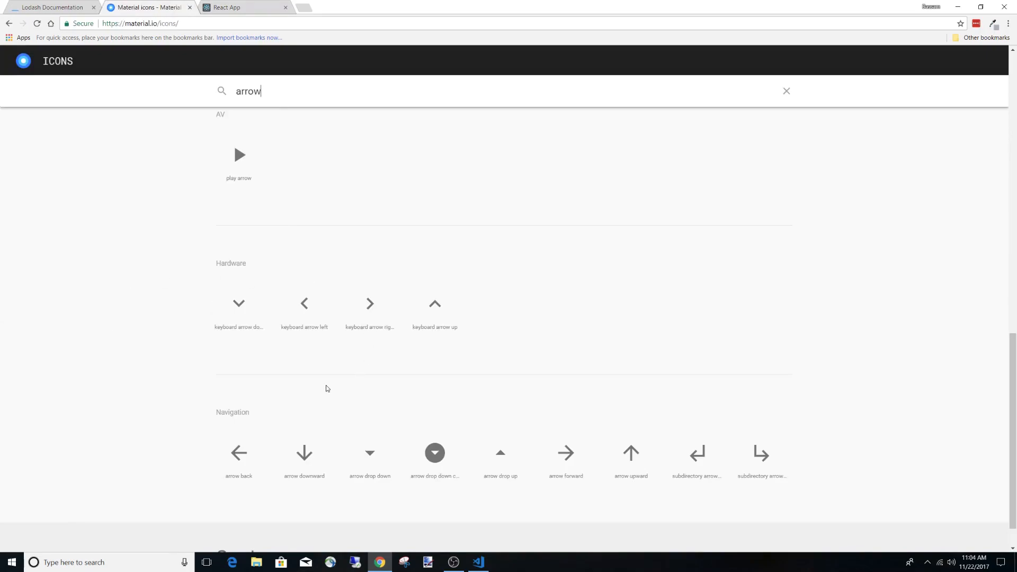
Scroll to the Navigation arrow drop down/up icons, then return to the code editor.
scroll(down, 3)
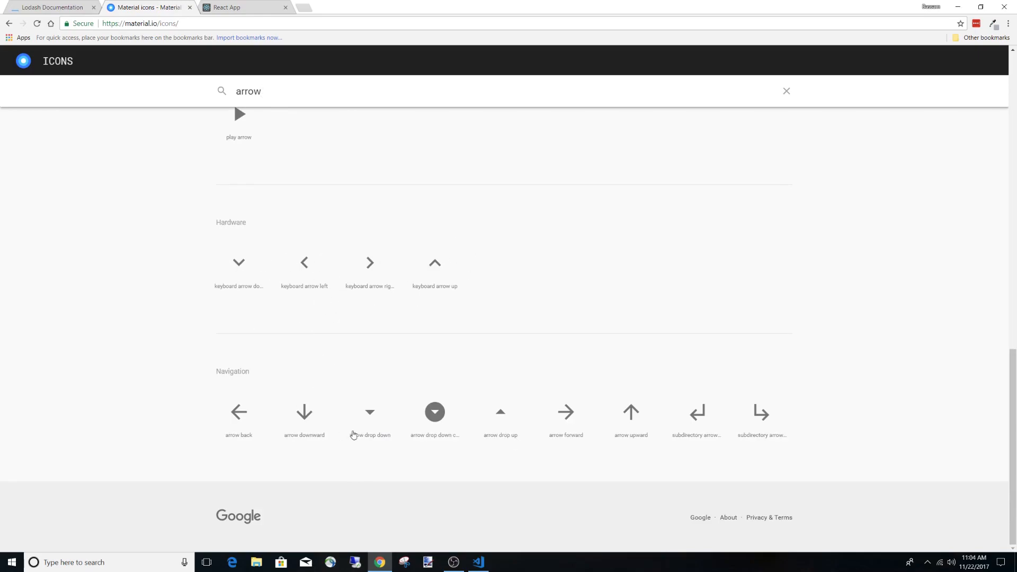
mouse_move(271, 372)
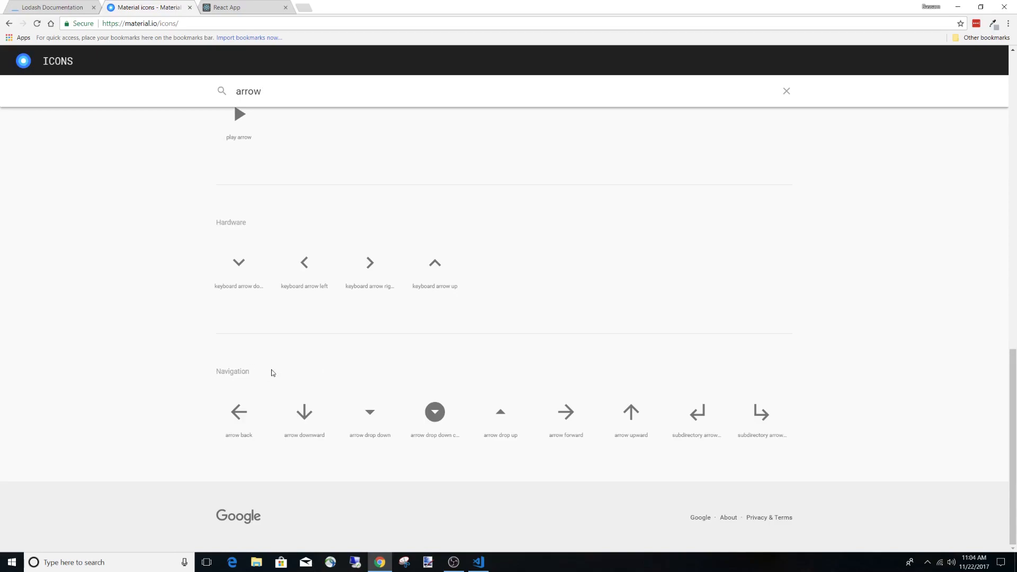
click(479, 562)
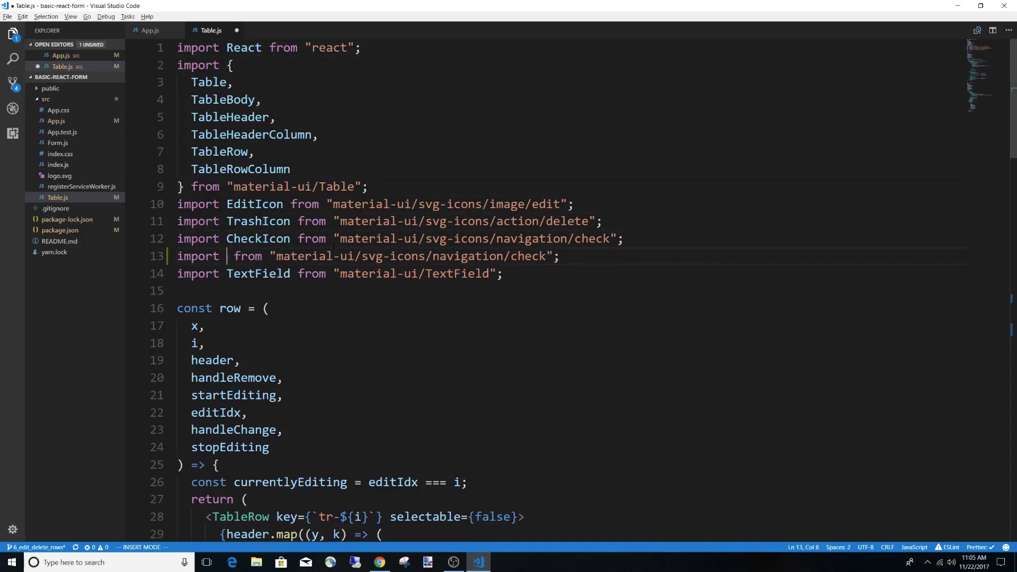
Import DownArrow from navigation/arrow-drop-down and UpArrow from navigation/arrow-drop-up in Table.js.
text(DownAr)
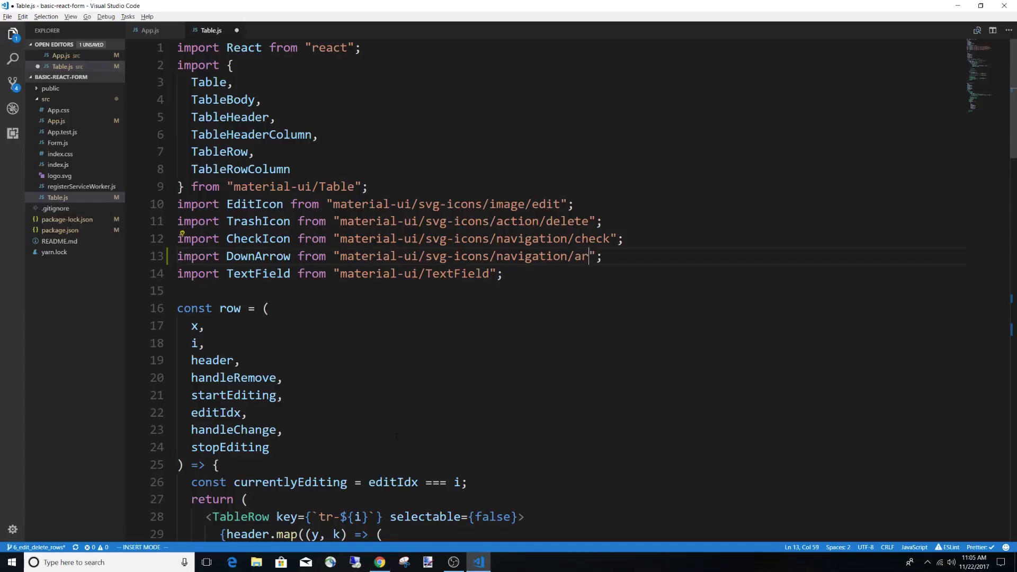
text(row-drop-down)
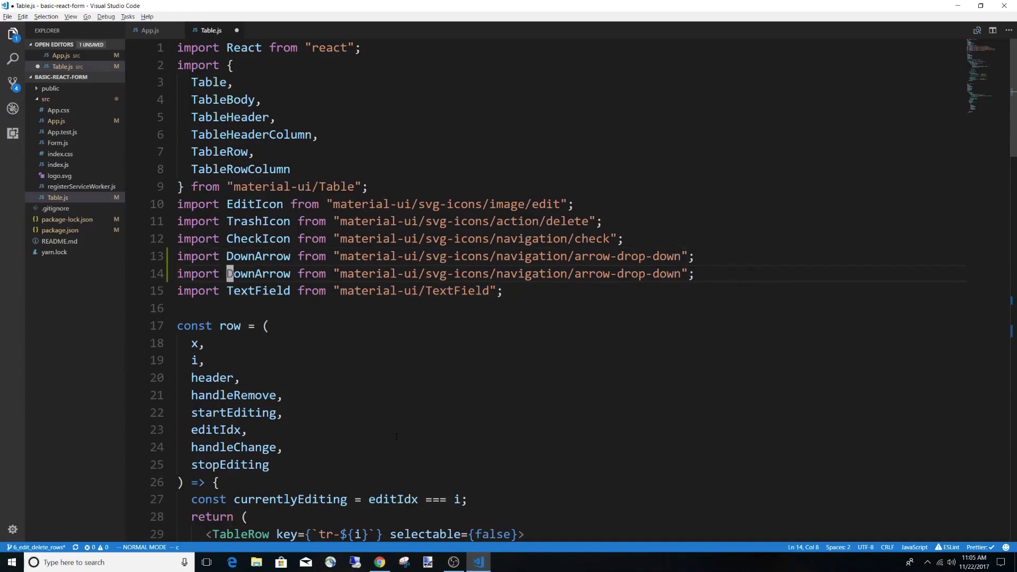
text(UpArrow)
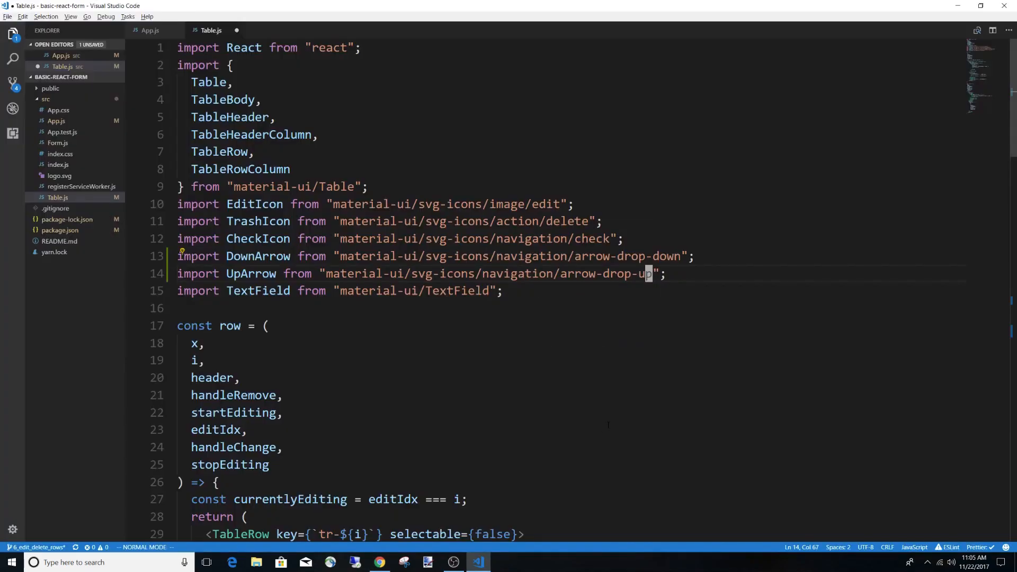
scroll(down, 3)
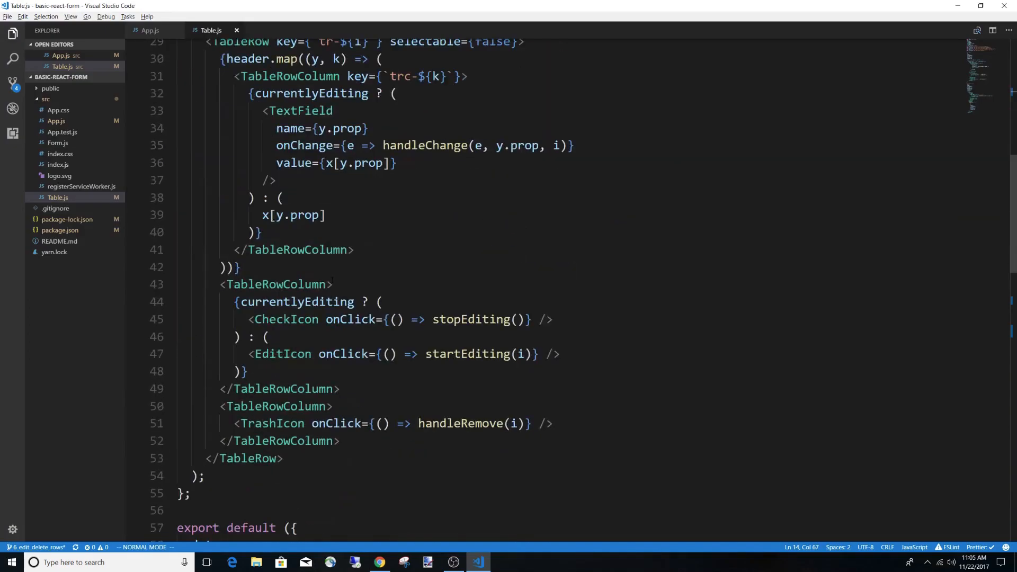
Pass columnToSort={this.state.columnToSort} to <Table> in App.js and accept columnToSort in Table.js.
scroll(down, 3)
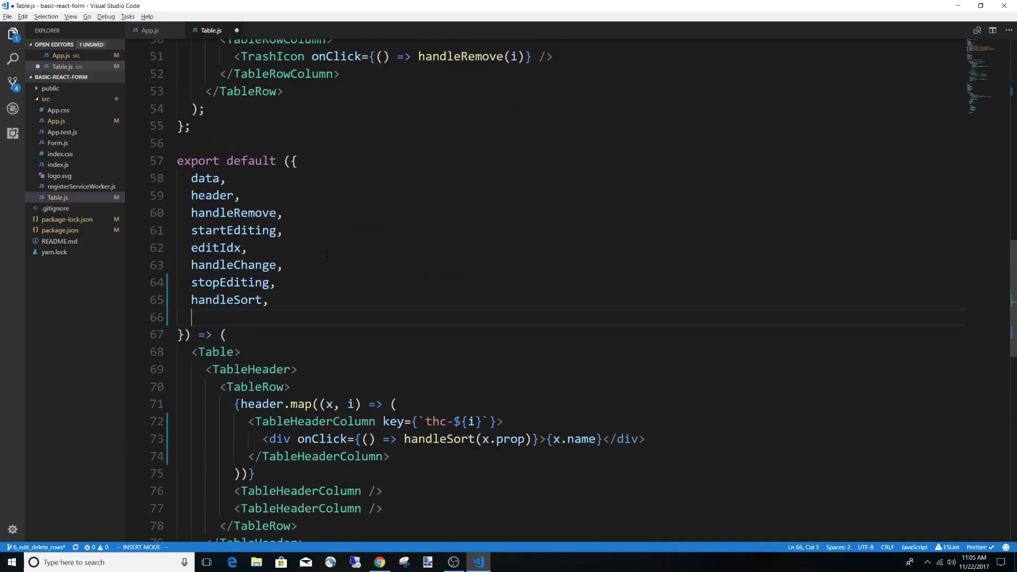
click(149, 29)
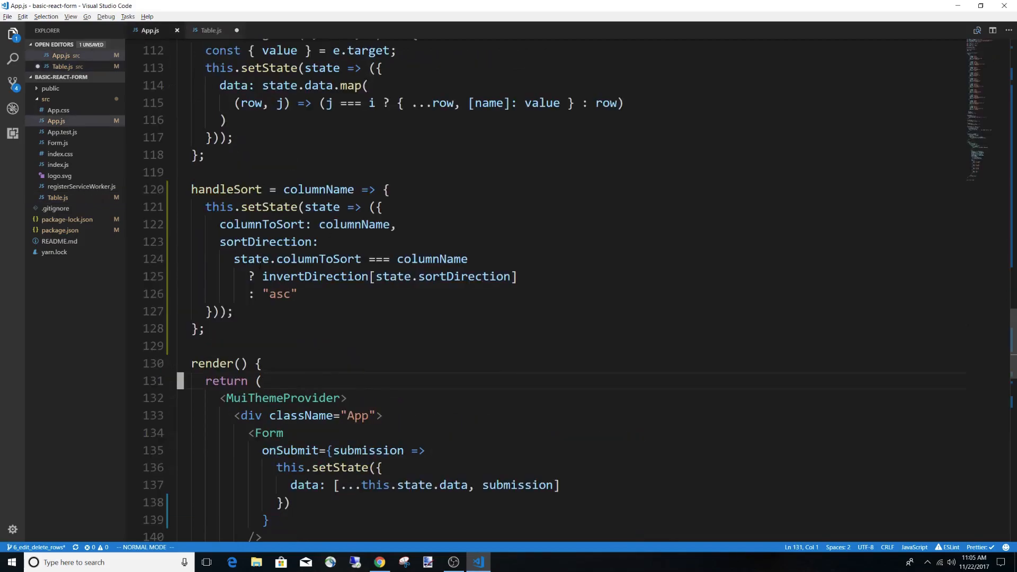
scroll(down, 3)
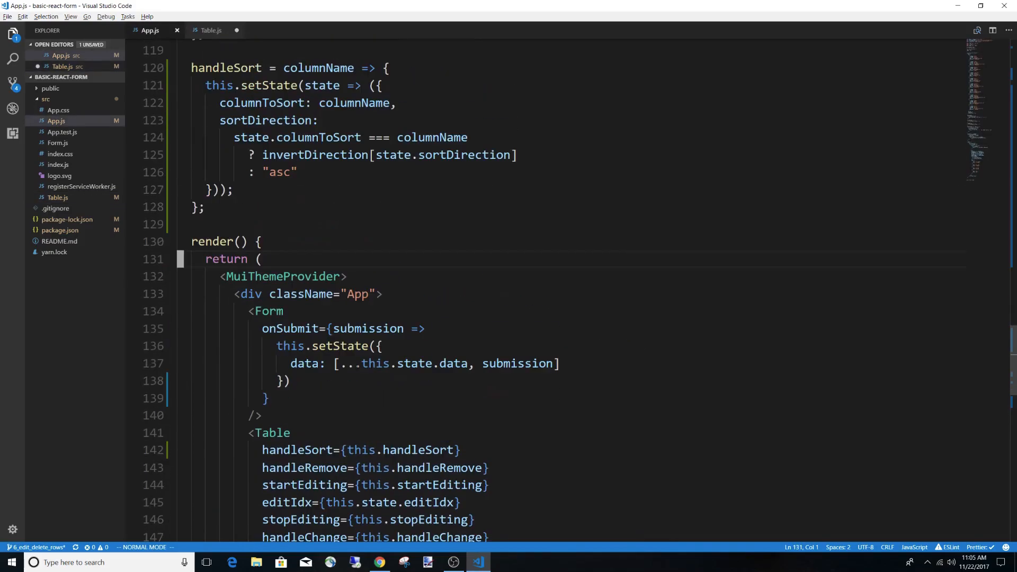
scroll(down, 3)
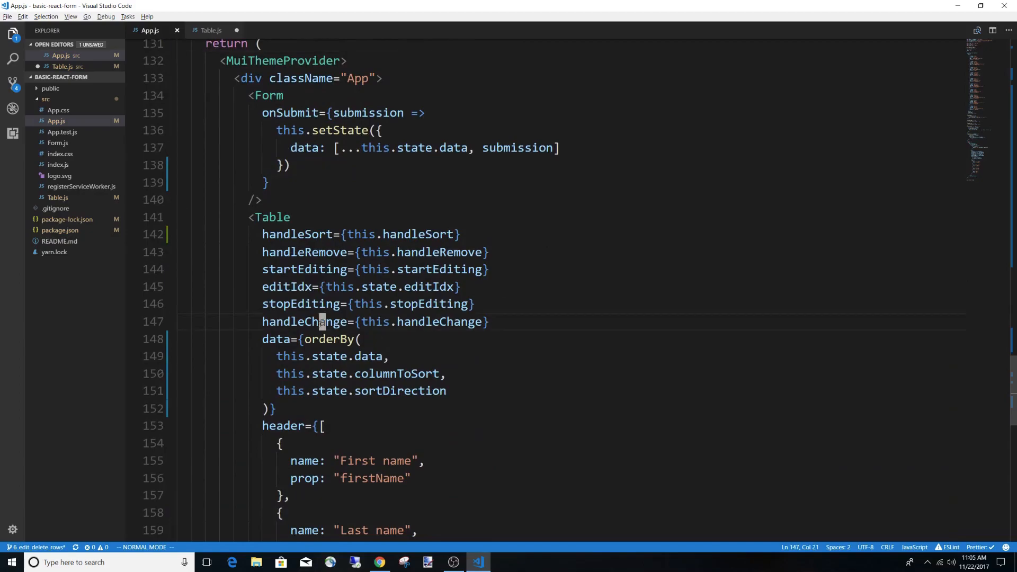
text(columnToSort=t{)
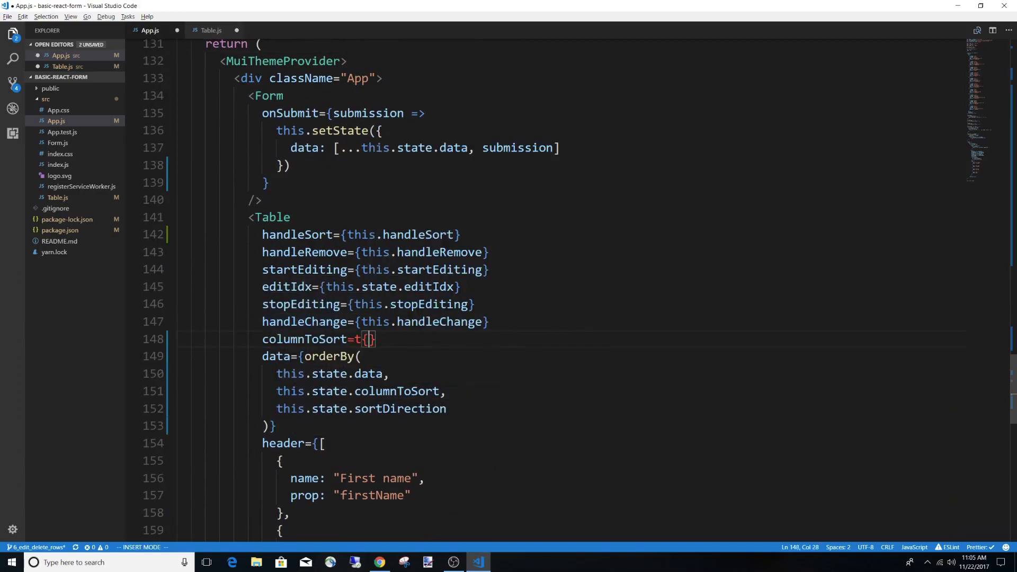
text(his.t)
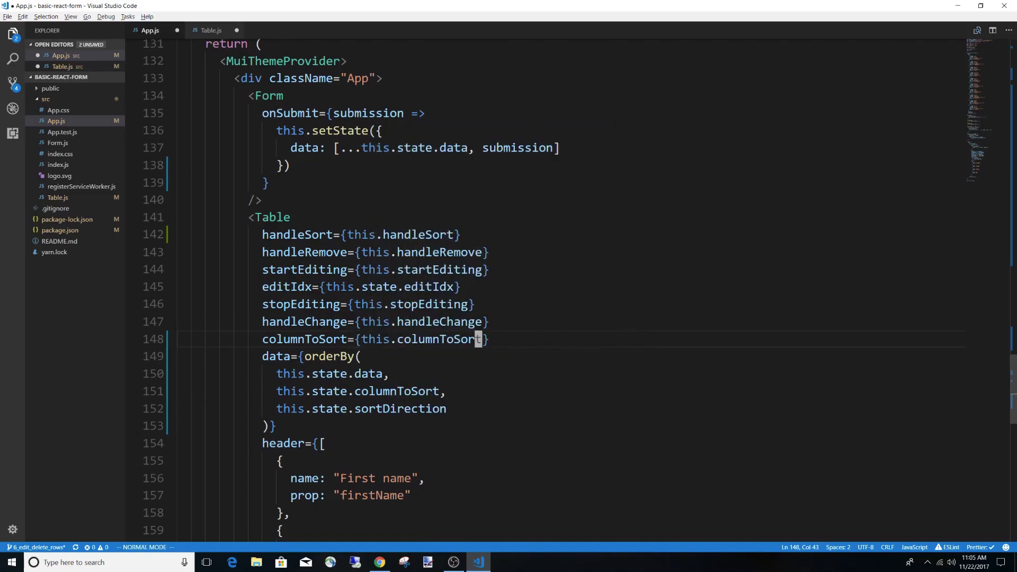
click(212, 30)
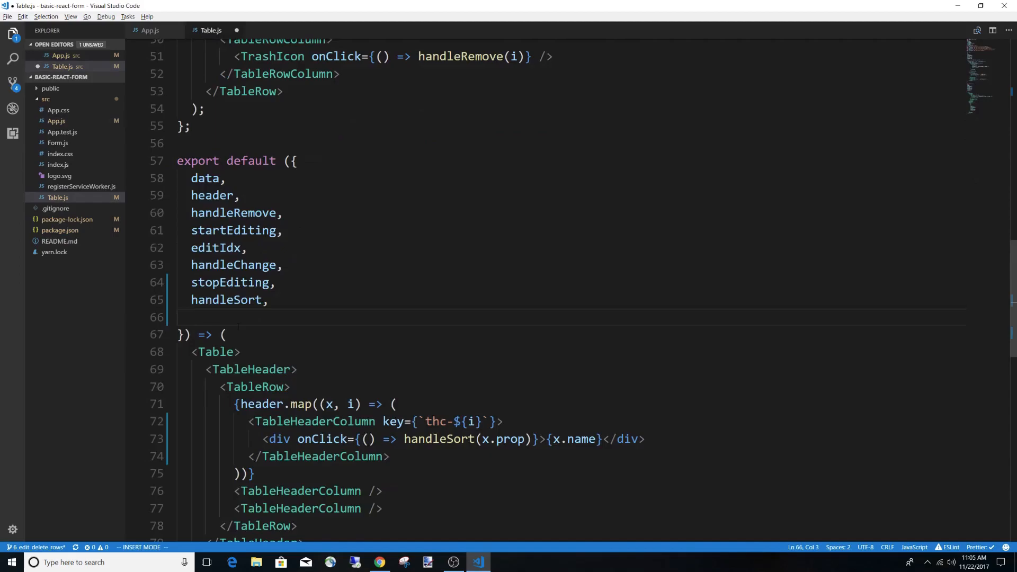
text(colum)
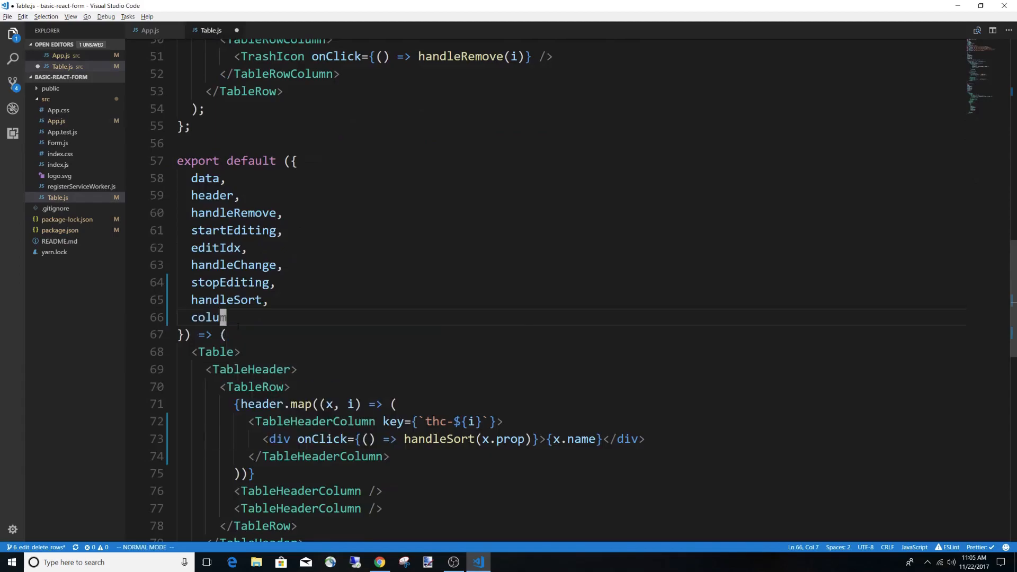
Pass sortDirection={this.state.sortDirection} to <Table> and destructure sortDirection and columnToSort in Table.js.
click(150, 30)
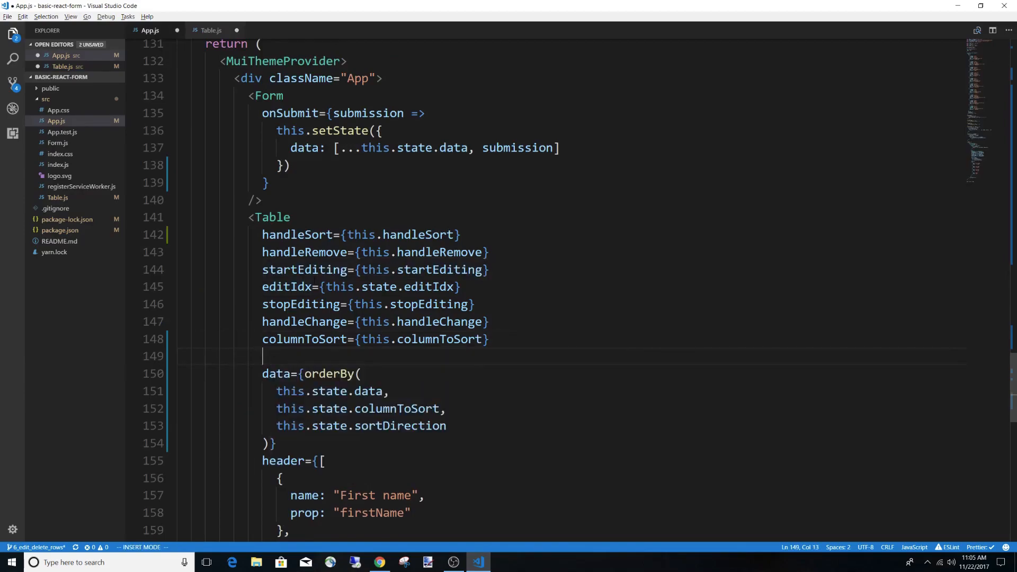
text(sort)
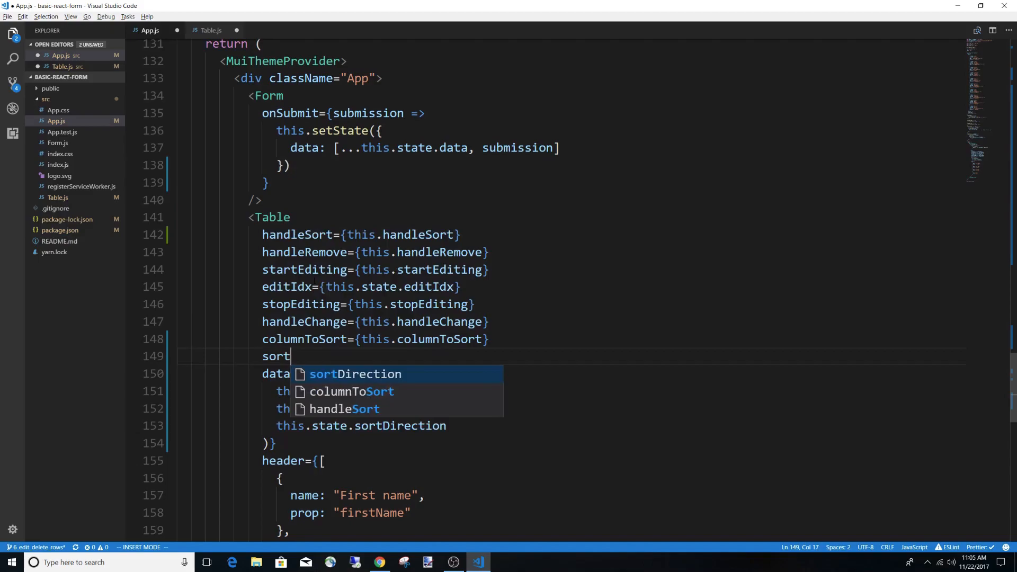
text(Direction={this.s)
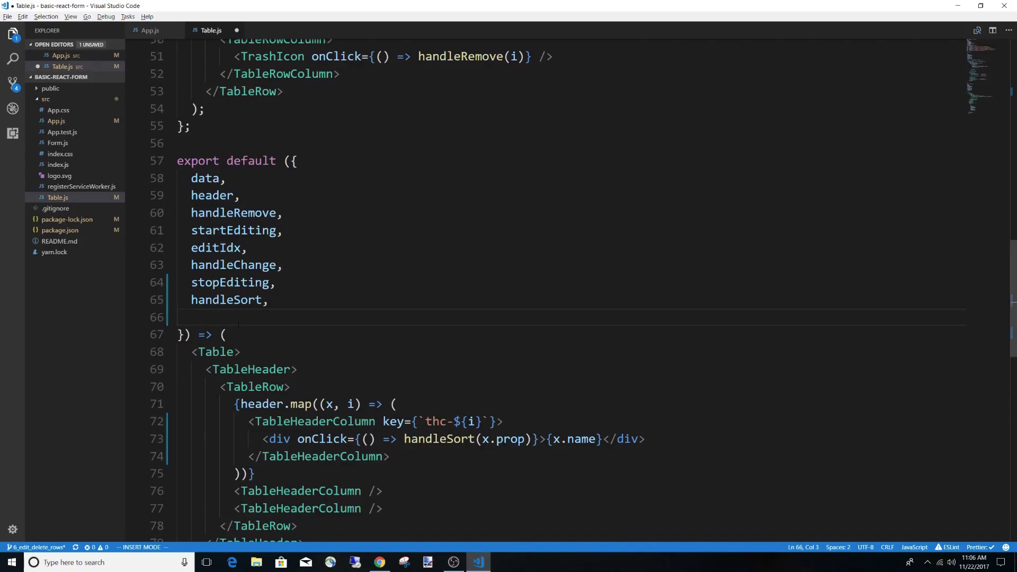
text(sortDirection,)
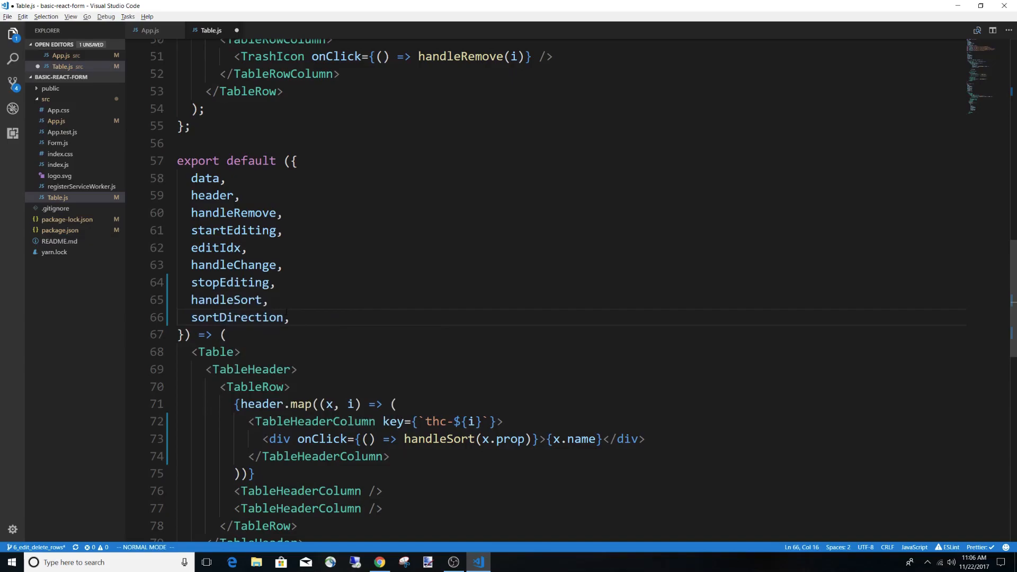
text(columnToSort,)
text({)
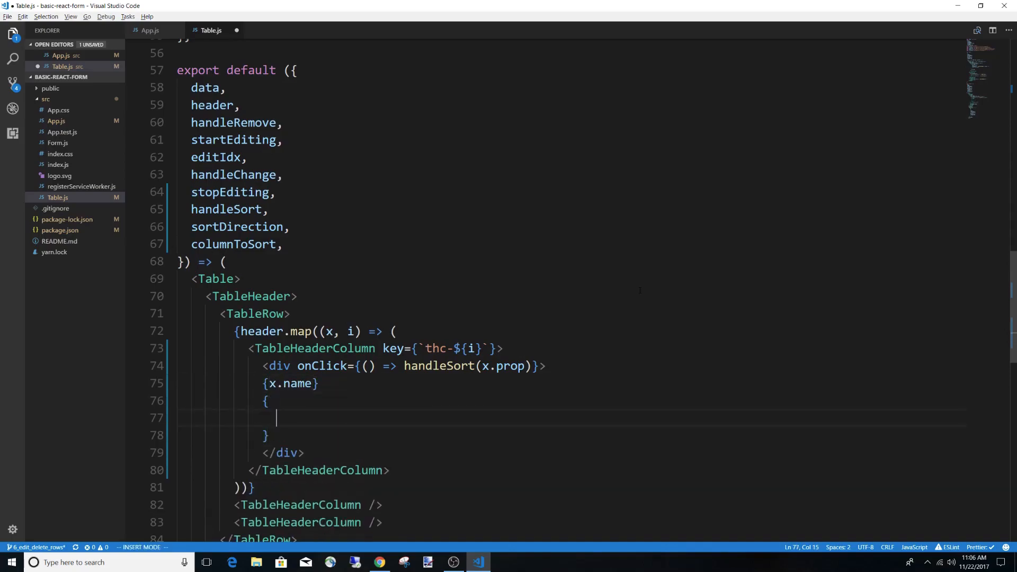
mouse_move(446, 250)
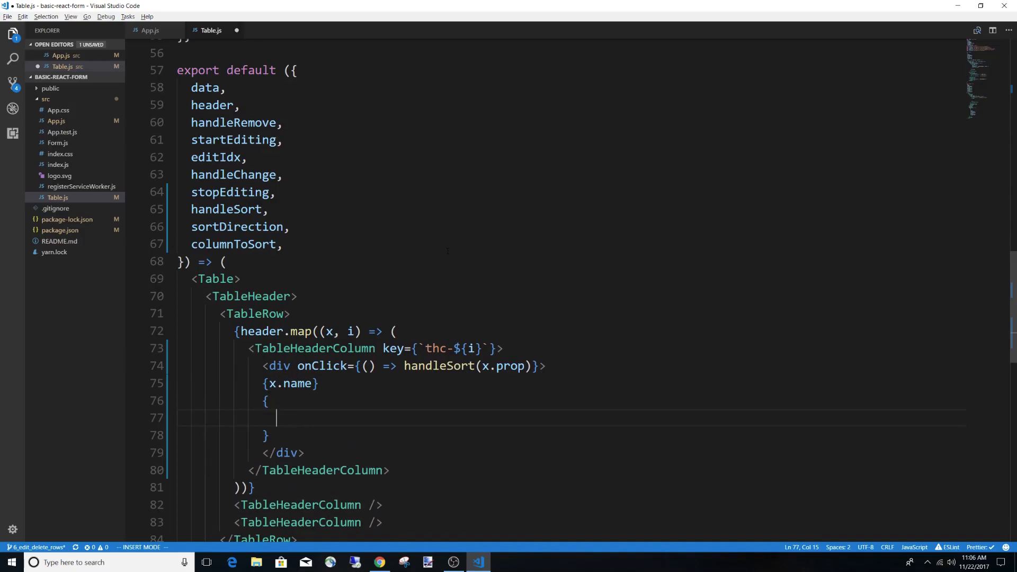
Wrap {x.name} in a <span> and add a columnToSort === x.prop ternary falling back to null.
text(columnToSort =)
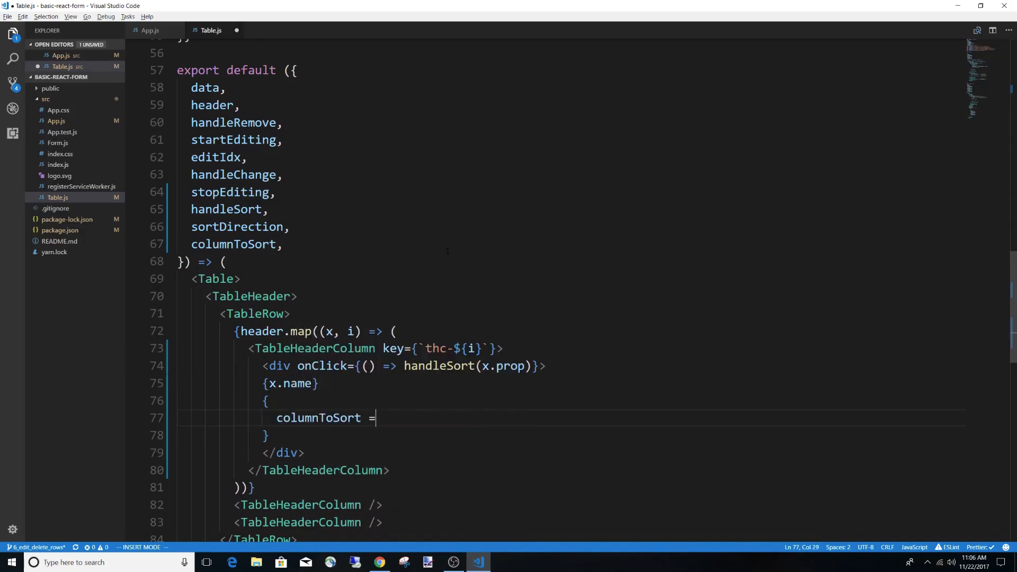
text(==)
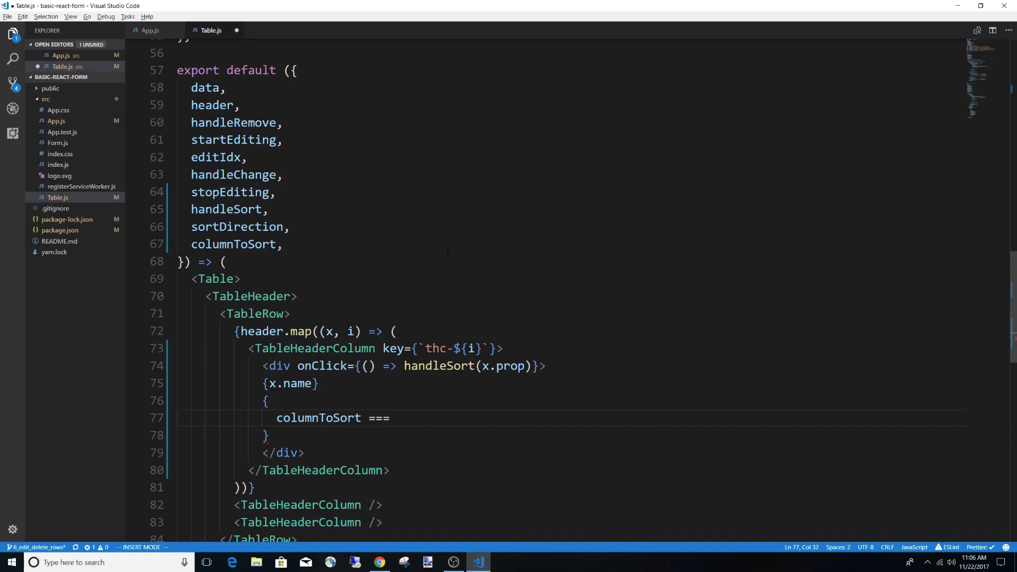
text(x)
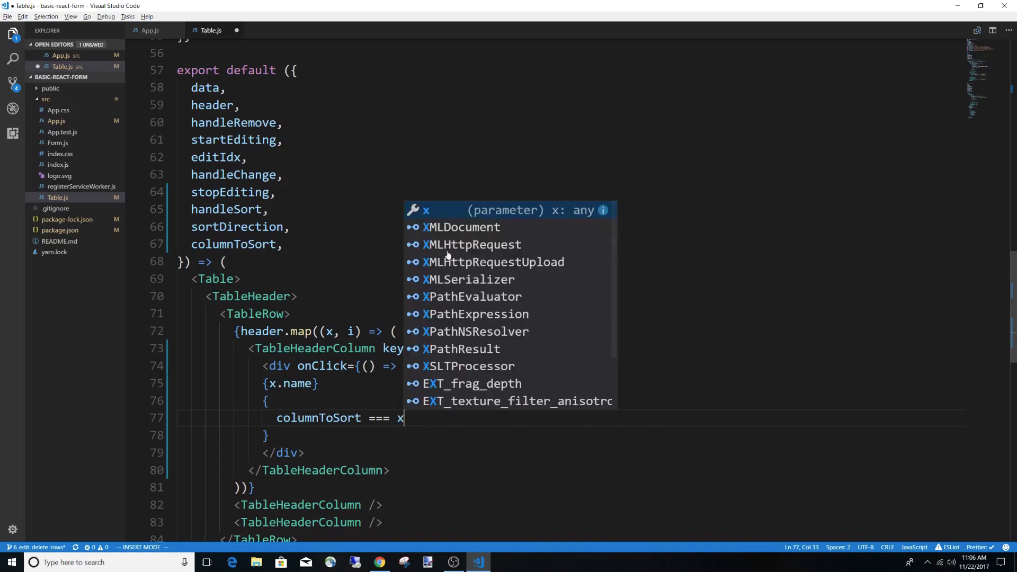
text(.prop ? () : null)
click(570, 383)
text(<spa)
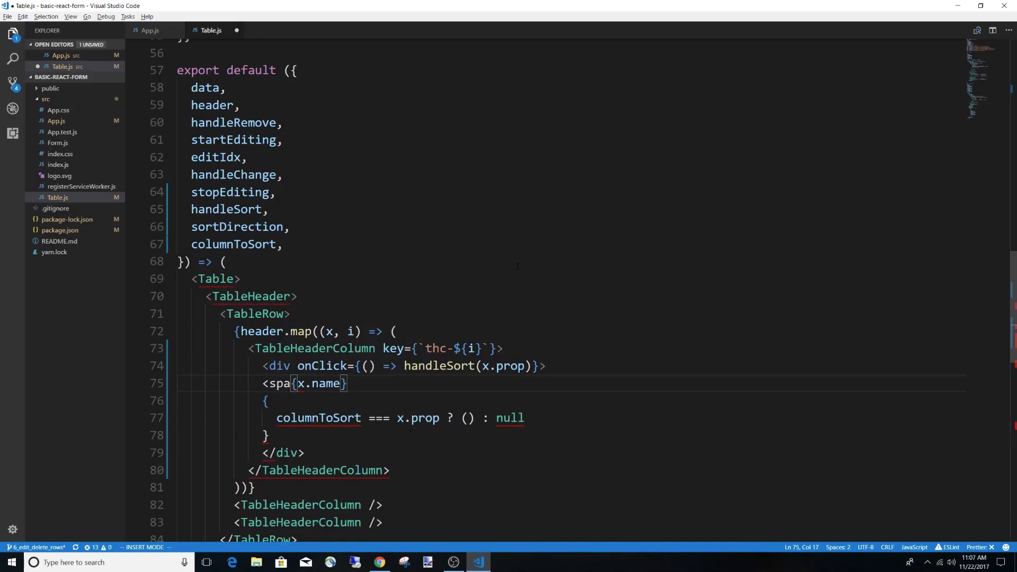
text(n>{x.name}</span>)
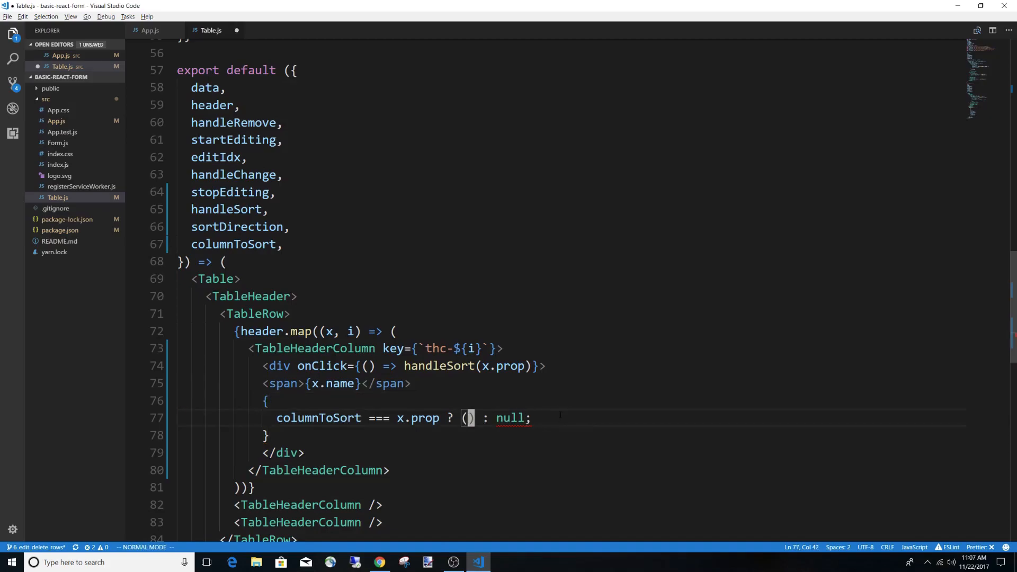
text(null})
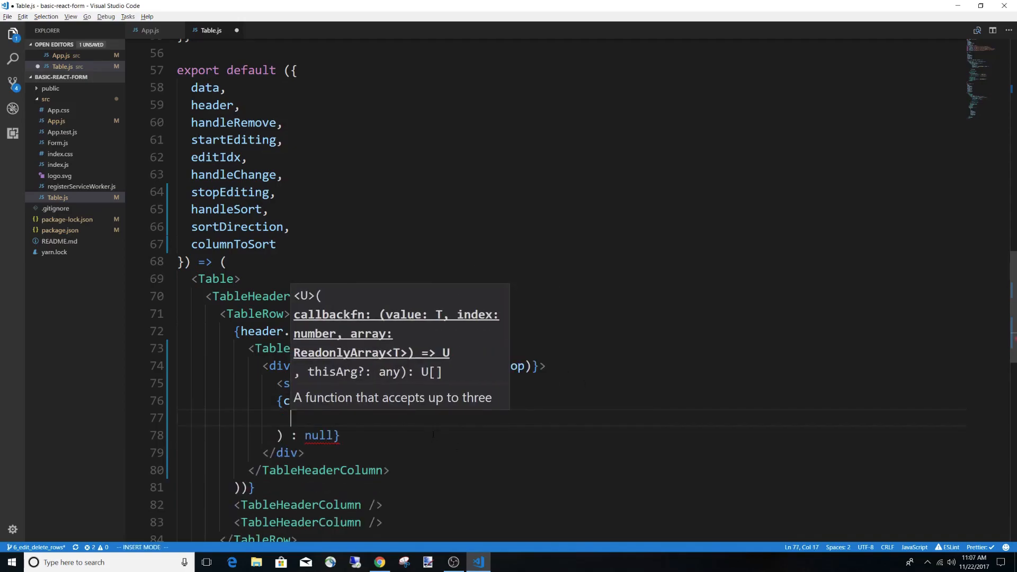
Render <UpArrow /> when sortDirection === 'asc', otherwise <DownArrow />, for the sorted column.
text(sortDirection === 'asc' ? <)
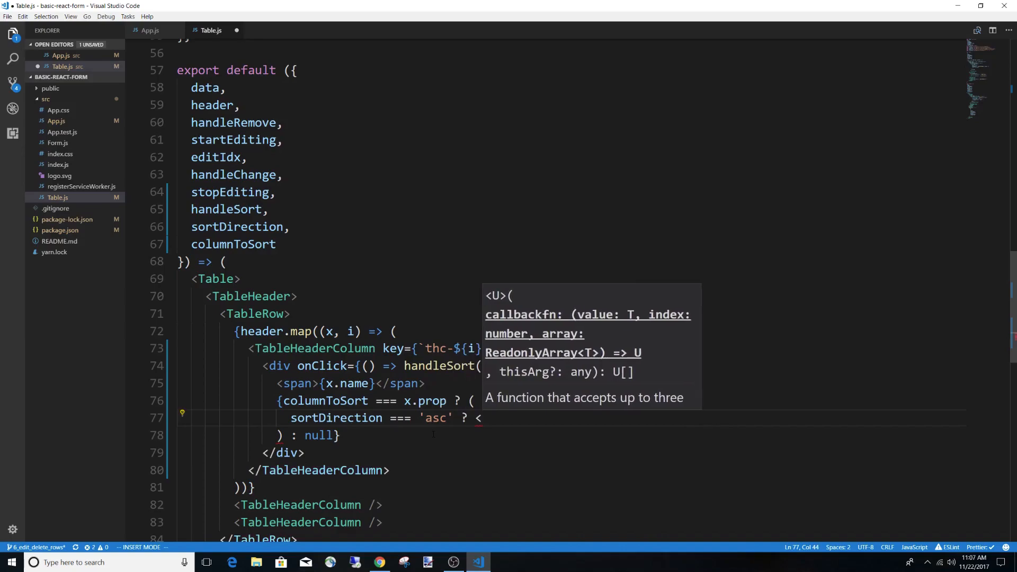
text(D)
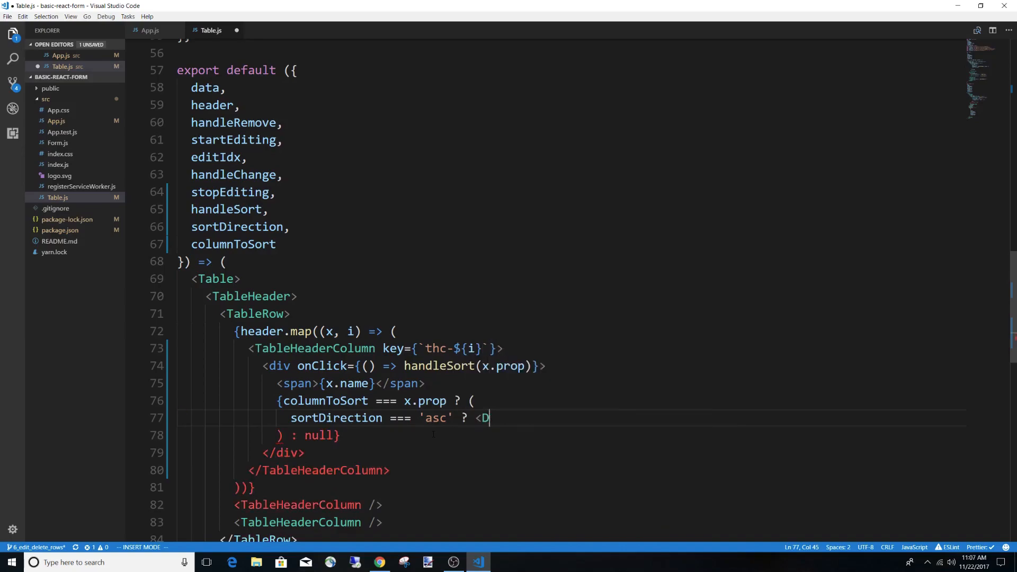
key(Backspace)
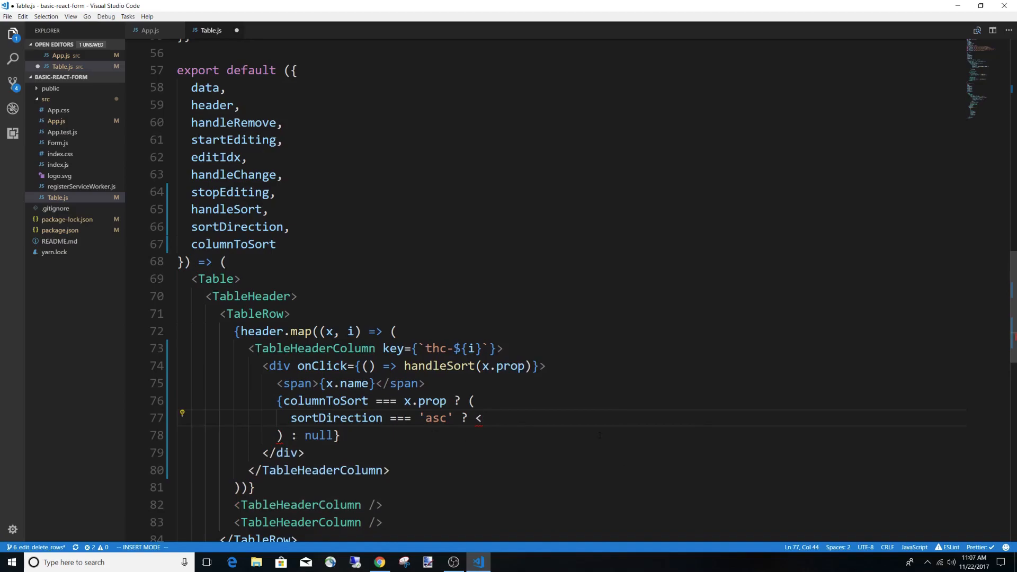
text(UpArrow /> : <DownArrow /)
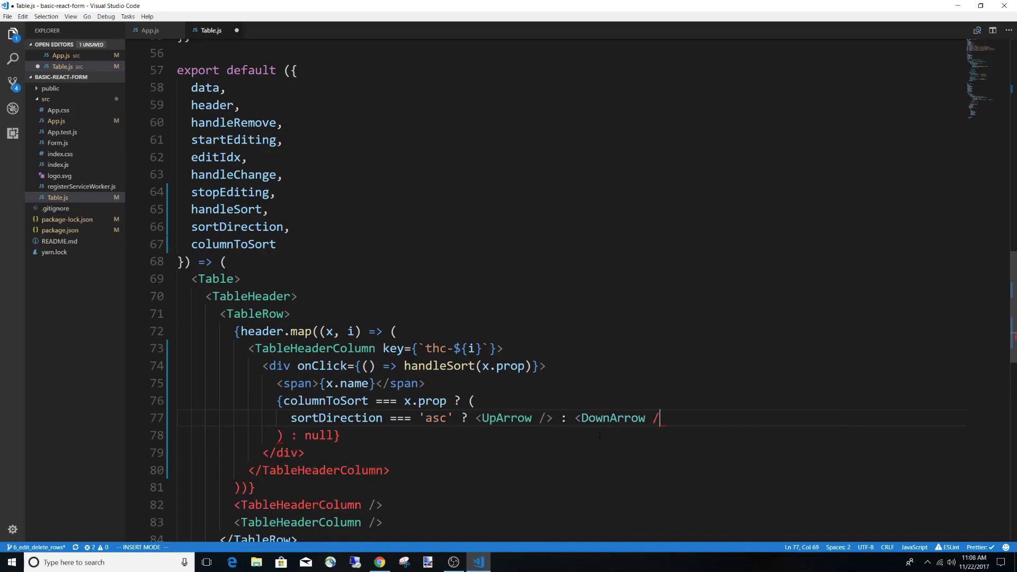
key(Escape)
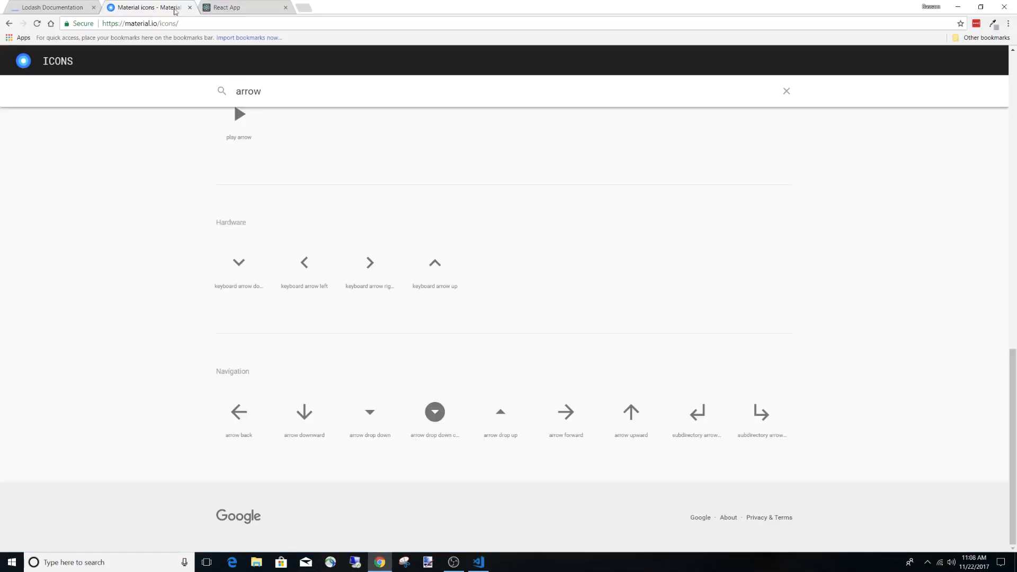
Switch to the running React App and sort by First name to look at the table headers.
click(243, 8)
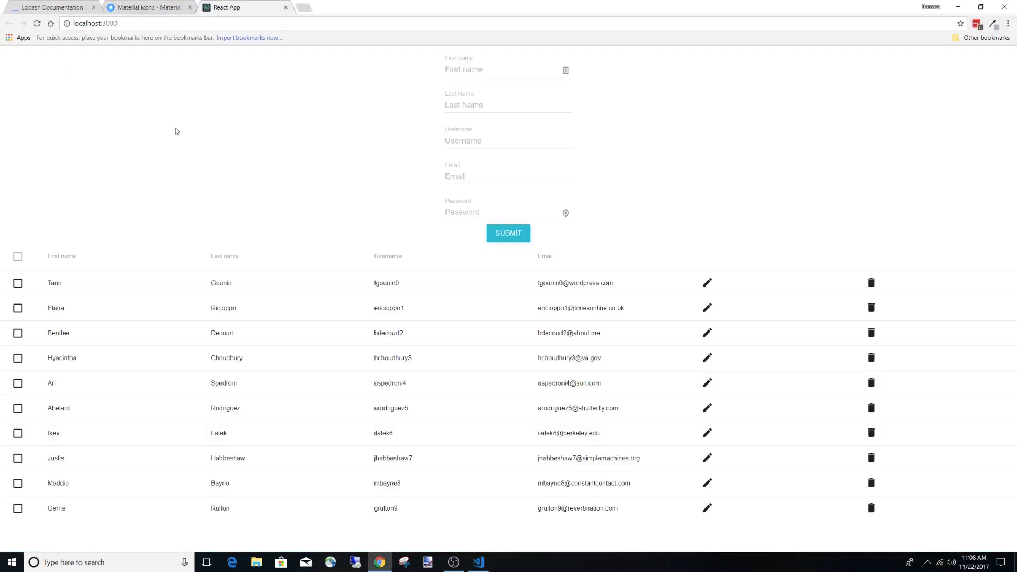
click(61, 255)
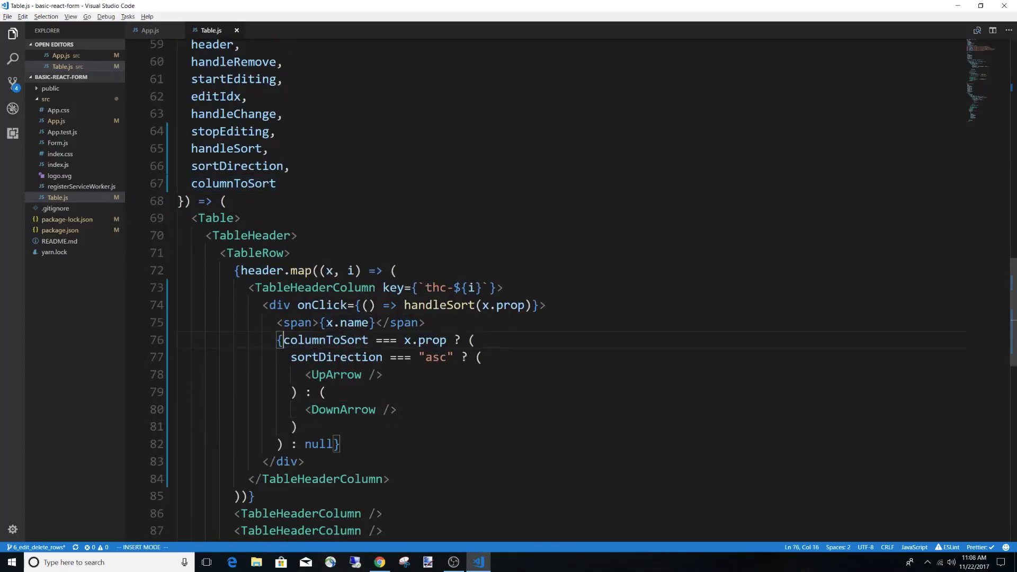
Add console.log(columnToSort, x.prop) inside the header map in Table.js.
text(console.log(columnToS)
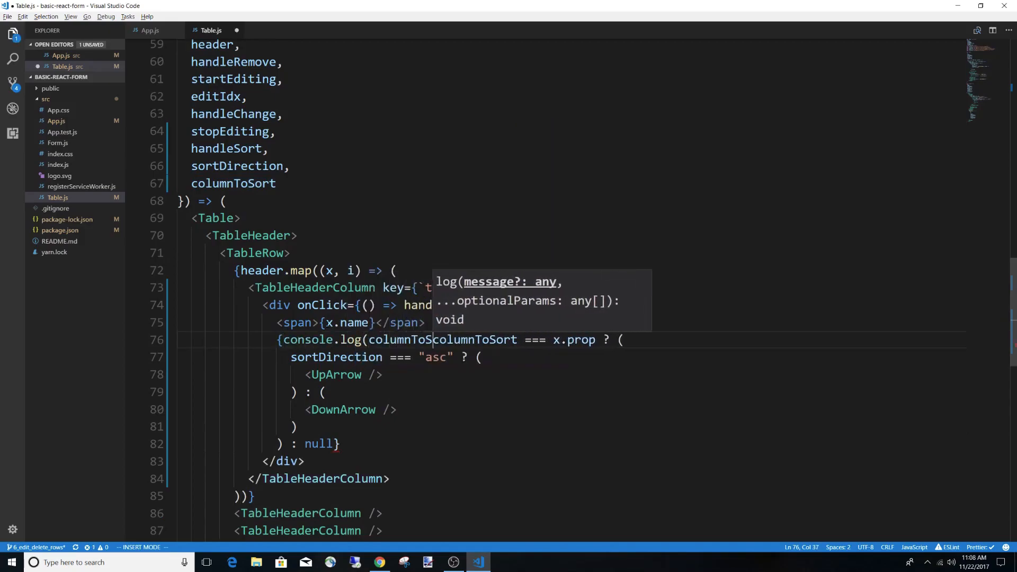
text(,)
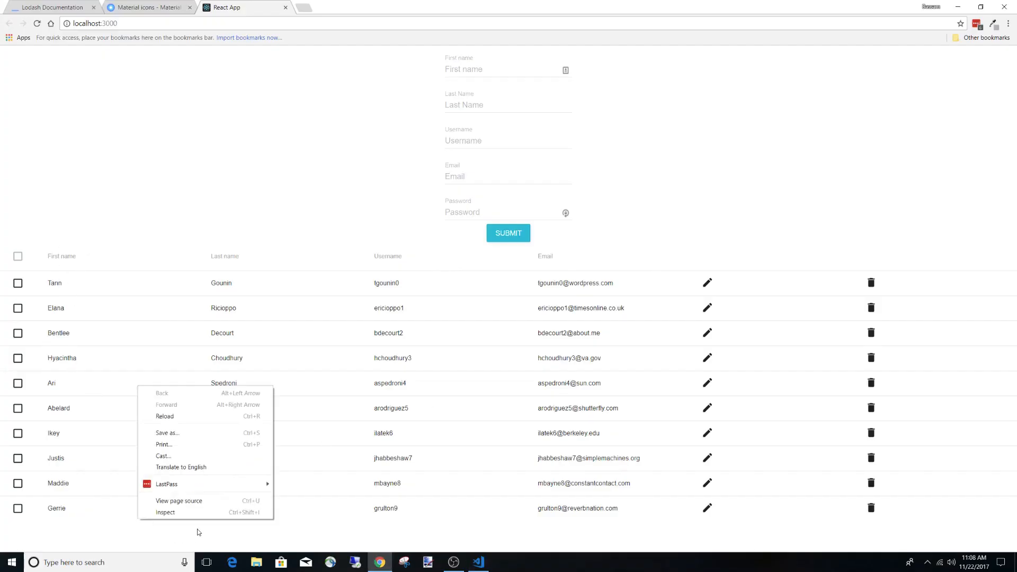
Show the DevTools Console, sort by First name to see the up arrow and firstName logs, then return to App.js.
click(166, 513)
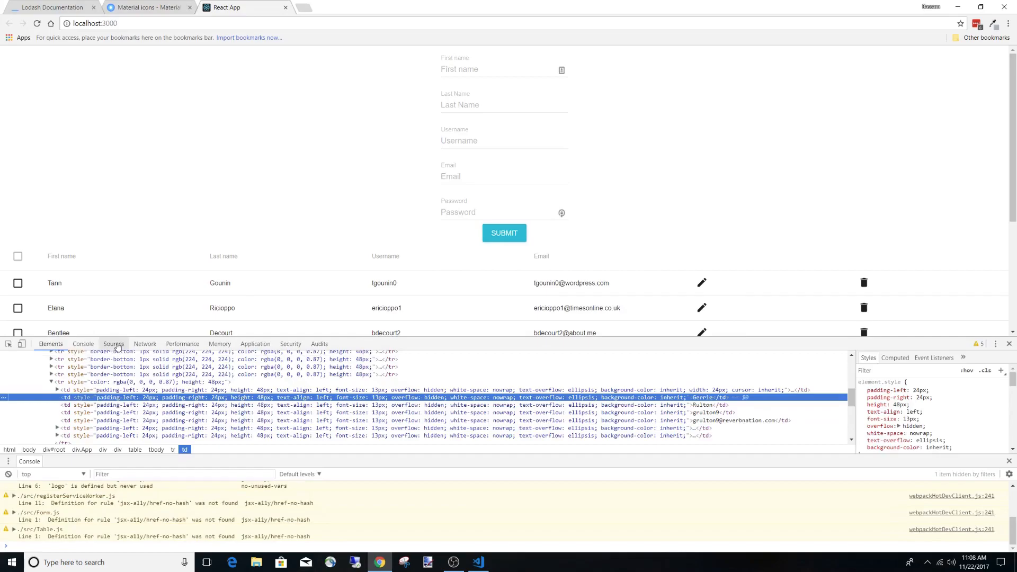
click(83, 343)
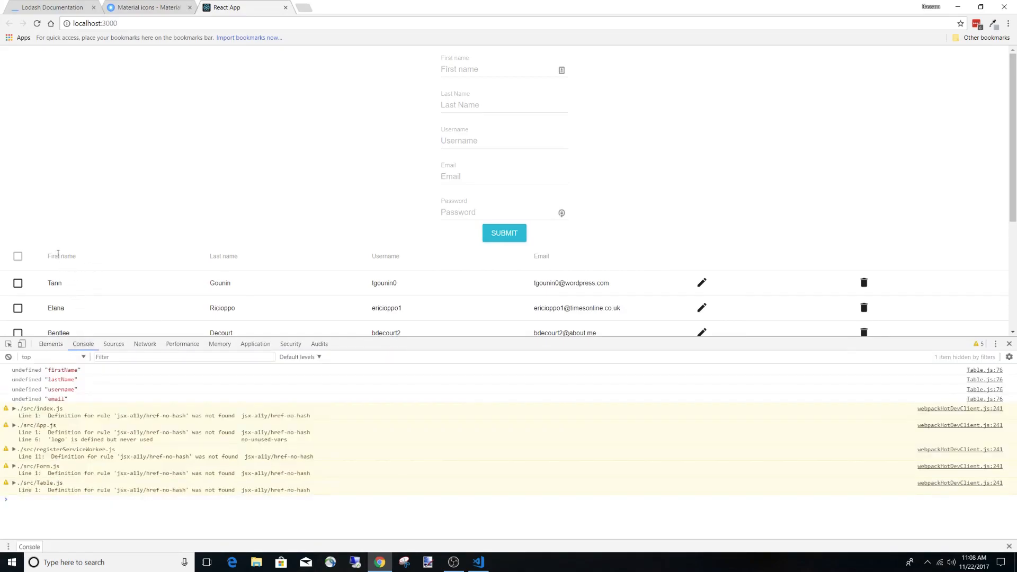
click(478, 562)
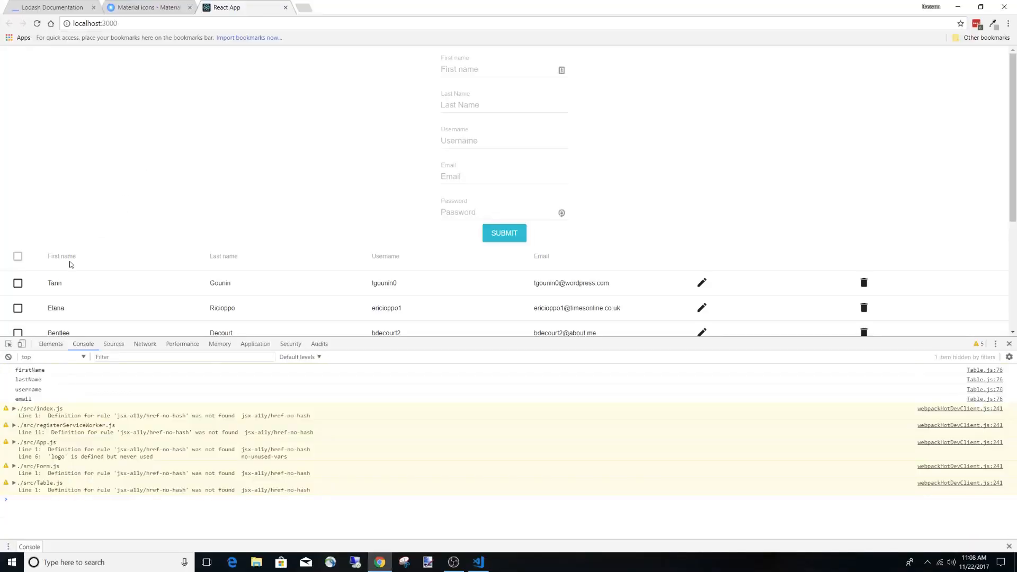
click(61, 258)
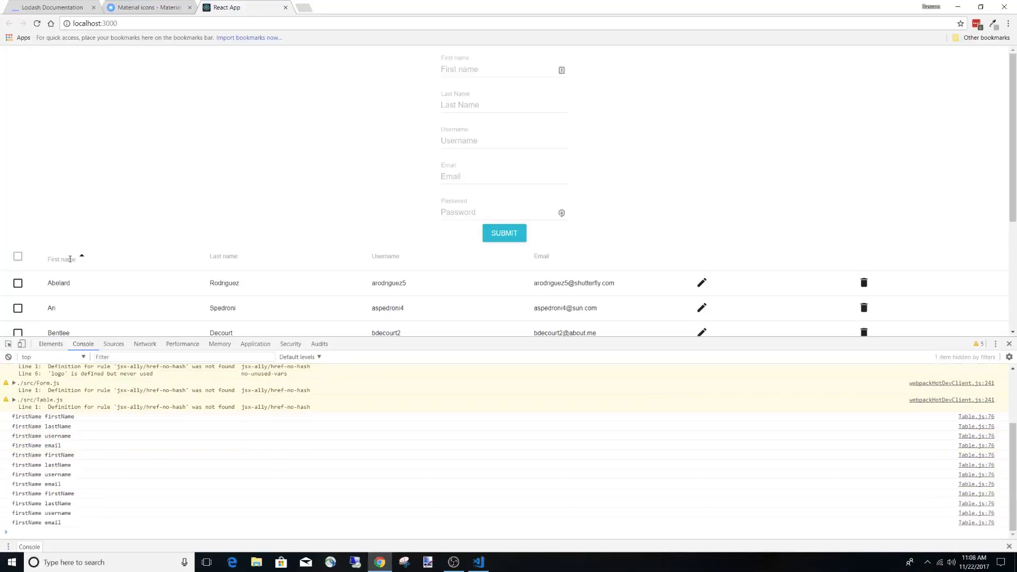
click(478, 561)
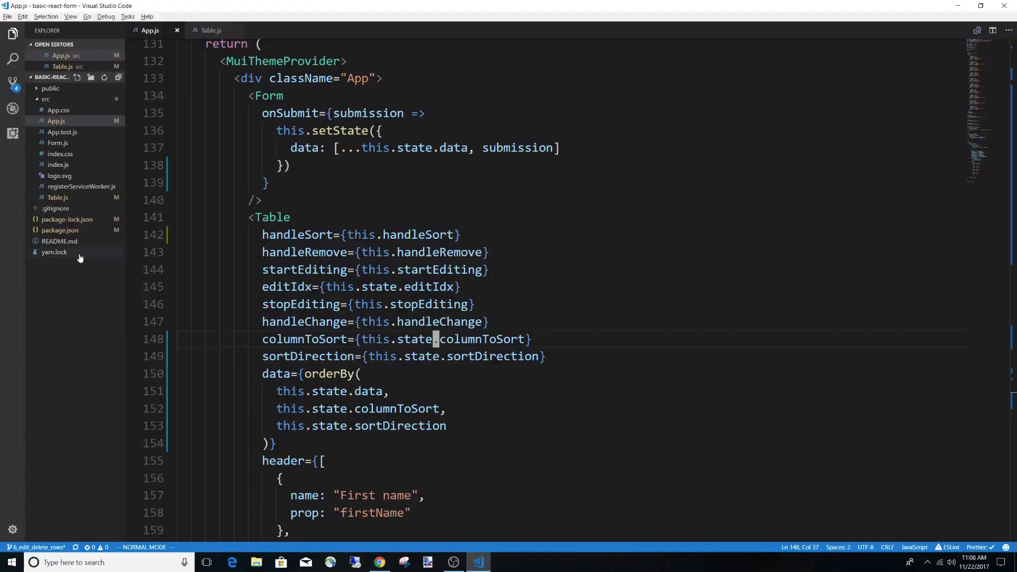
Switch back to the Chrome window showing the app at localhost:3000.
click(210, 30)
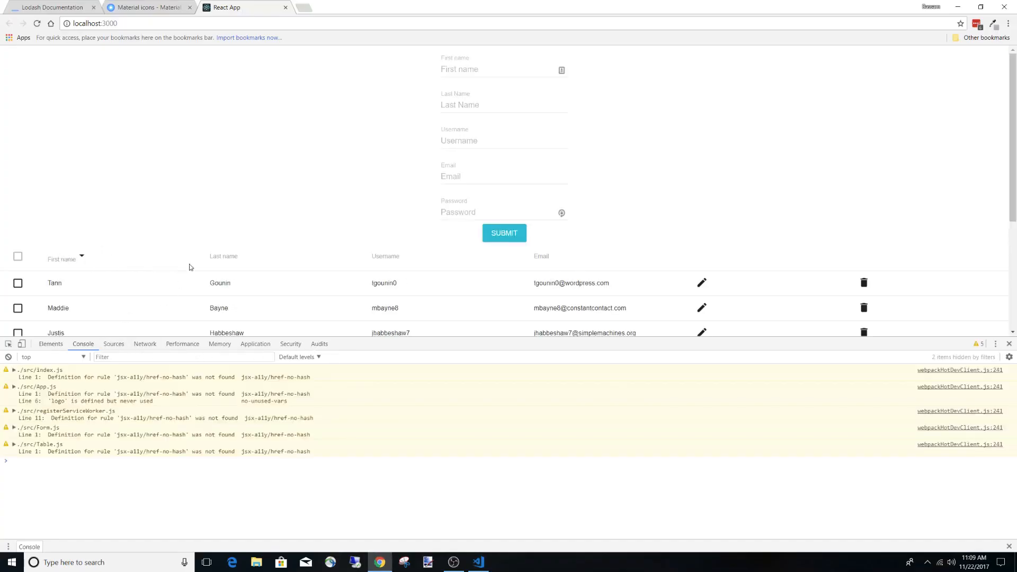
Sort by Username, Last name (both directions) and Email, checking each header's arrow, then return to Table.js.
click(386, 257)
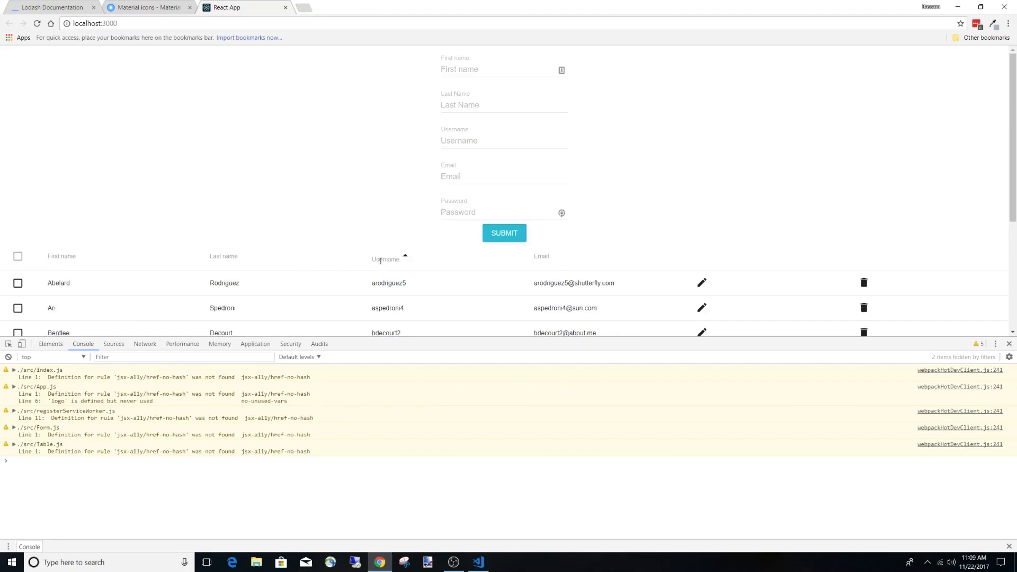
click(224, 255)
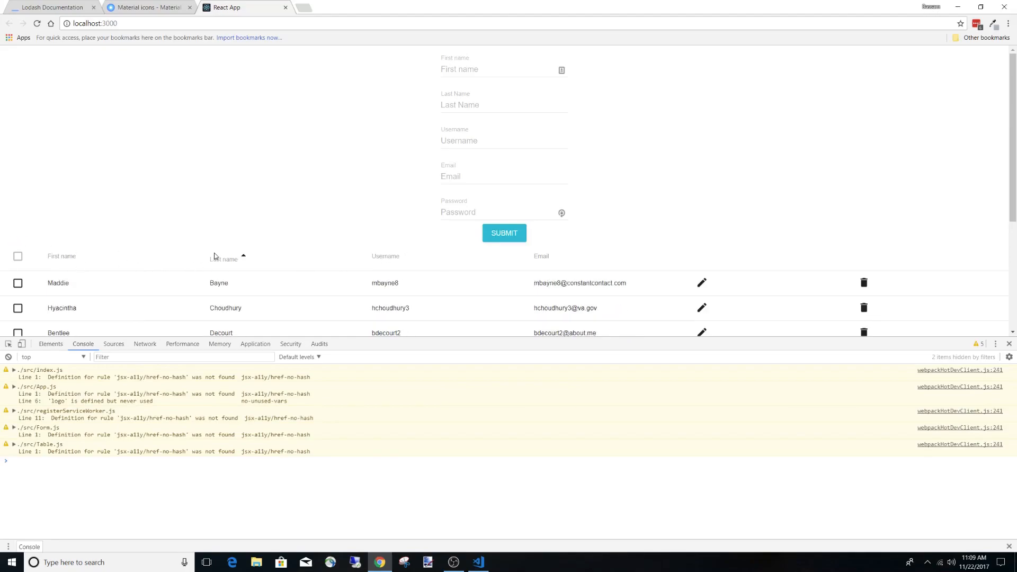
click(223, 259)
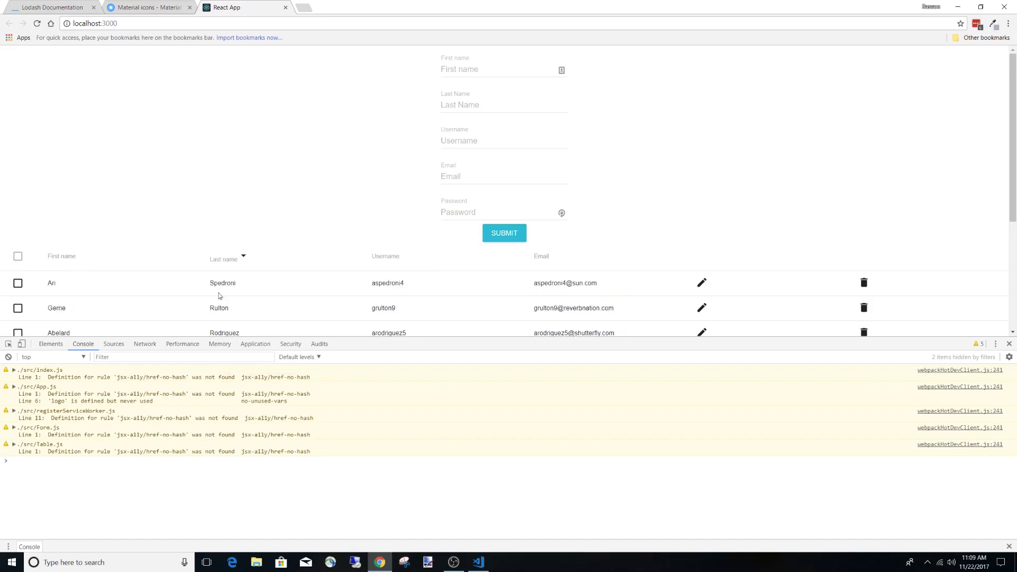
click(541, 255)
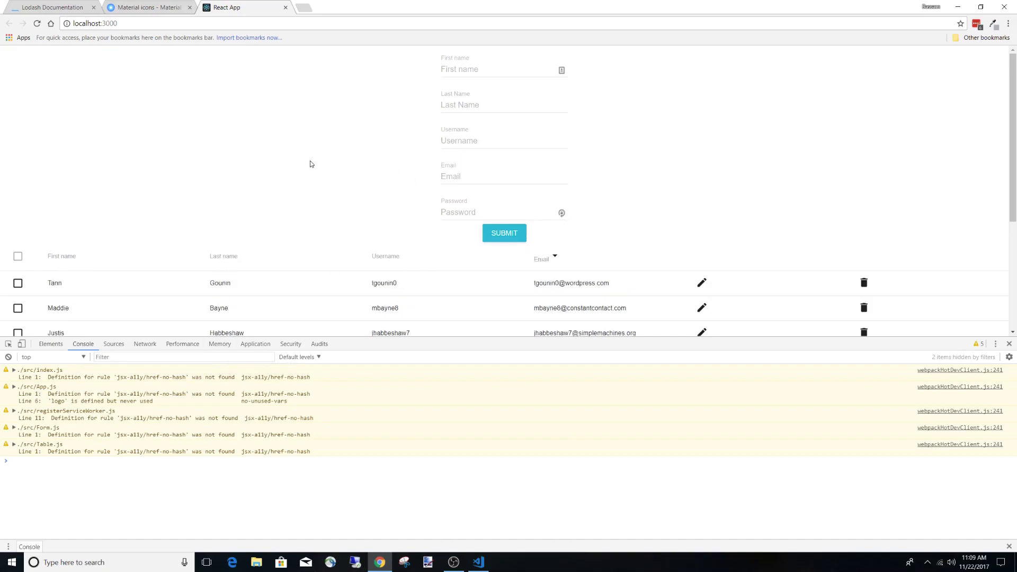
click(224, 255)
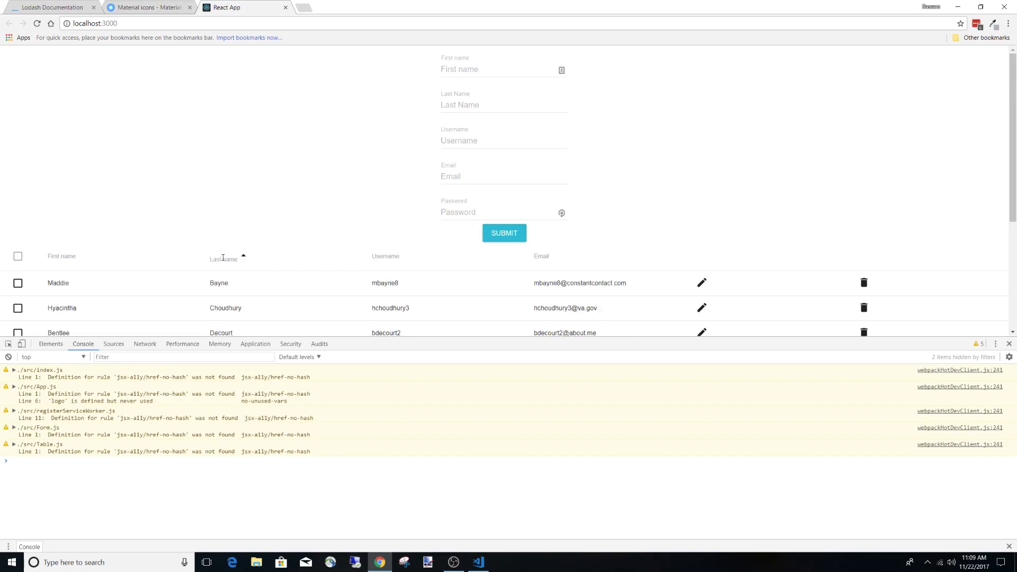
click(243, 256)
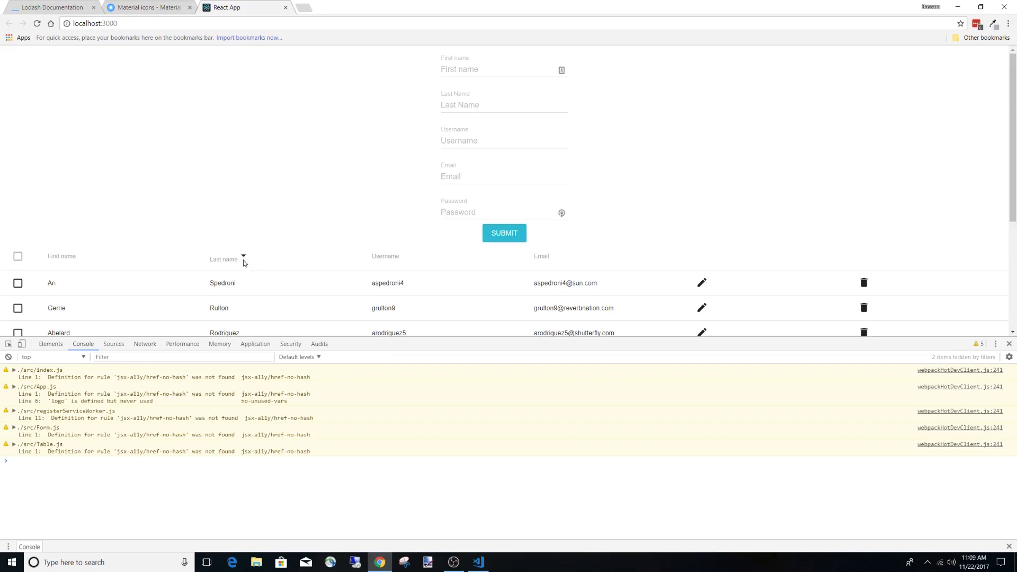
double_click(230, 258)
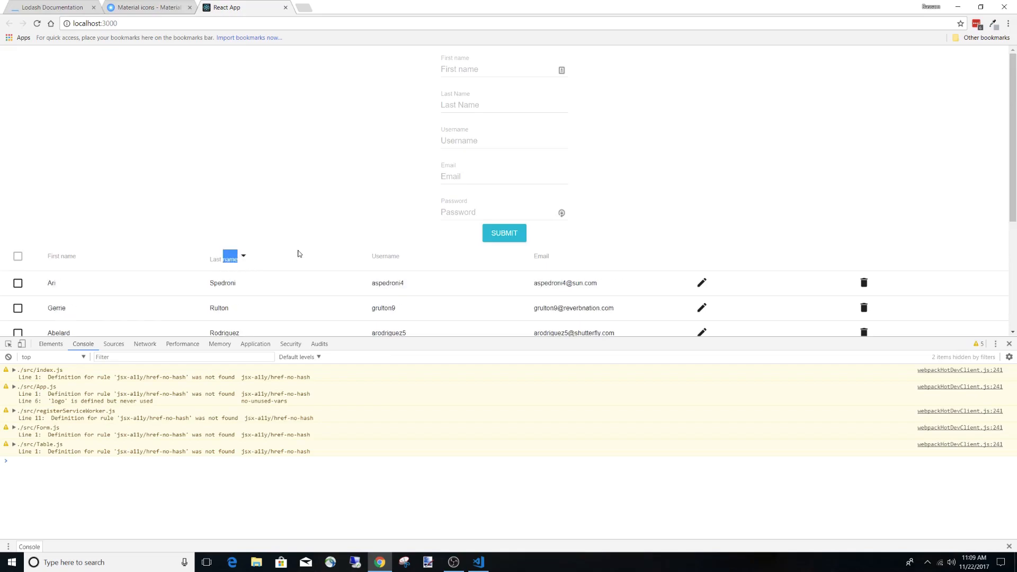
click(477, 563)
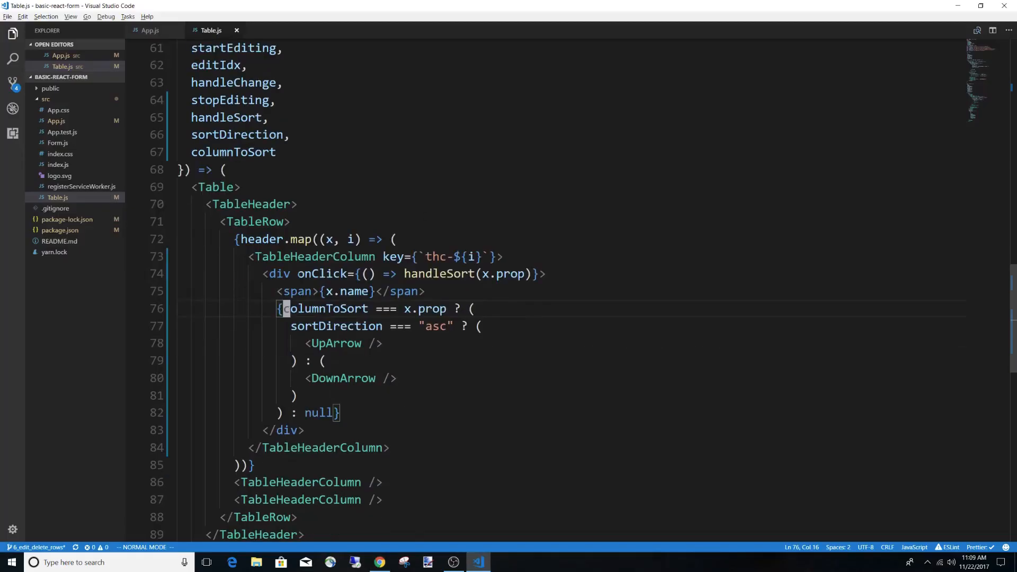
Give the header div style={{display: 'flex', justifyContent: 'center', alignContent: ...}} in Table.js.
text(style={{)
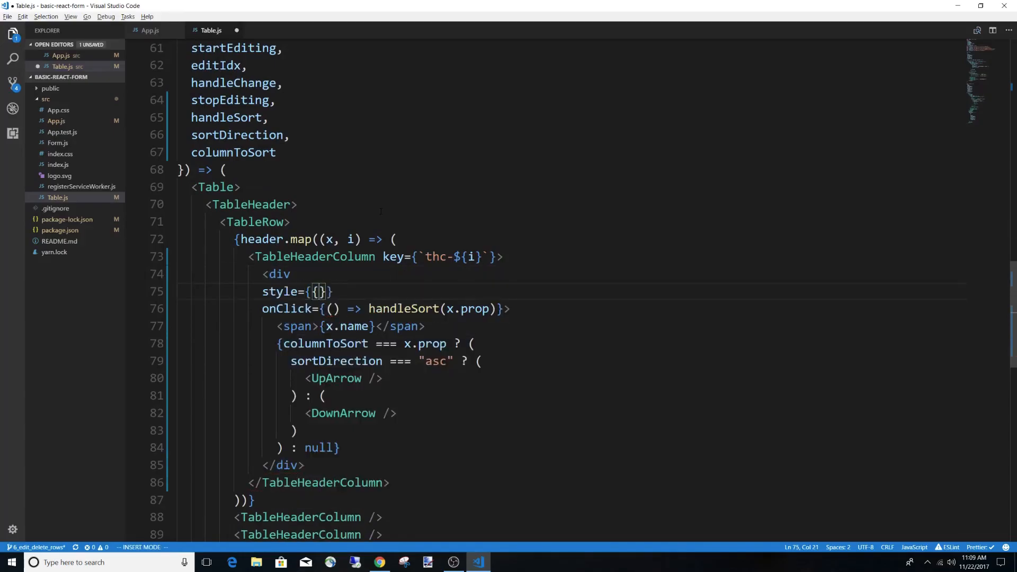
text(display: 'flex',)
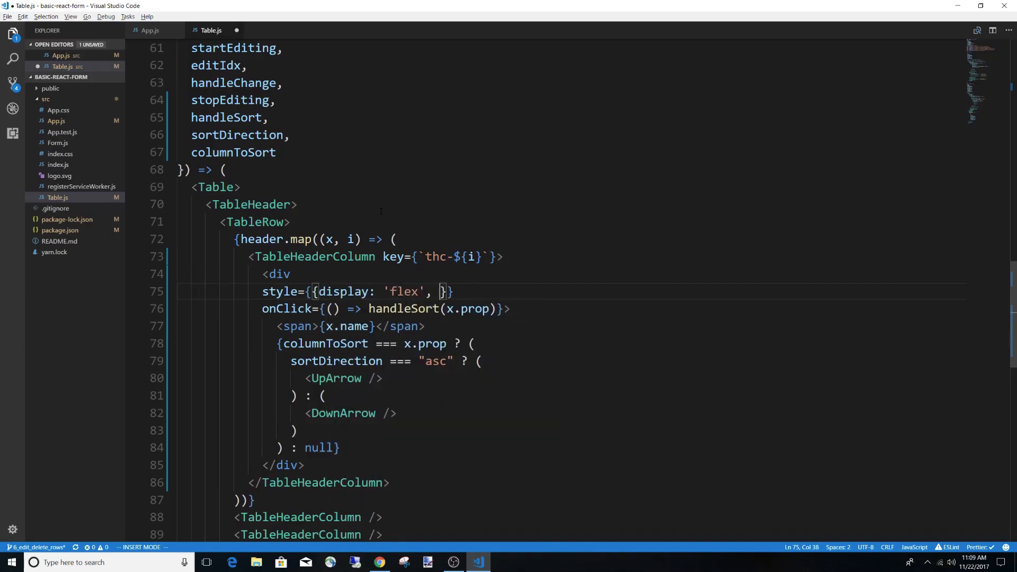
text(justifyContent: 'center', ')
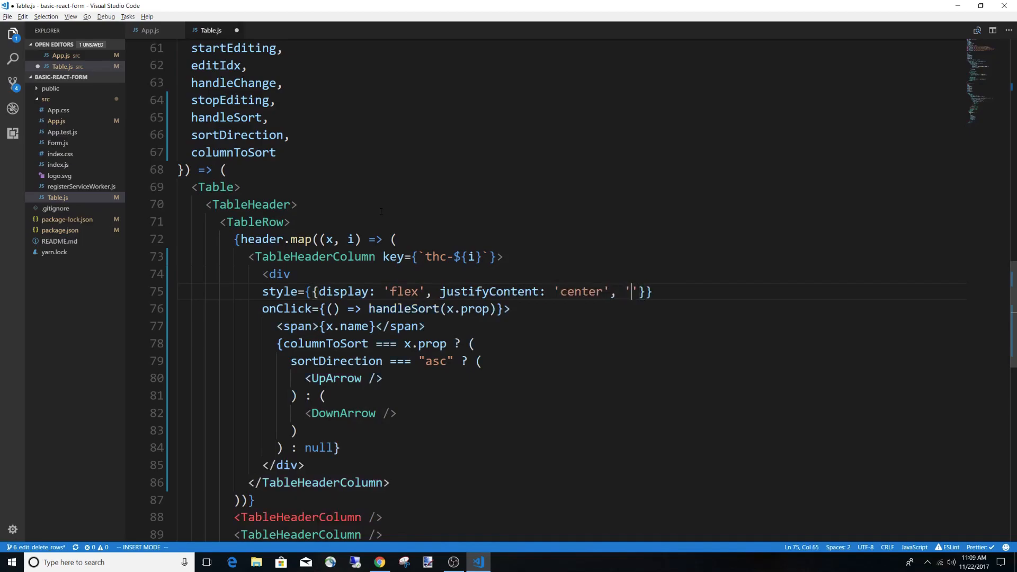
text(alignConte)
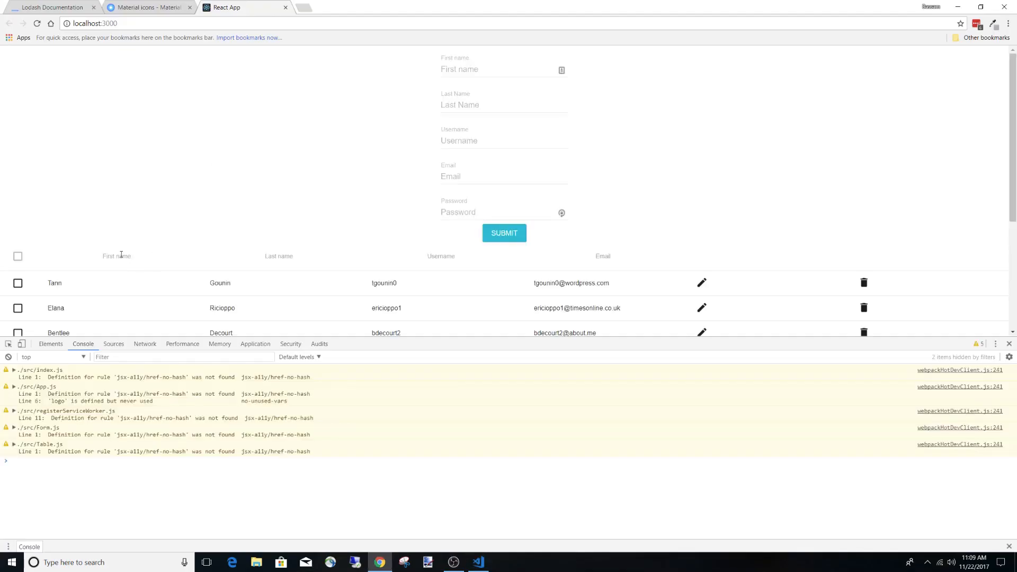
Sort by First name, Last name and Username, toggling Last name's direction to check the arrow beside each label.
click(116, 255)
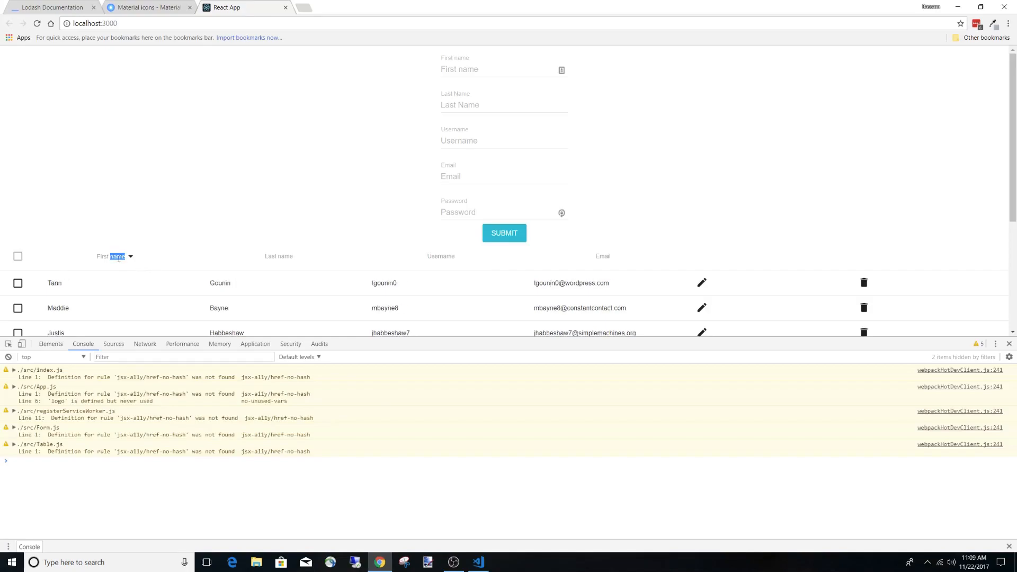
click(273, 256)
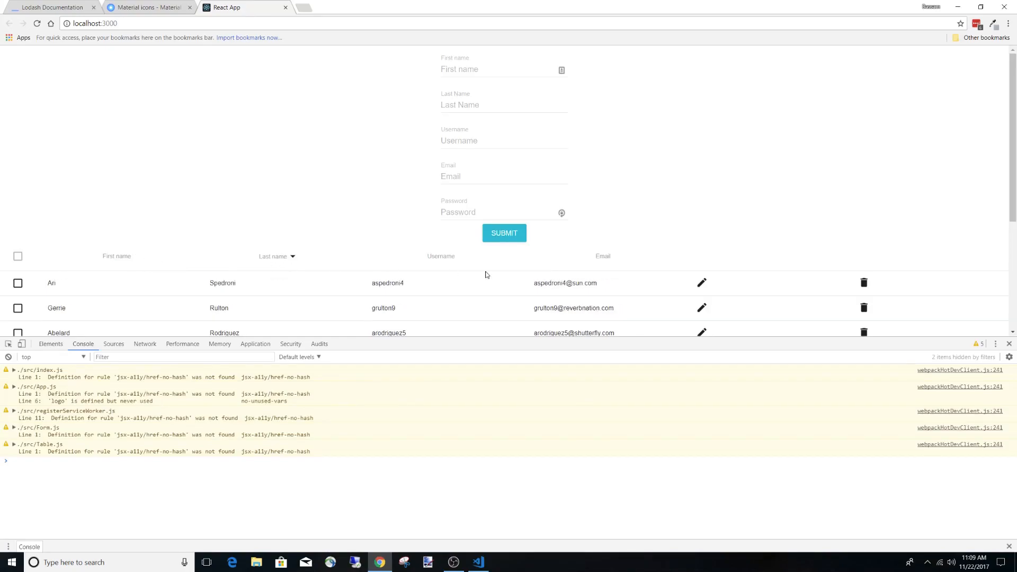
click(434, 255)
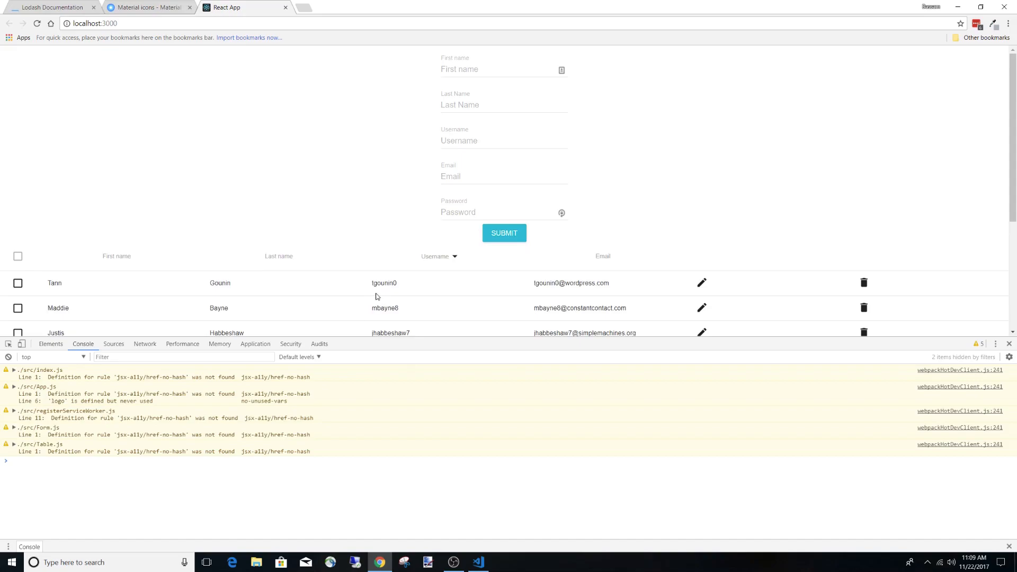
click(276, 255)
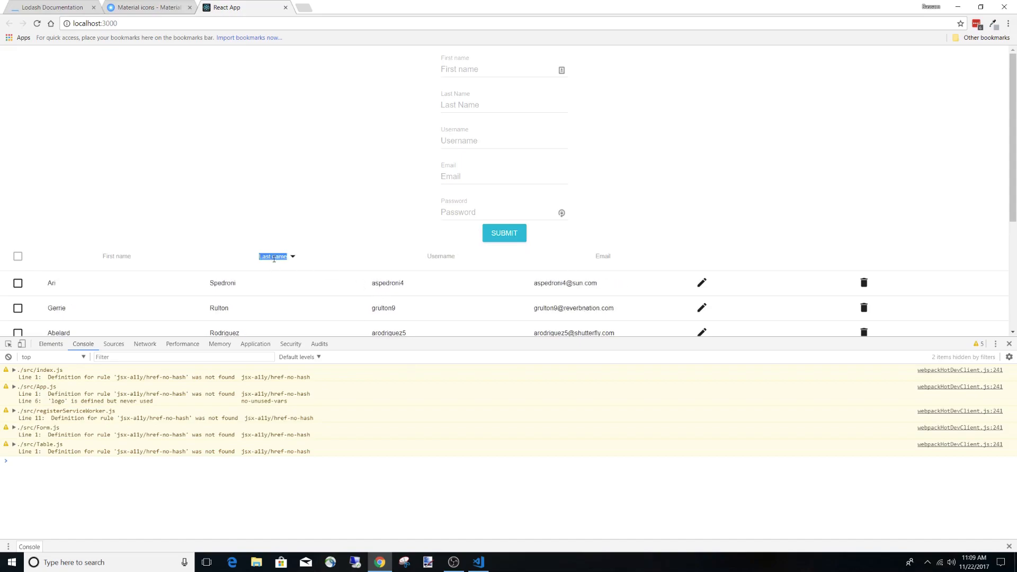
click(272, 255)
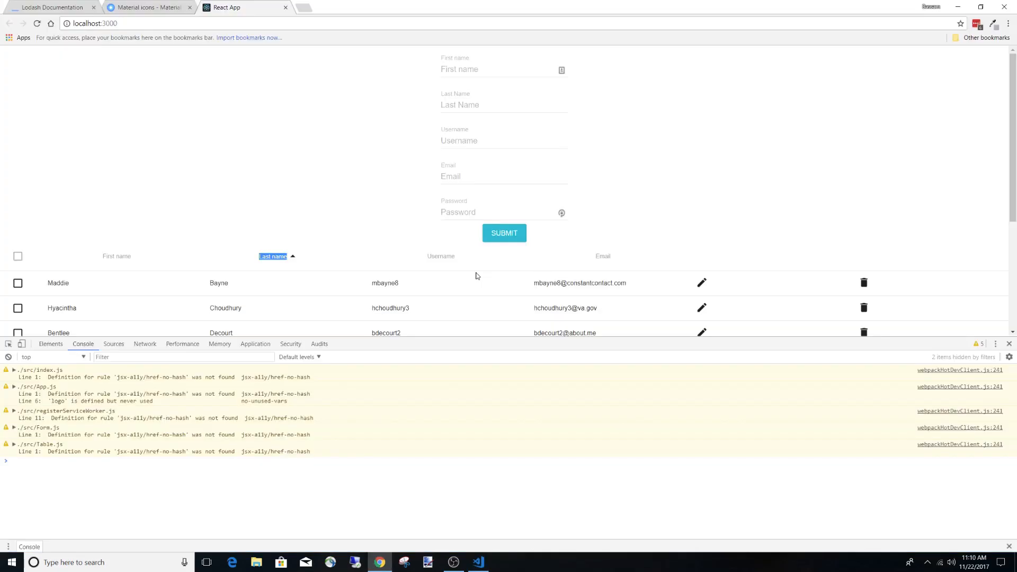
click(272, 255)
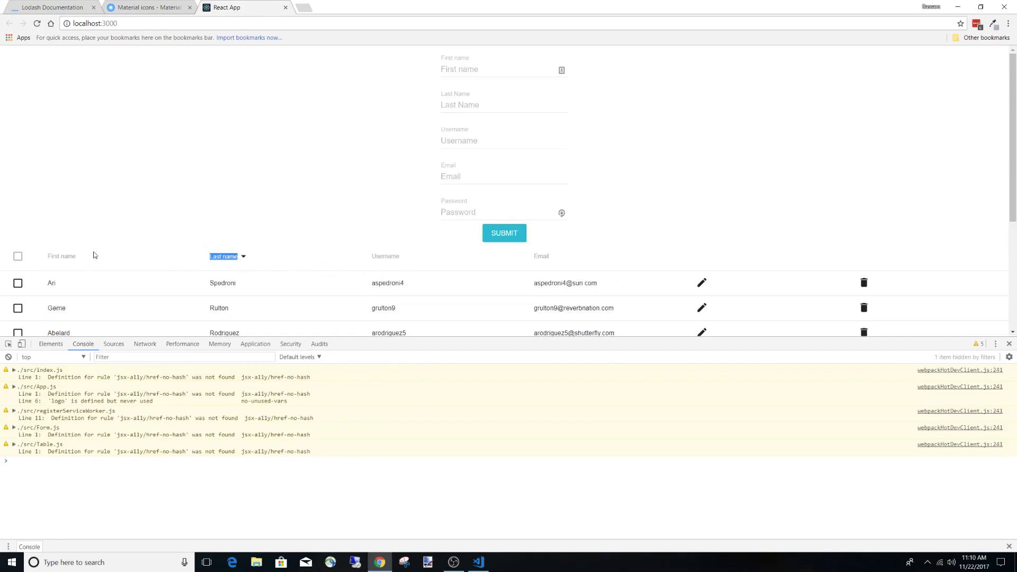
Sort by First name and Email, then Username ascending and descending, ending with a down arrow.
click(478, 561)
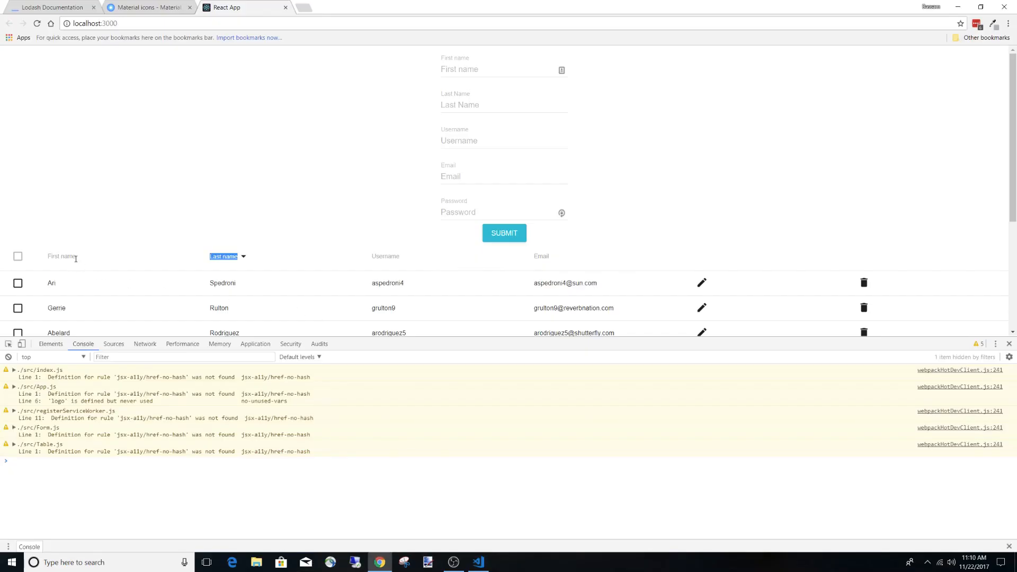
click(62, 256)
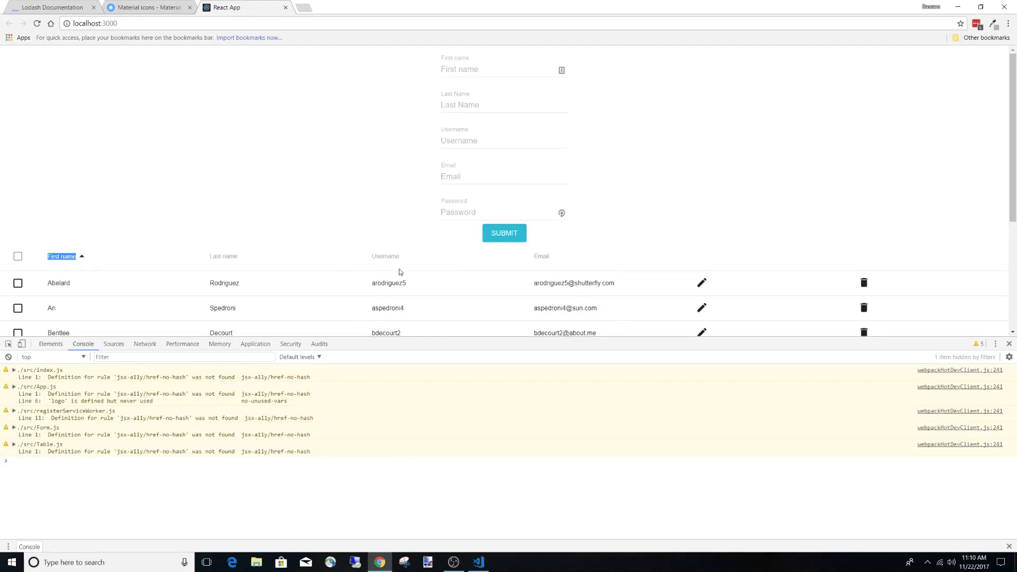
click(542, 255)
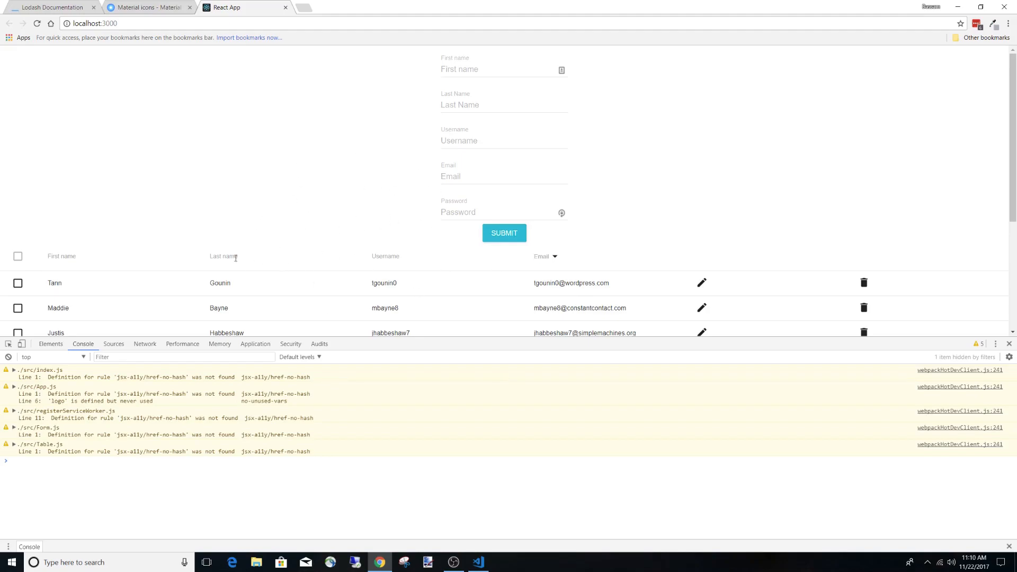
click(384, 255)
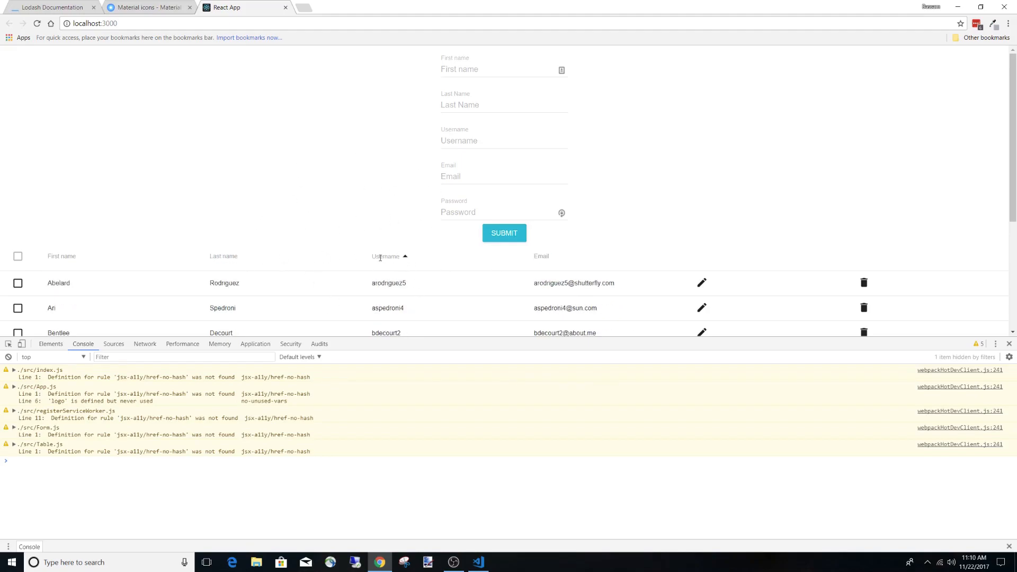
click(385, 255)
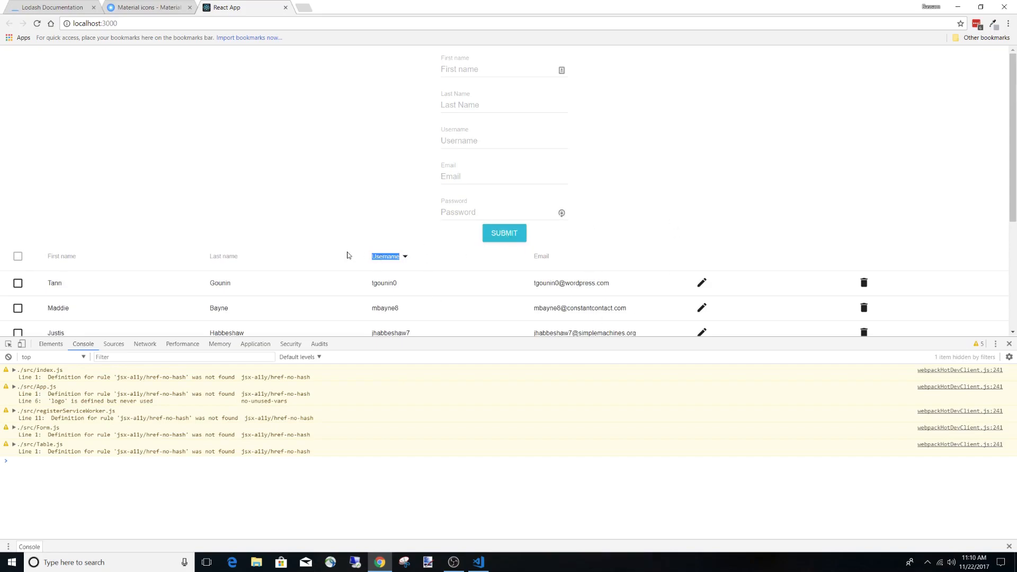
scroll(down, 3)
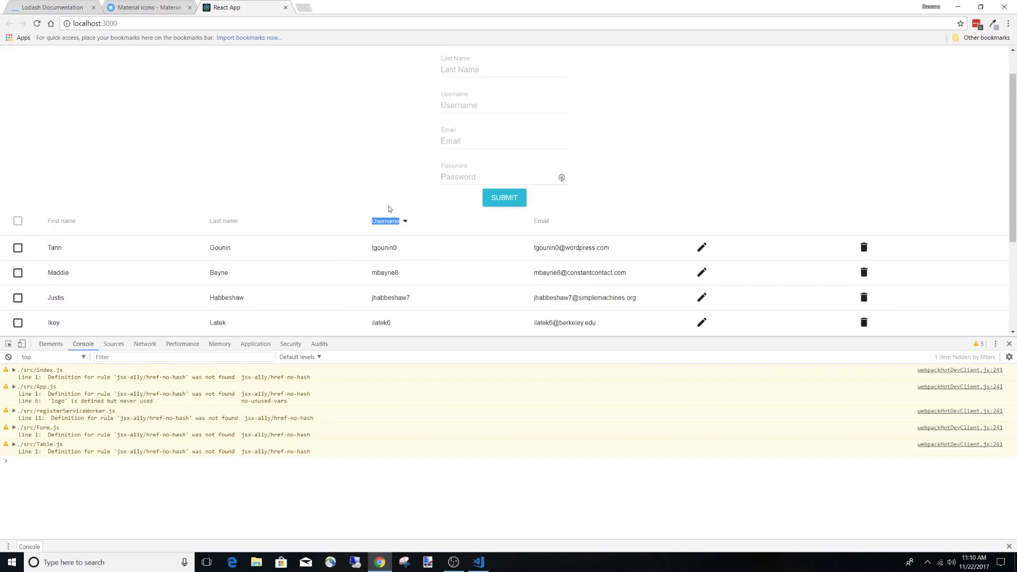
mouse_move(408, 168)
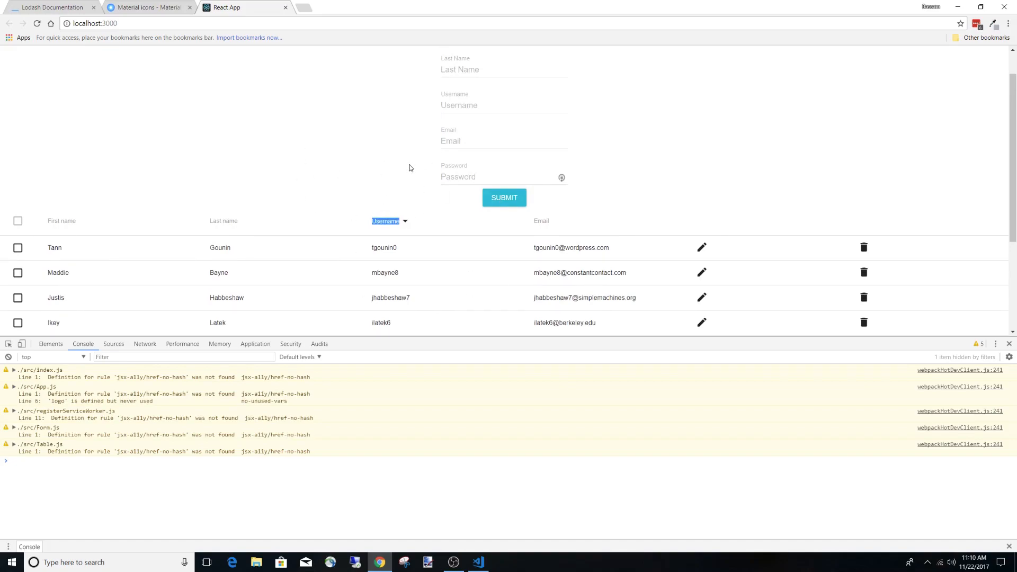